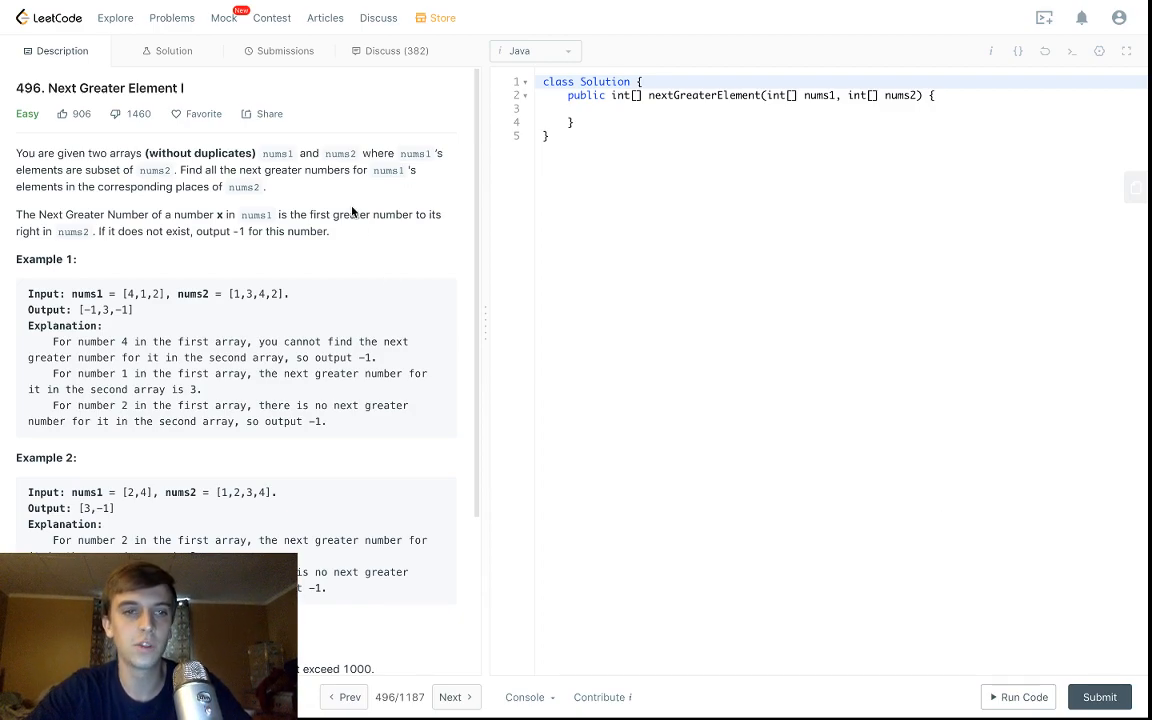
Review the problem statement, highlighting the sentence about finding nums1's next greater numbers.
left_click_drag(16, 152, 330, 232)
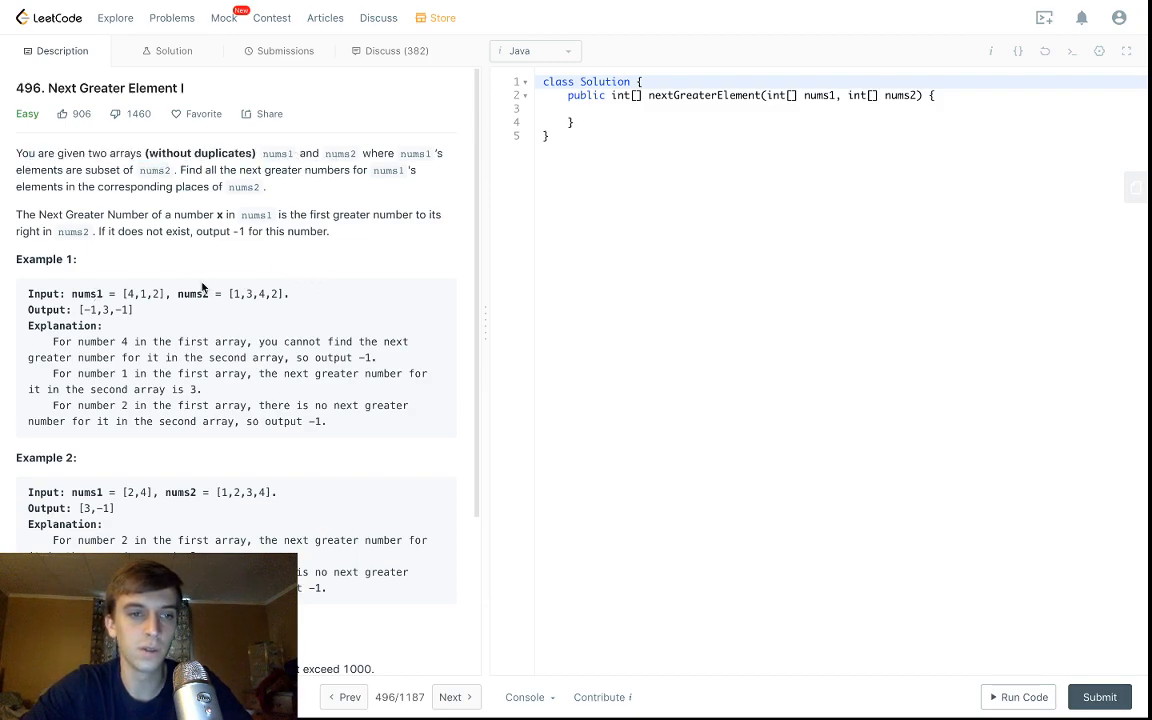
mouse_move(280, 152)
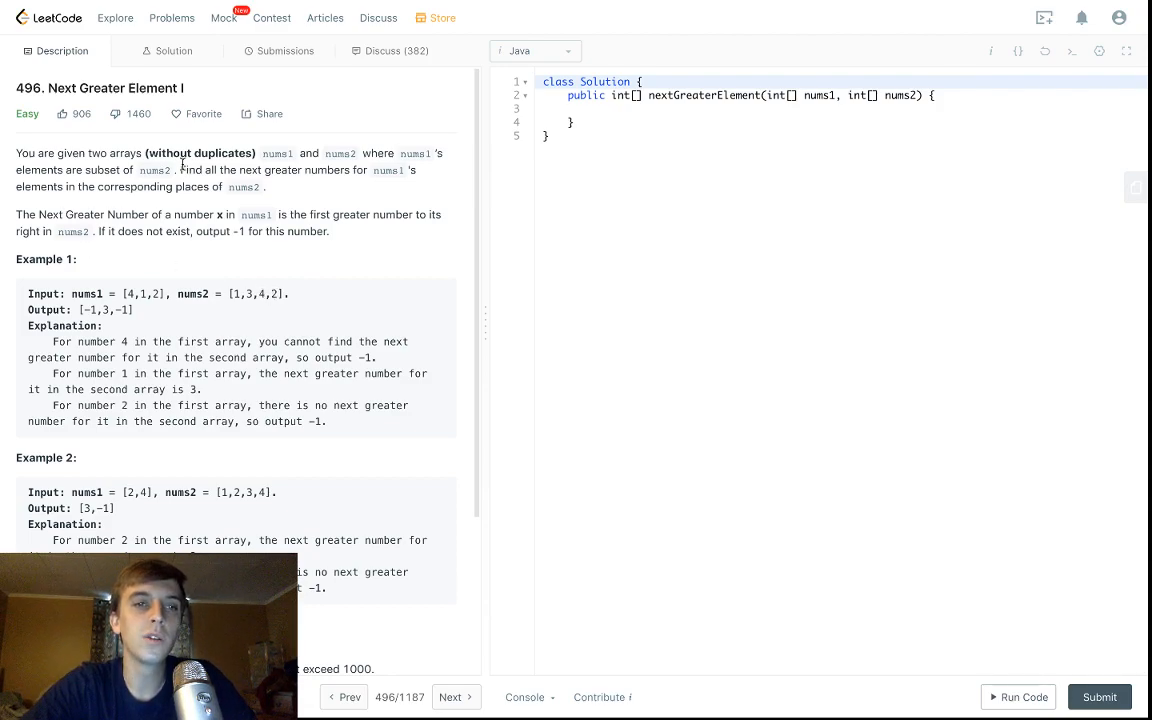
left_click_drag(180, 168, 260, 188)
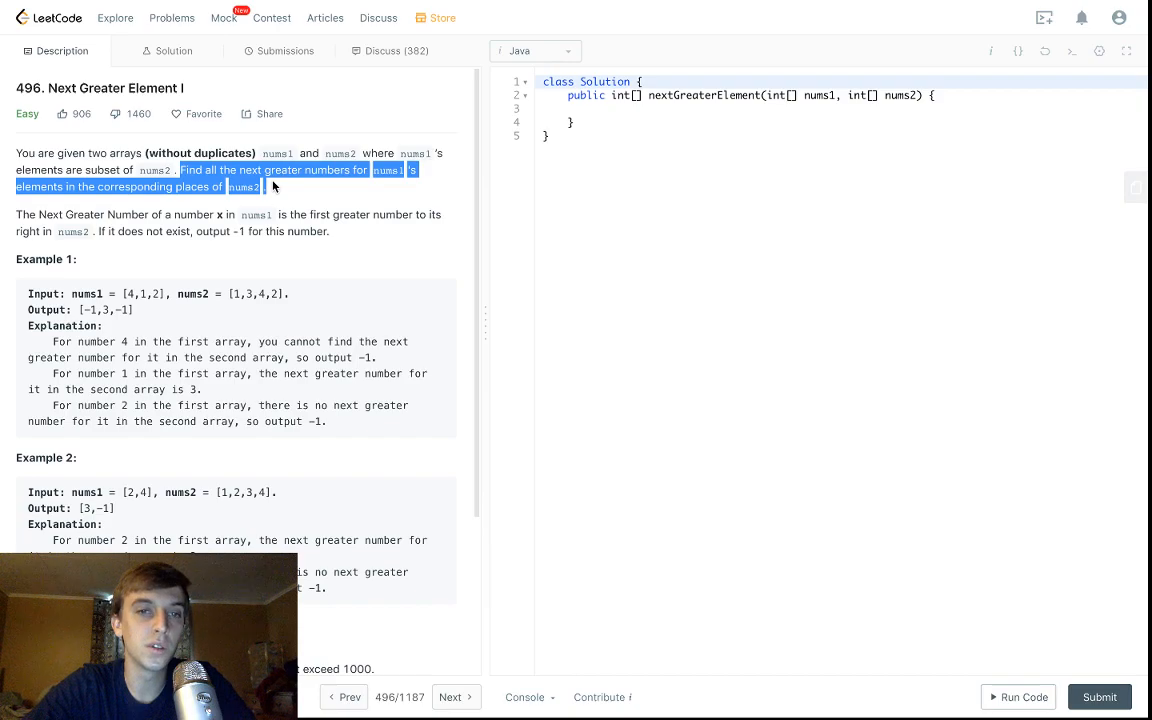
left_click(270, 204)
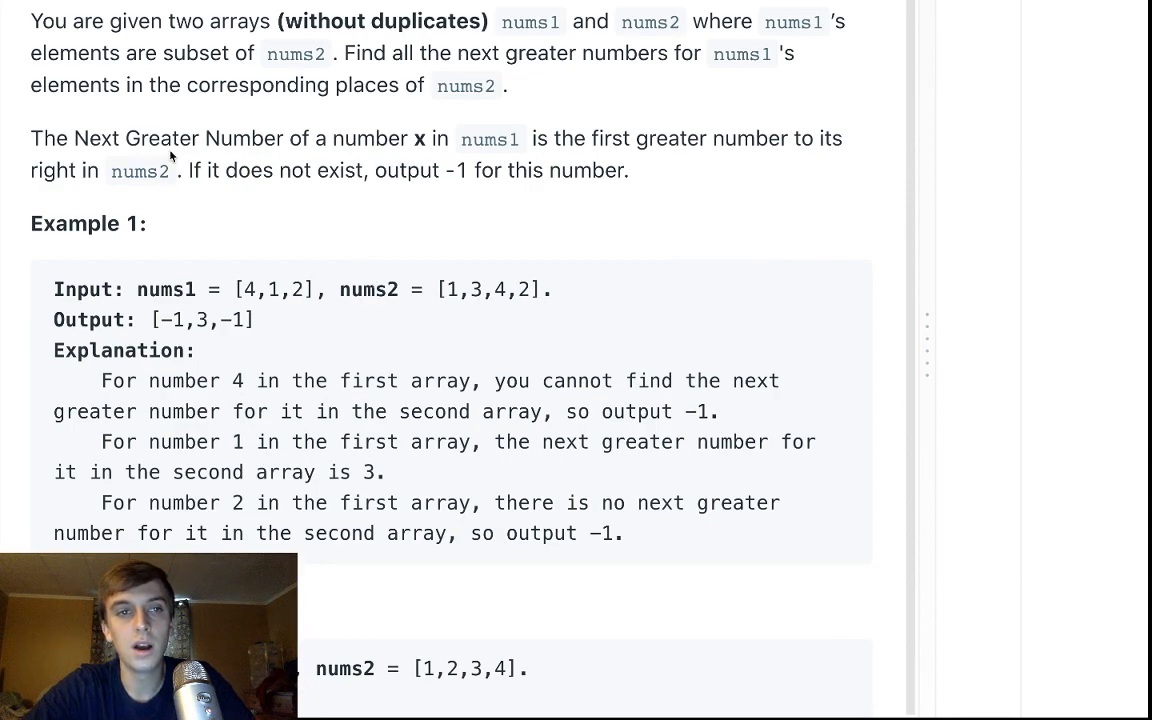
mouse_move(118, 140)
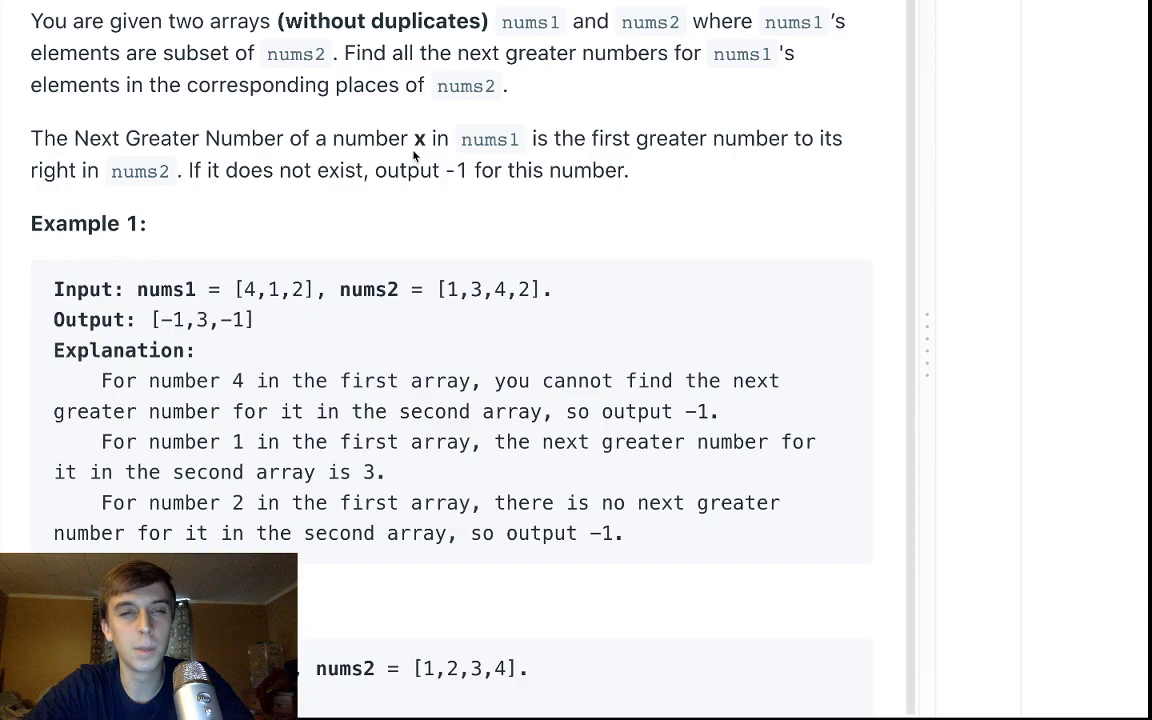
mouse_move(590, 140)
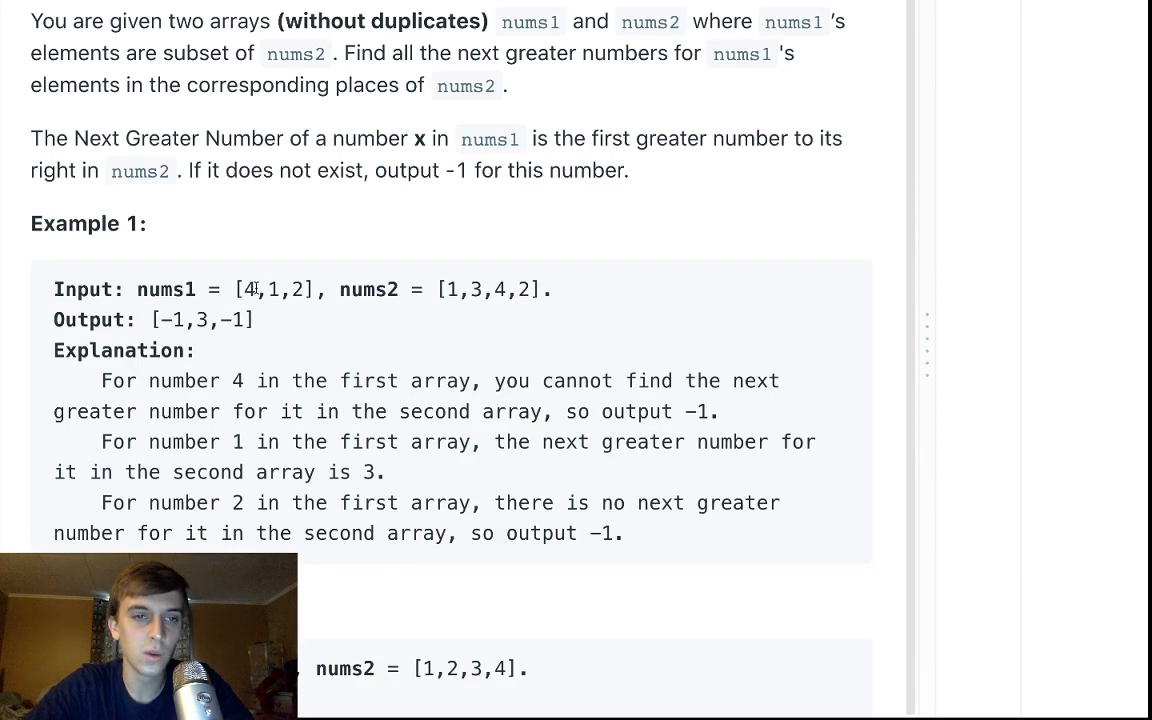
double_click(248, 288)
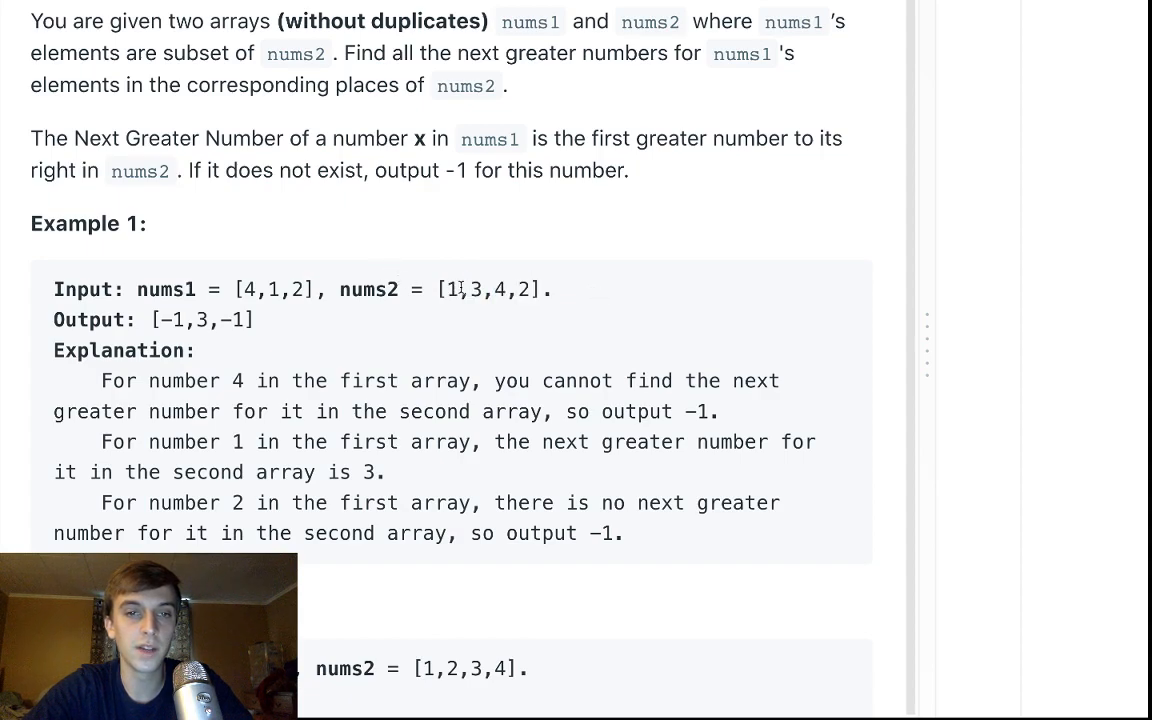
left_click_drag(448, 288, 532, 288)
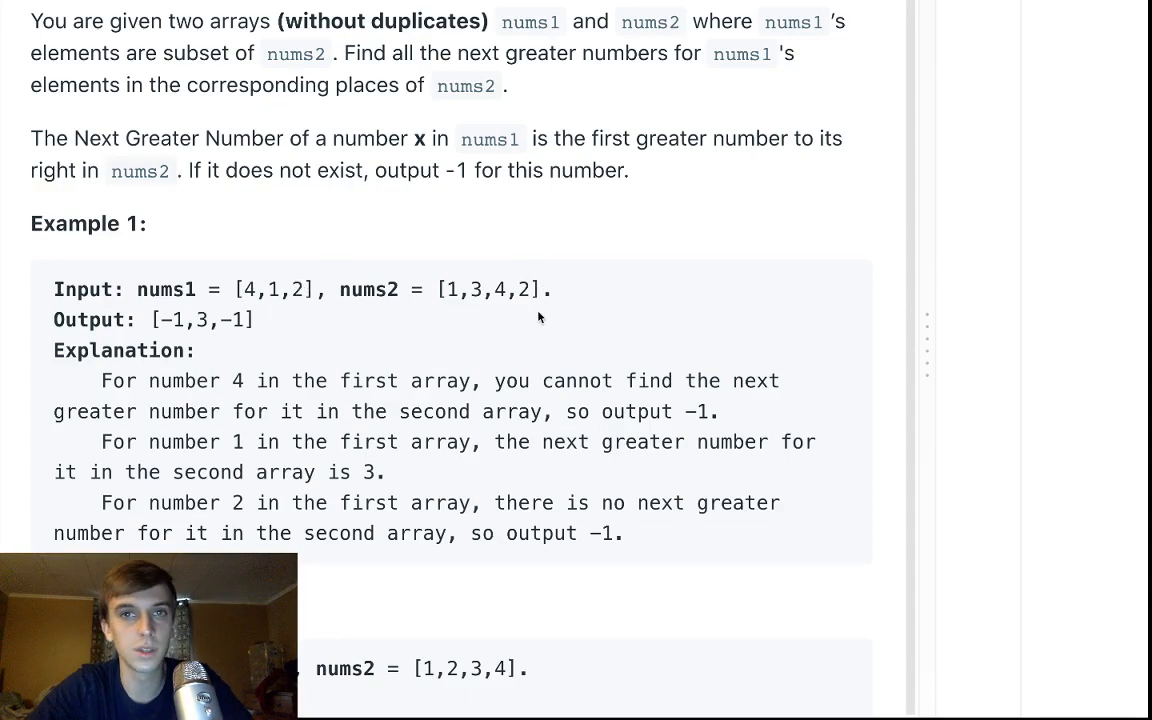
scroll("down", 3)
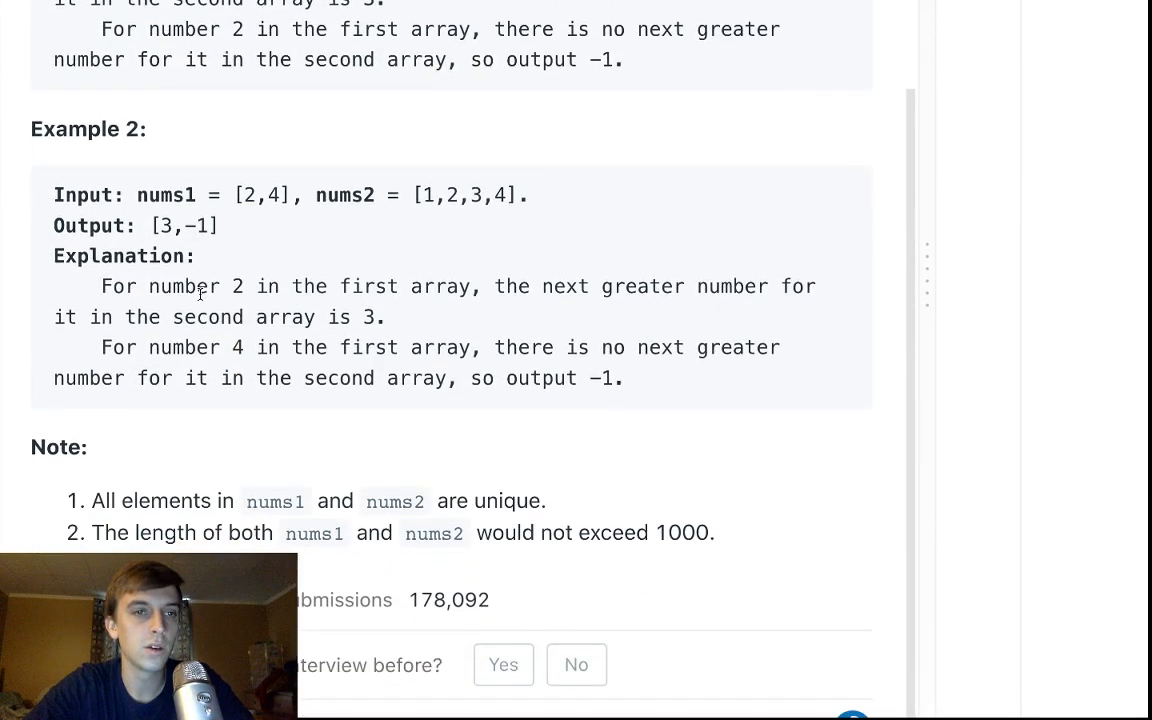
left_click_drag(240, 194, 280, 194)
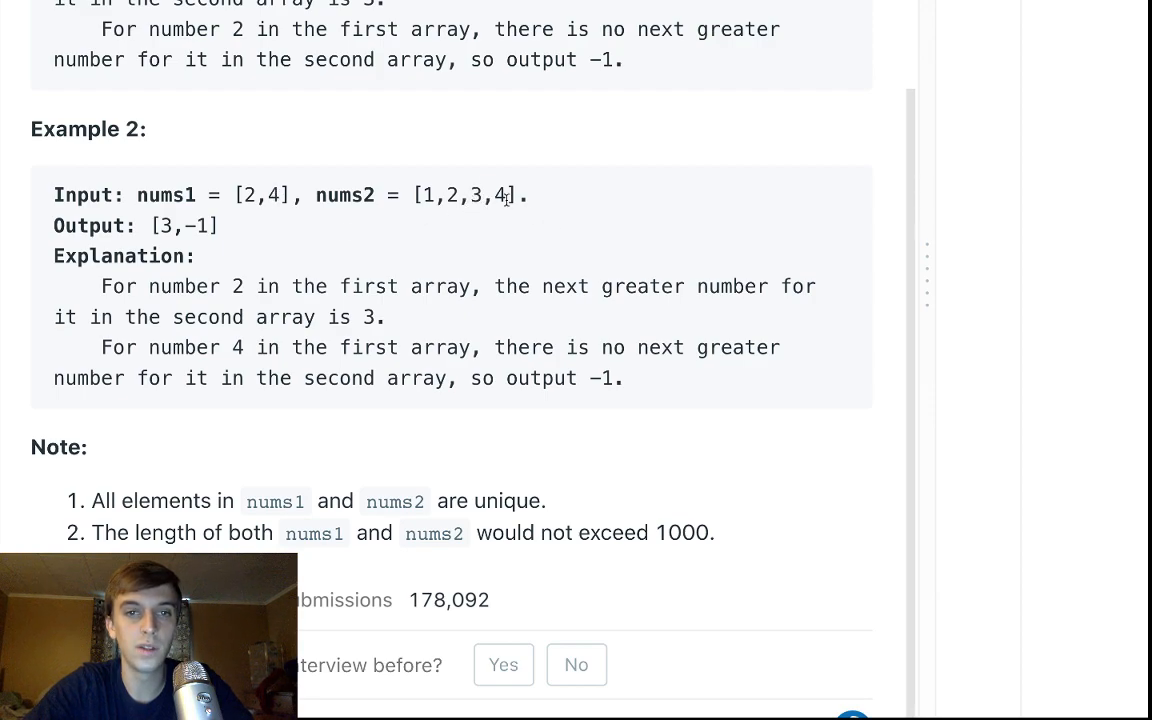
mouse_move(510, 212)
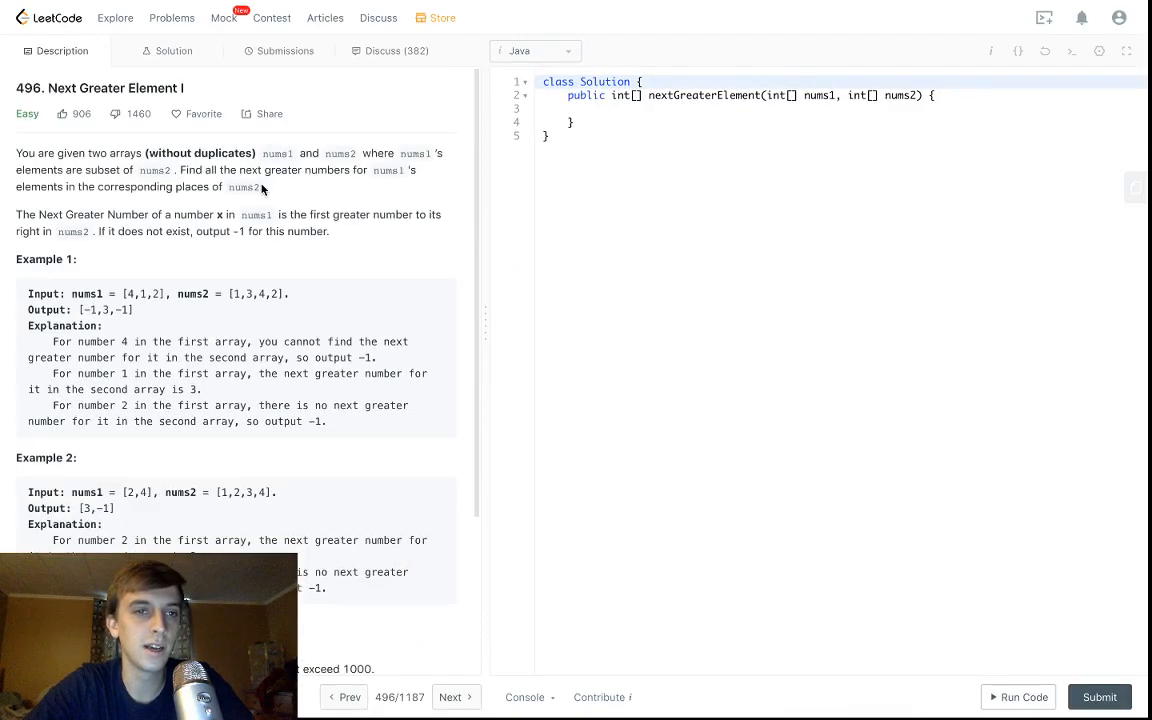
mouse_move(252, 316)
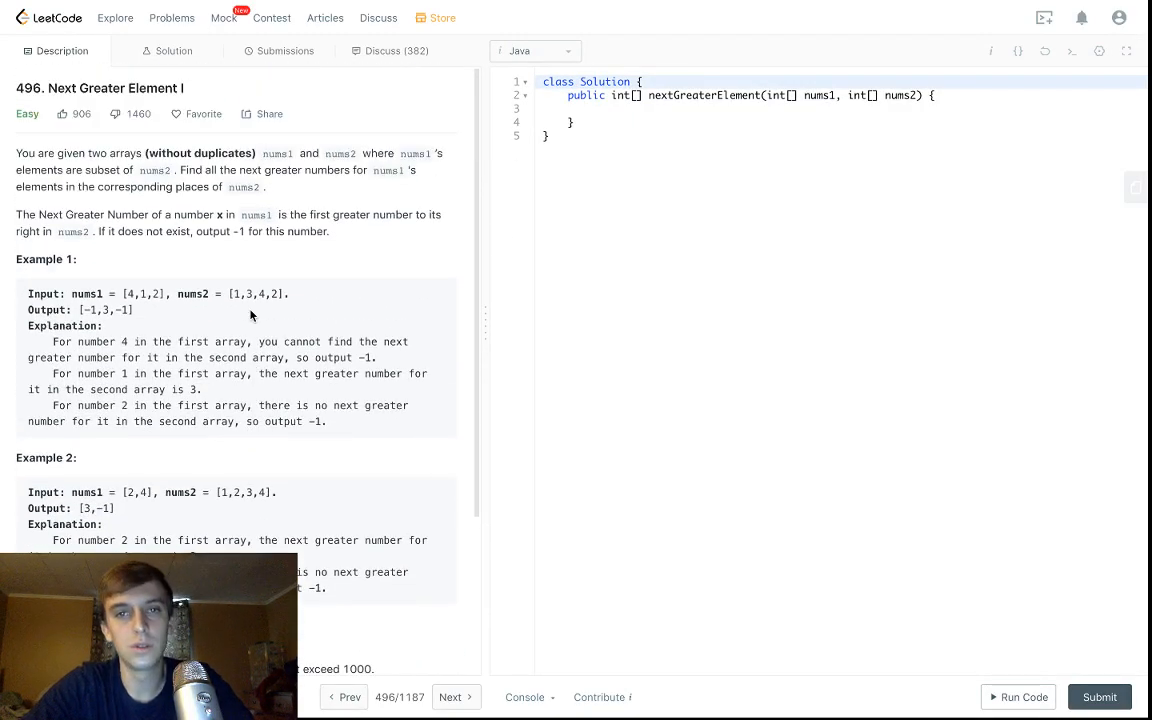
mouse_move(436, 128)
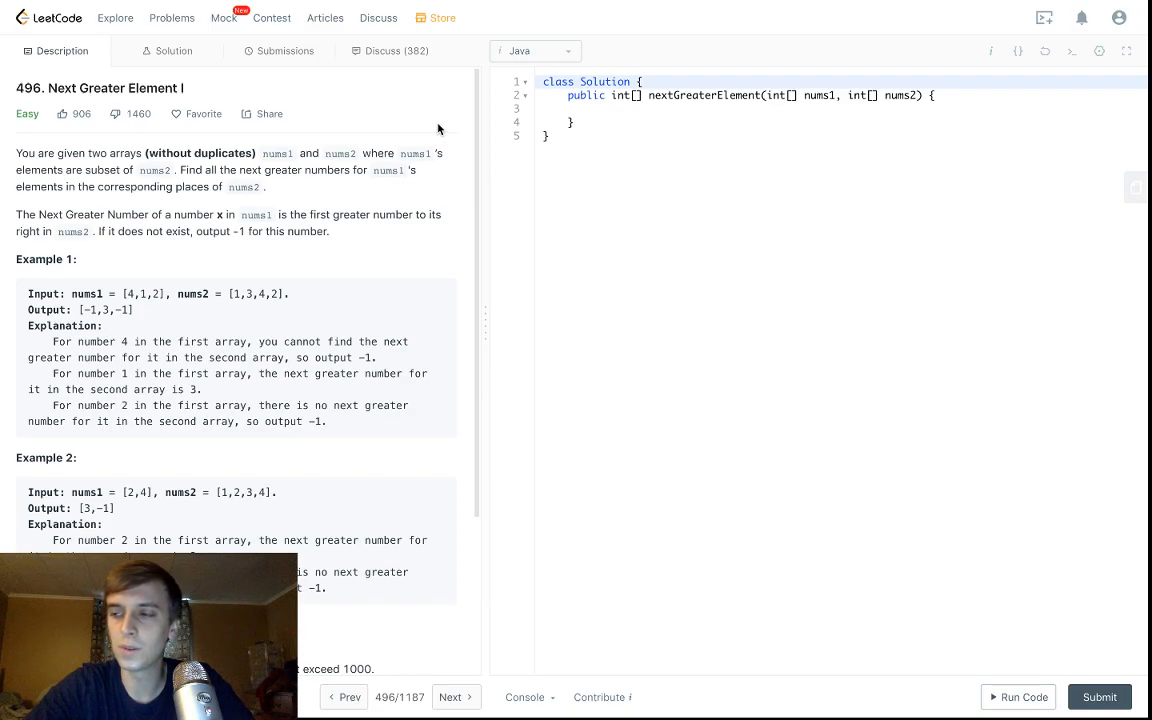
left_click(690, 110)
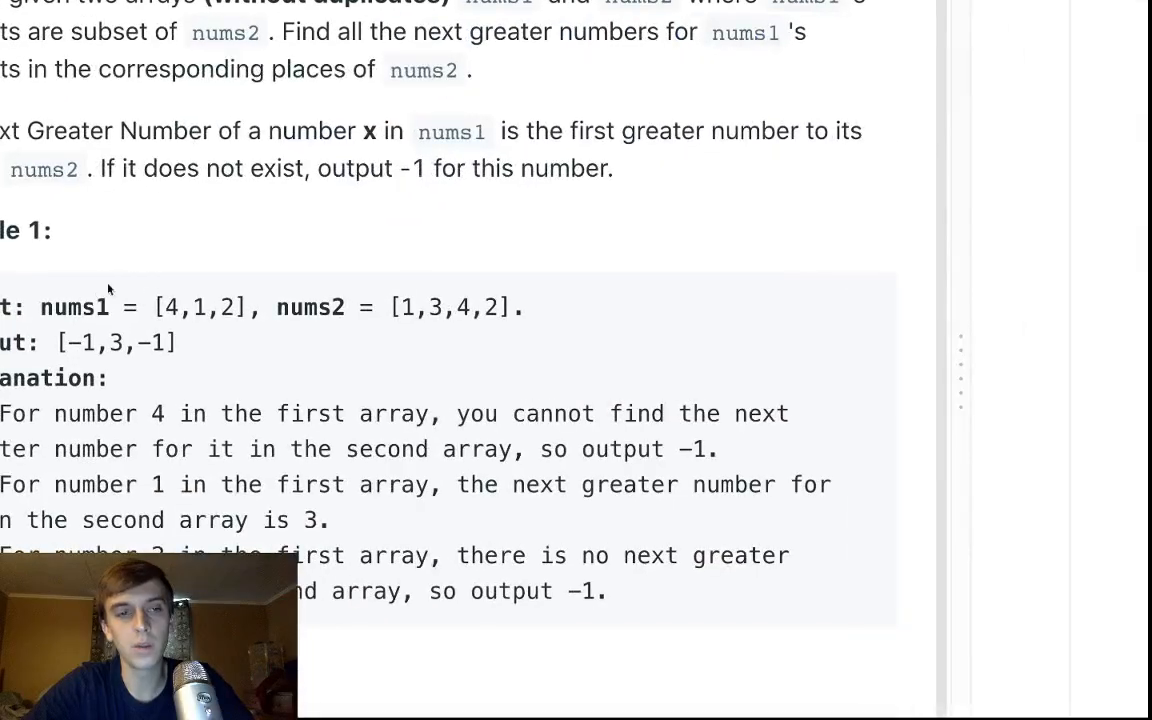
Study Example 1, highlighting nums1, the nums2 array, and the 3 in nums2.
left_click_drag(164, 308, 232, 308)
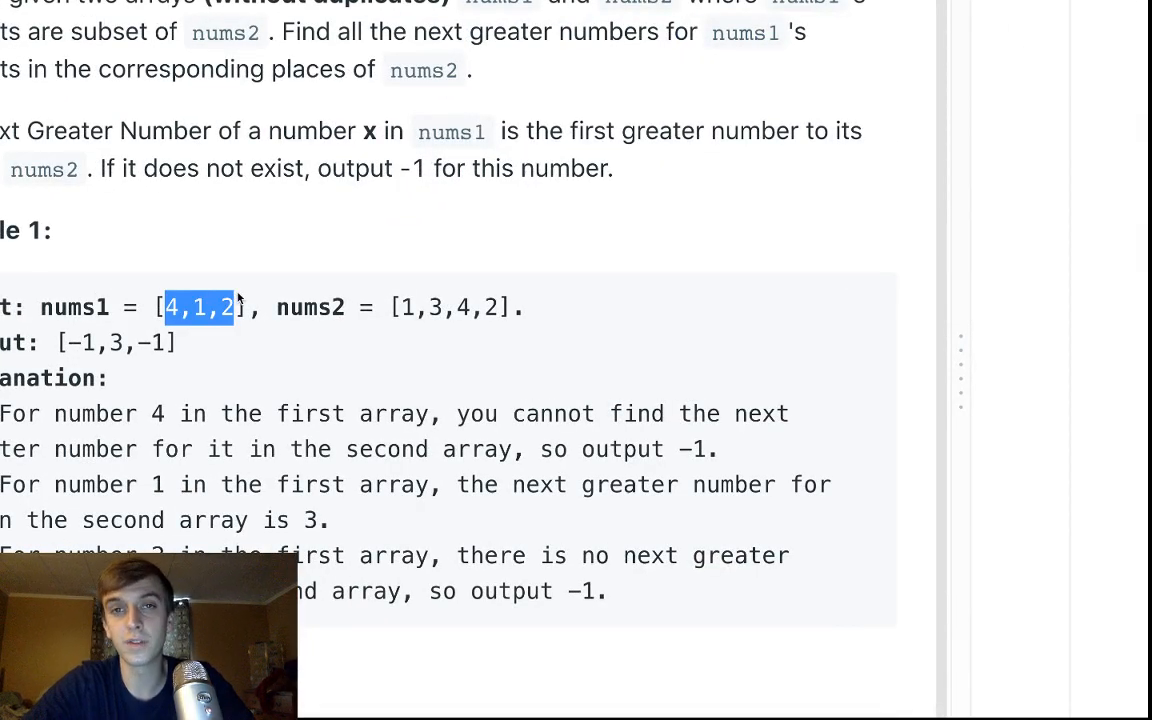
scroll("left", 3)
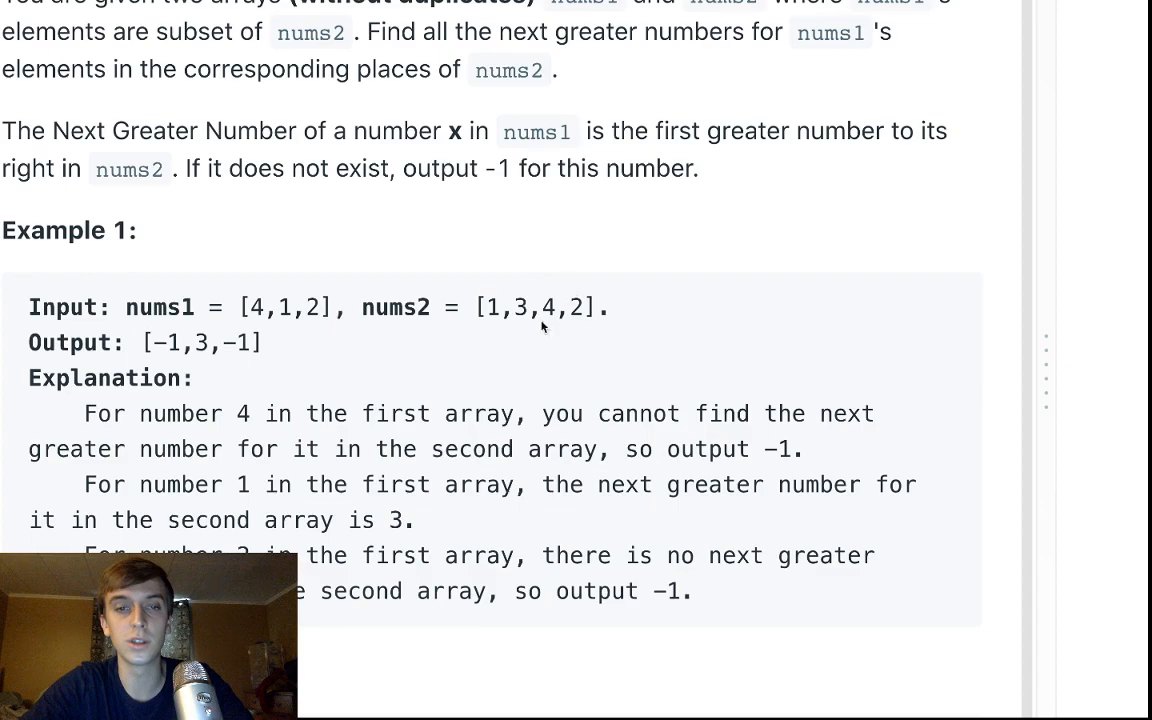
mouse_move(540, 318)
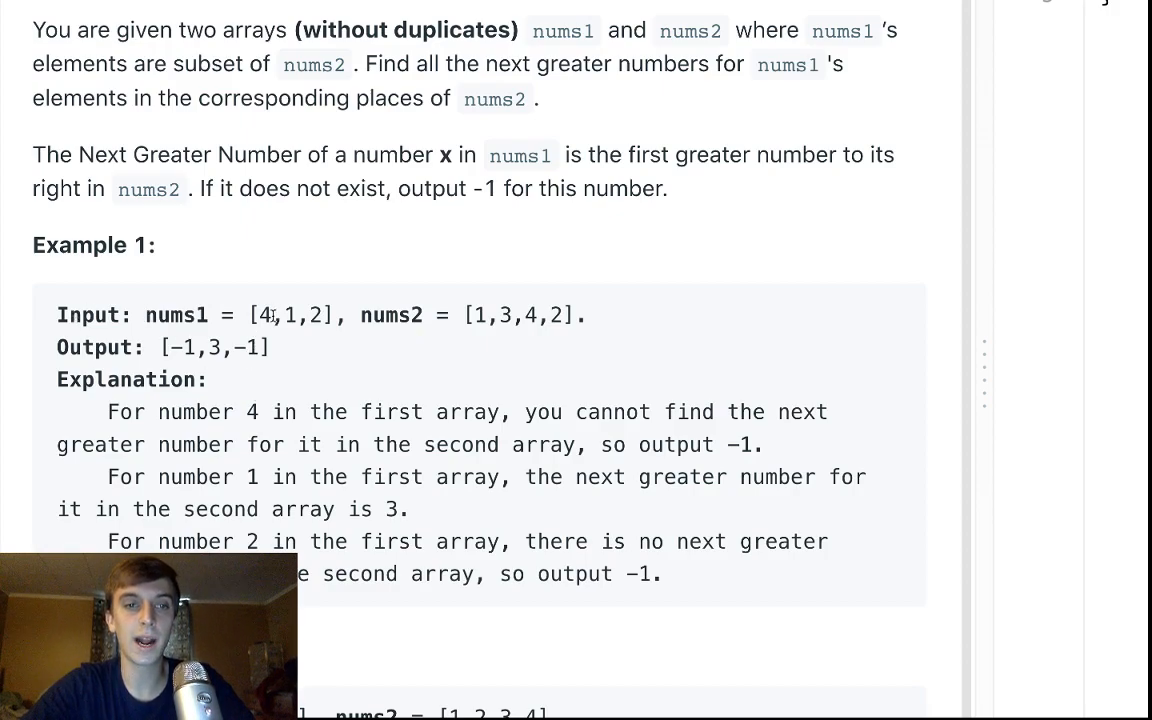
left_click_drag(462, 316, 590, 316)
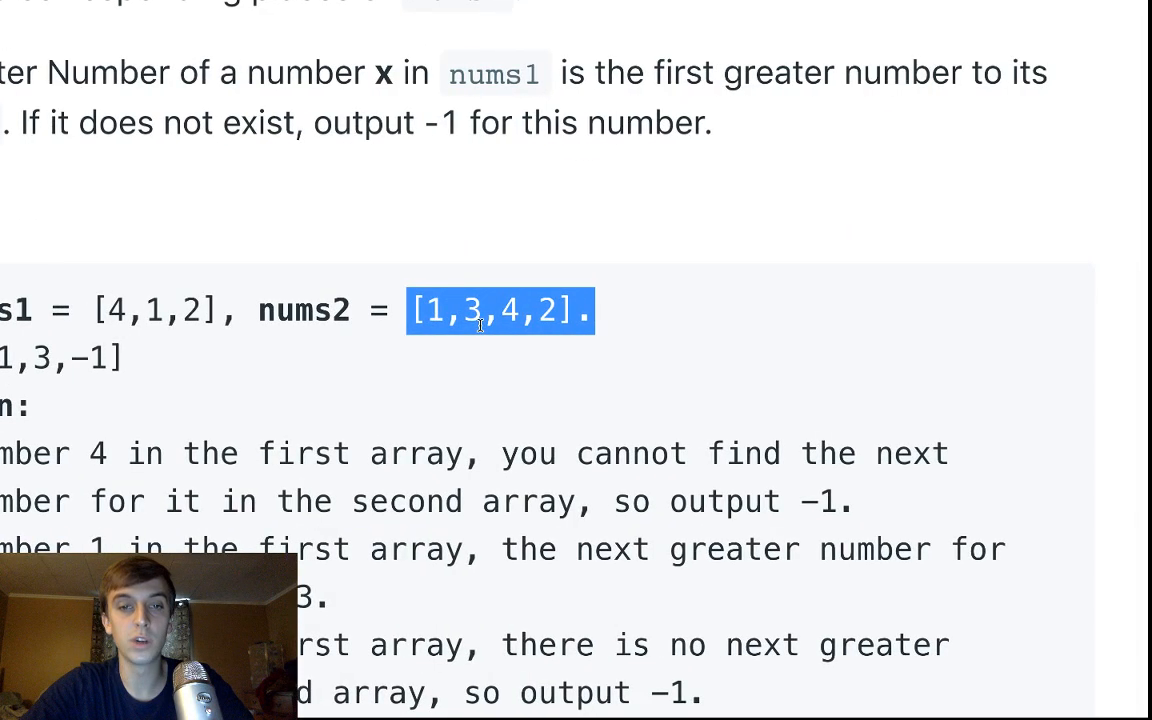
left_click(432, 310)
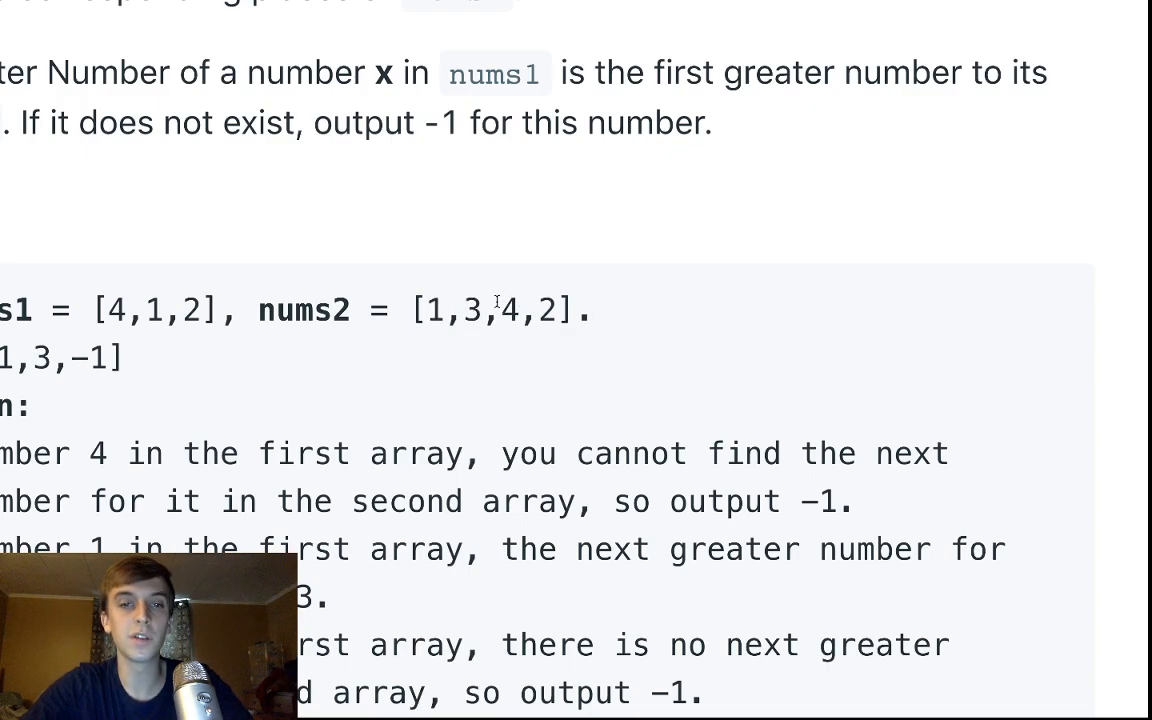
double_click(472, 310)
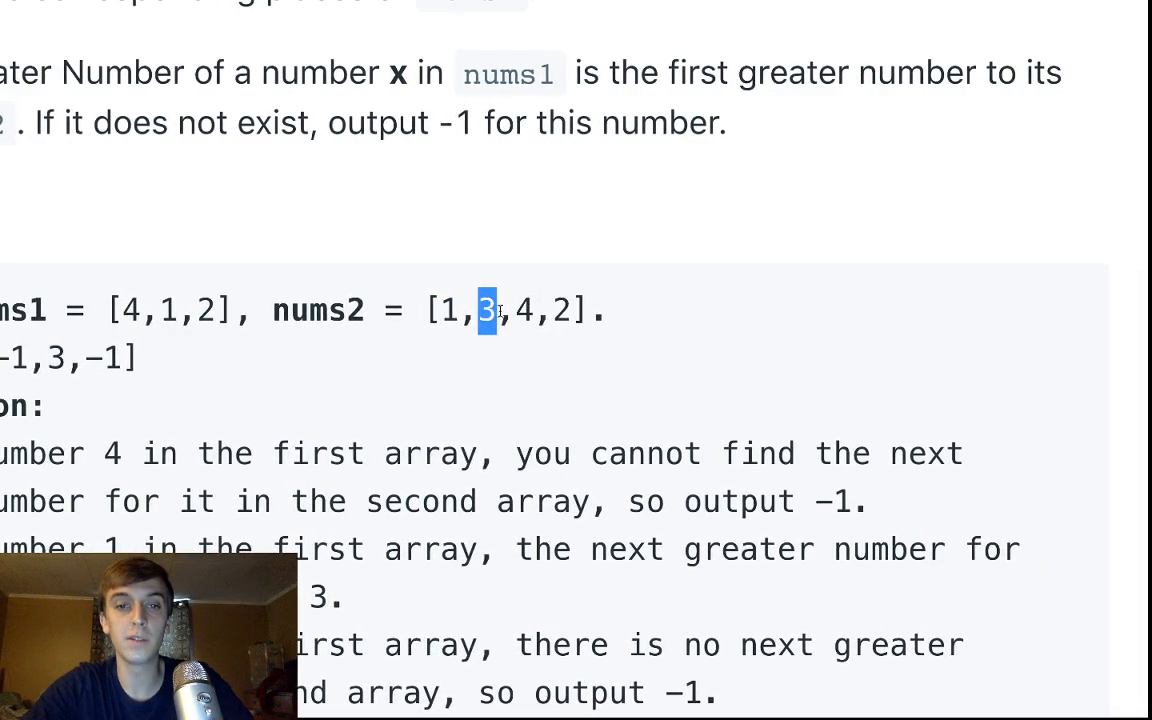
left_click(486, 310)
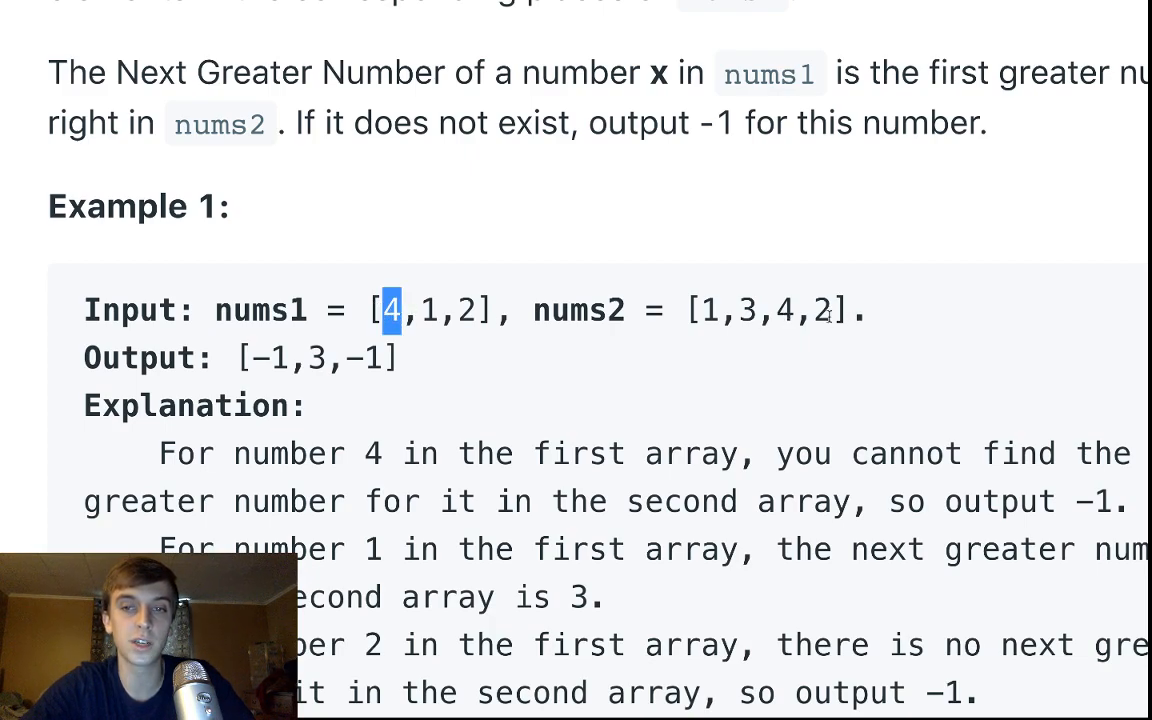
mouse_move(644, 360)
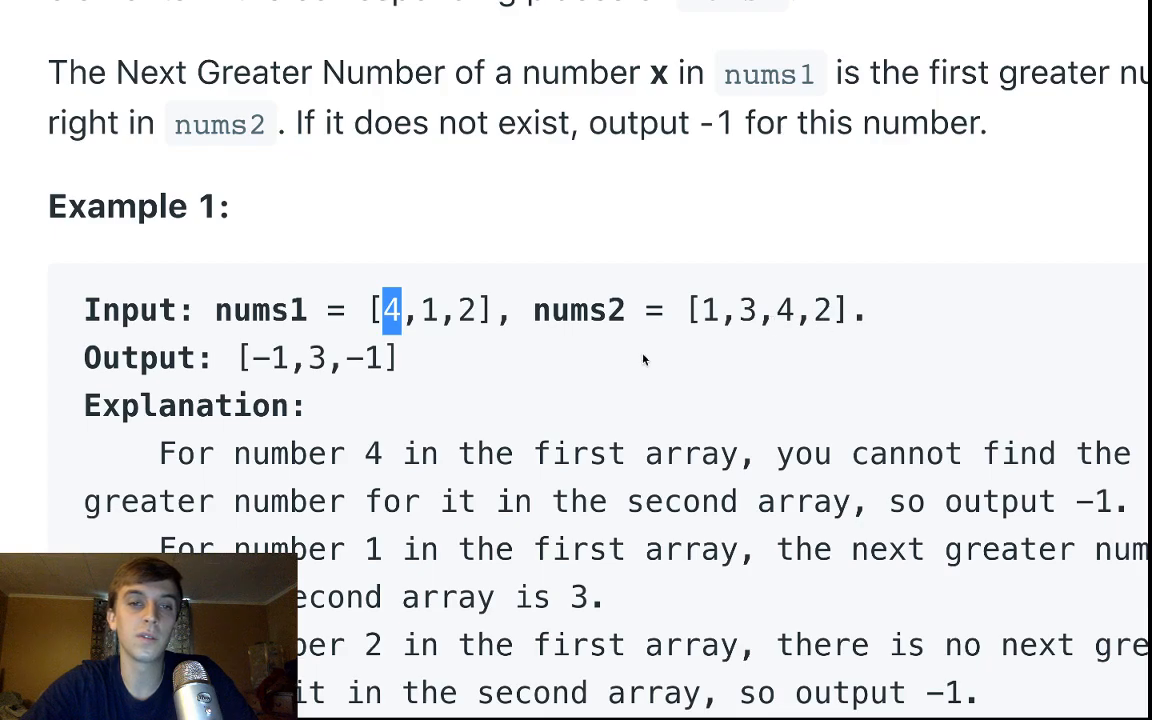
mouse_move(416, 350)
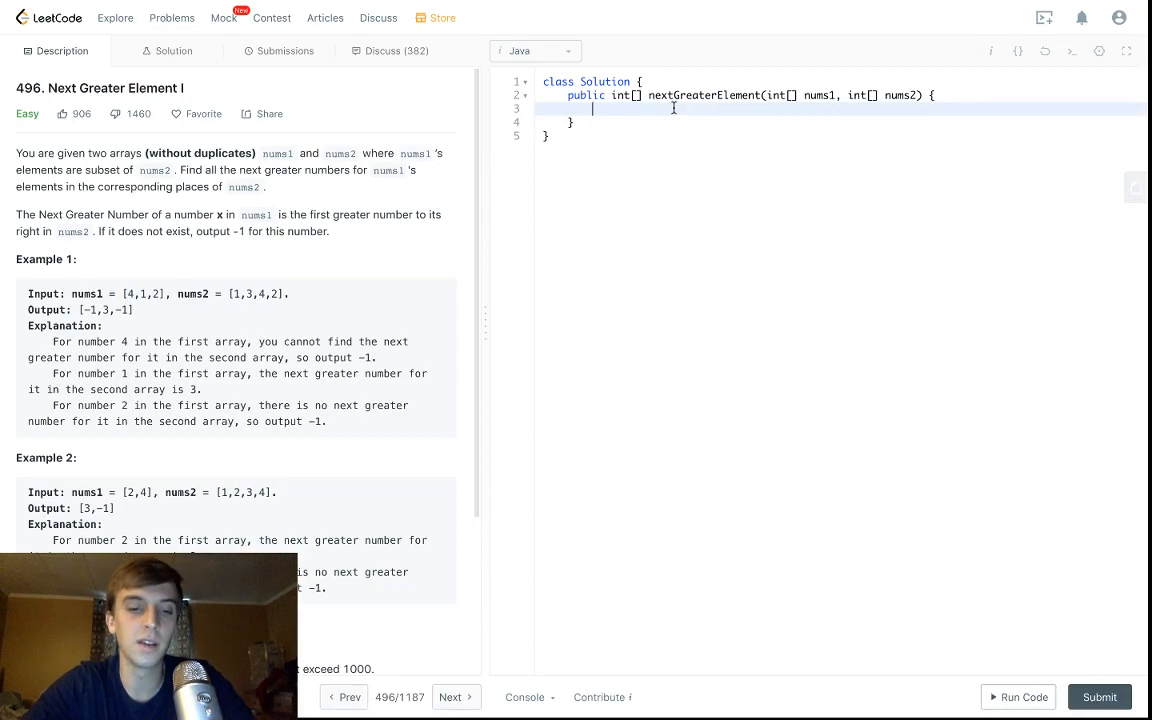
Declare HashMap<Integer, Integer> next_greatest = new HashMap in the Java solution.
type("HashMap<")
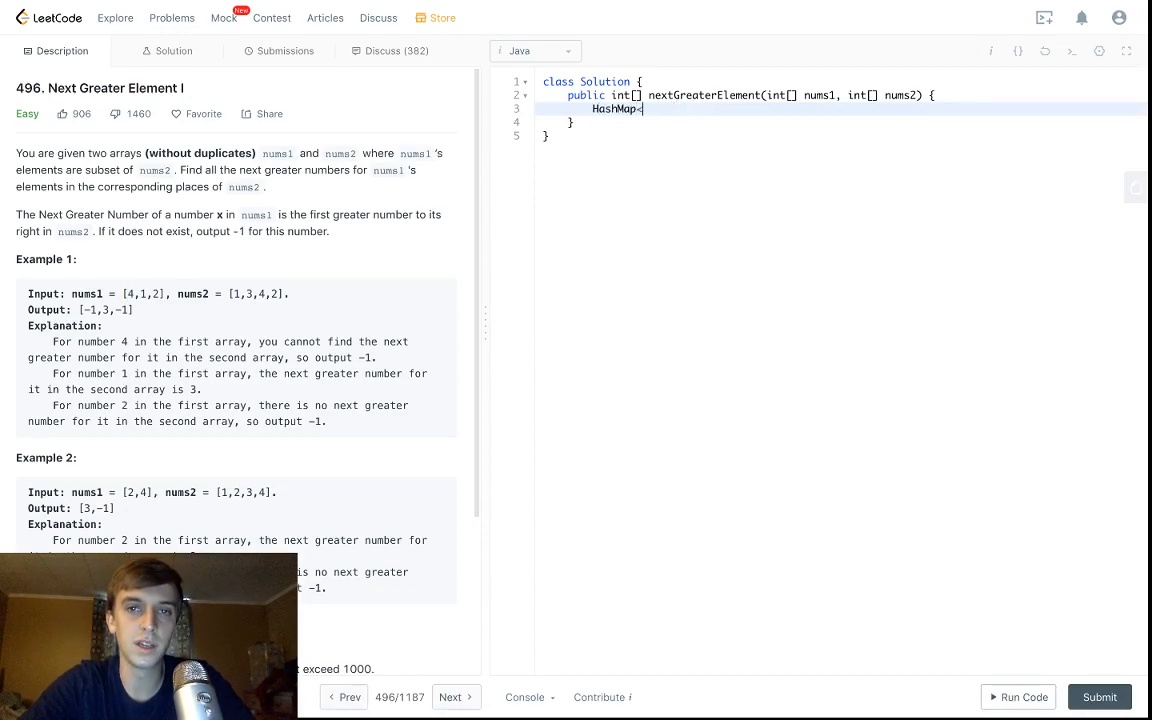
type("Integer,")
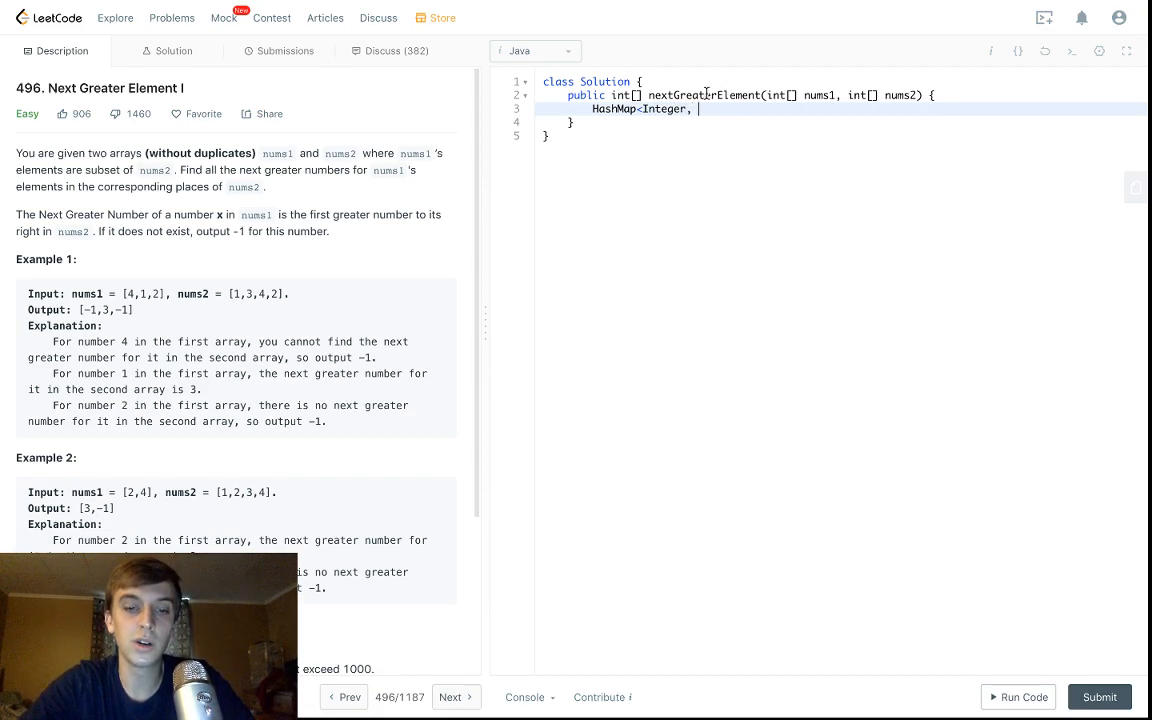
type("Integer>")
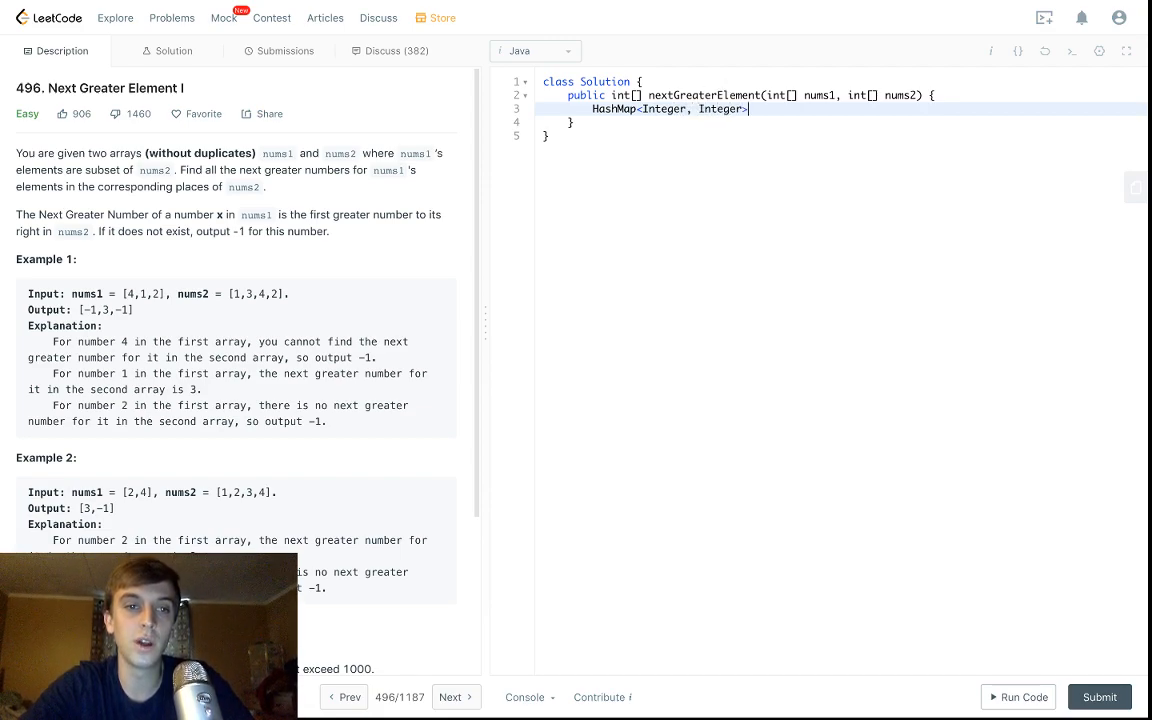
type("next_")
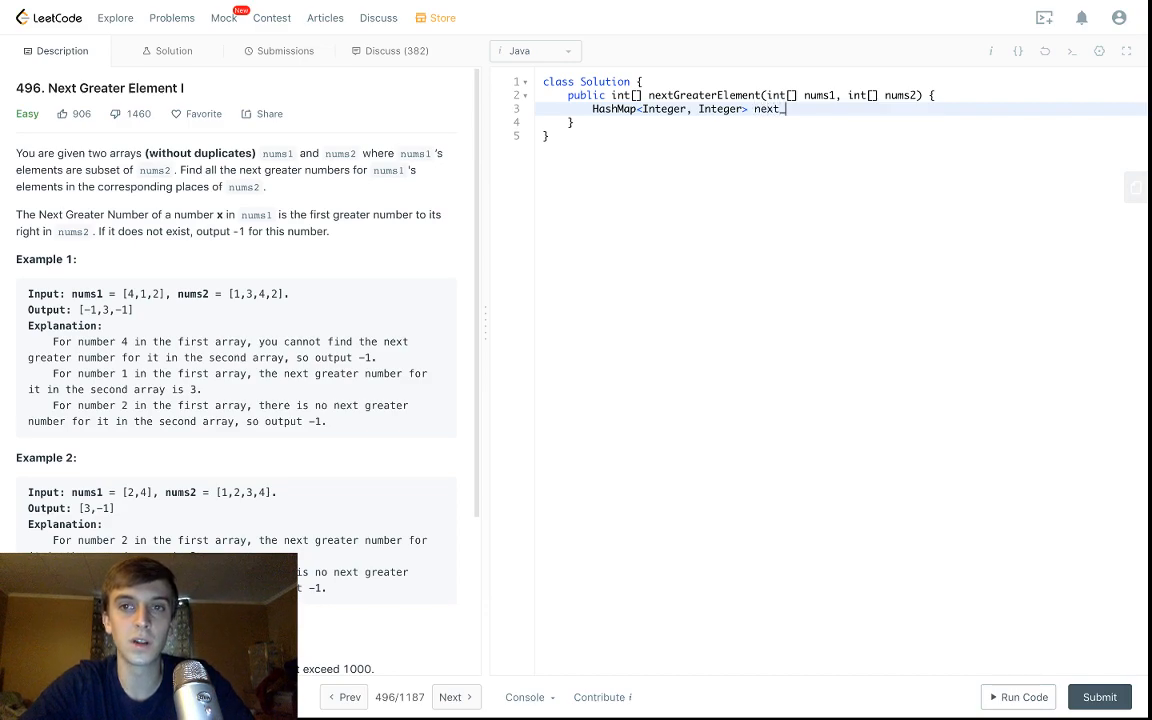
type("greates")
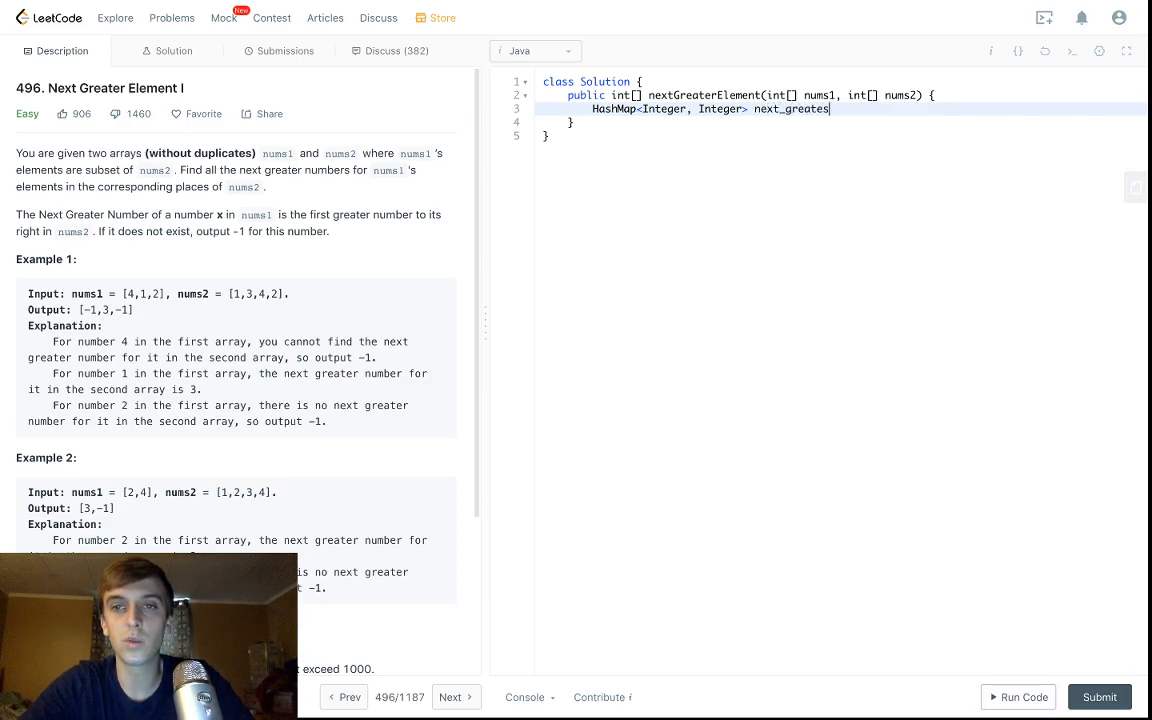
type("= new HashMap();")
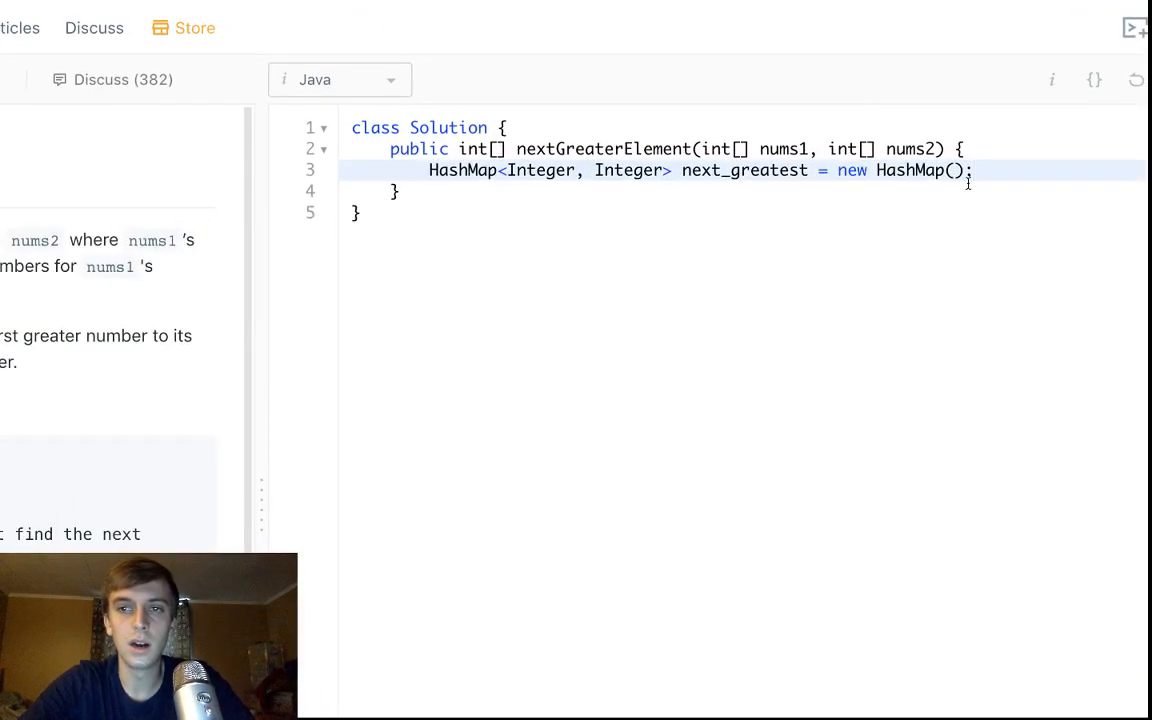
Declare Stack<Integer> stack = new Stack(); right after the HashMap.
type("Stack")
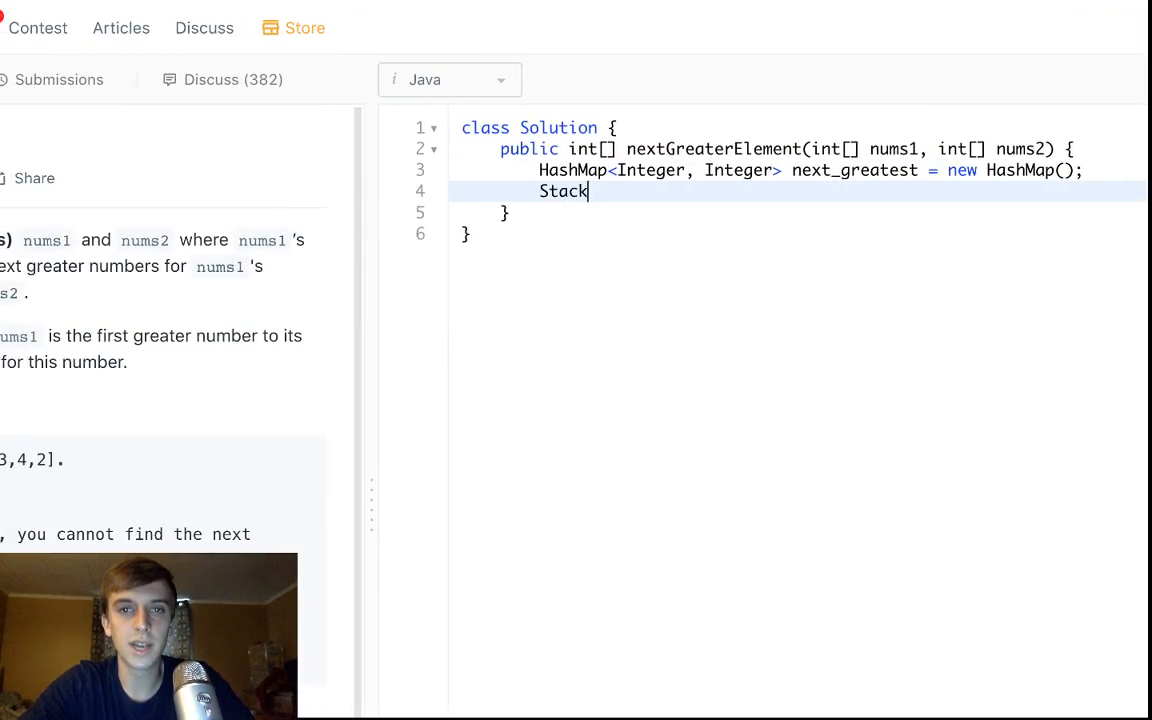
type("<Integer>")
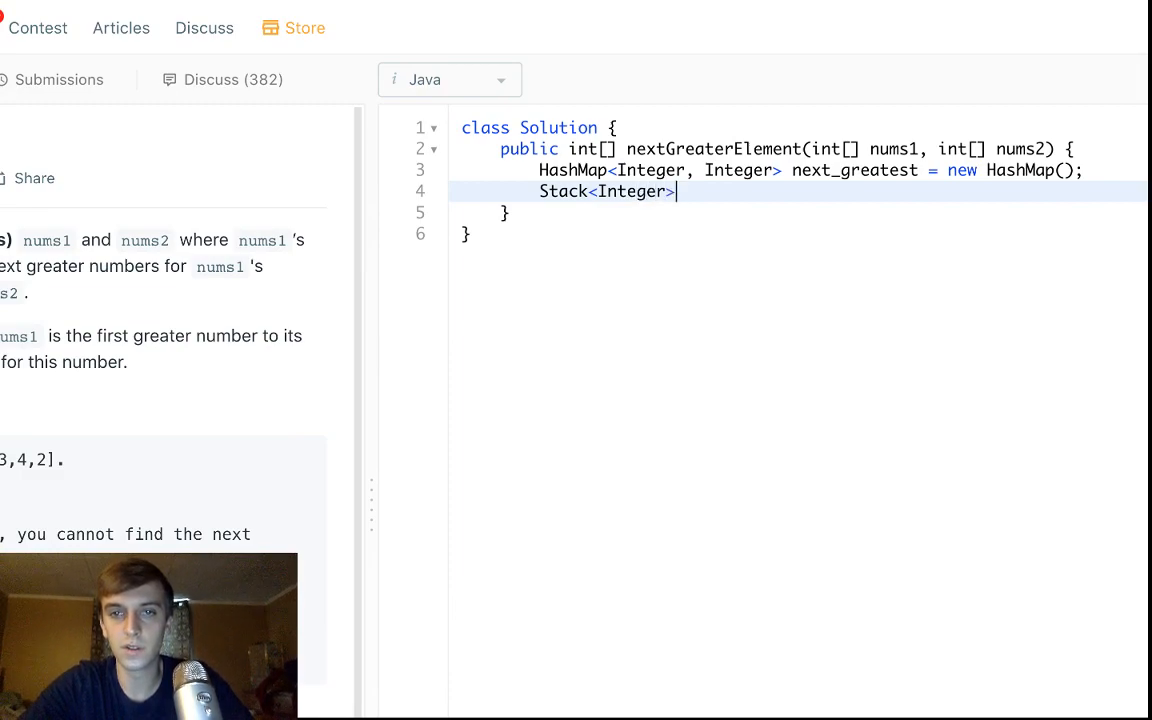
type("stack = new")
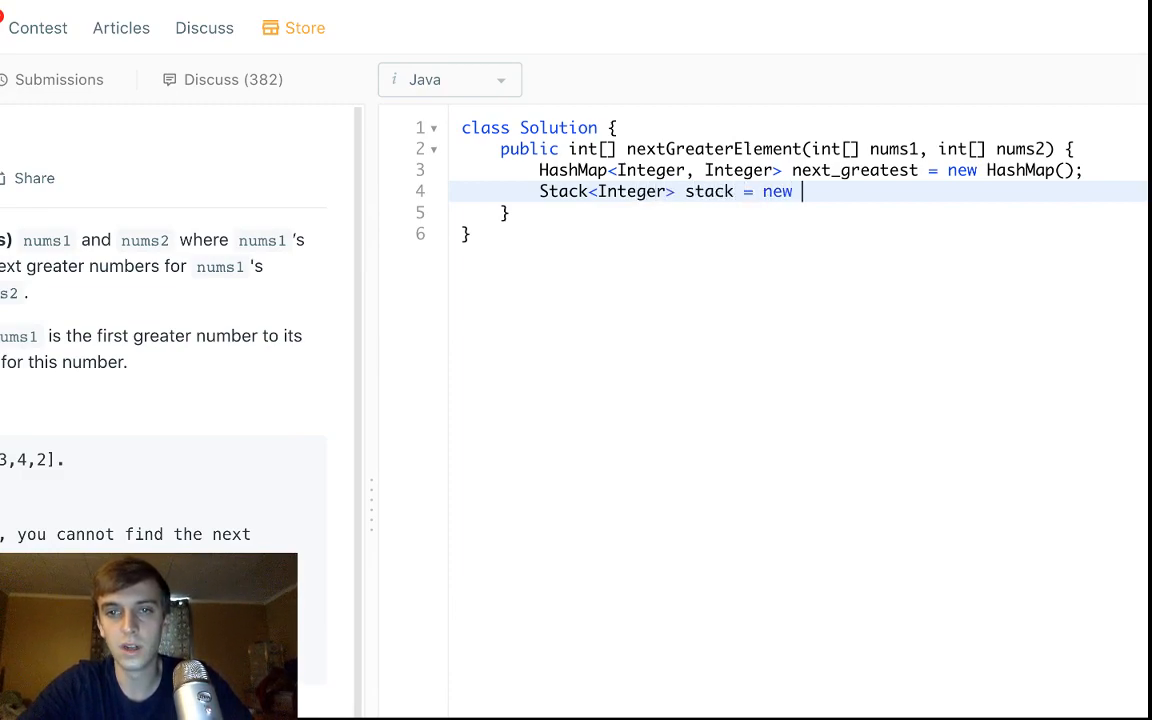
type("Stack();")
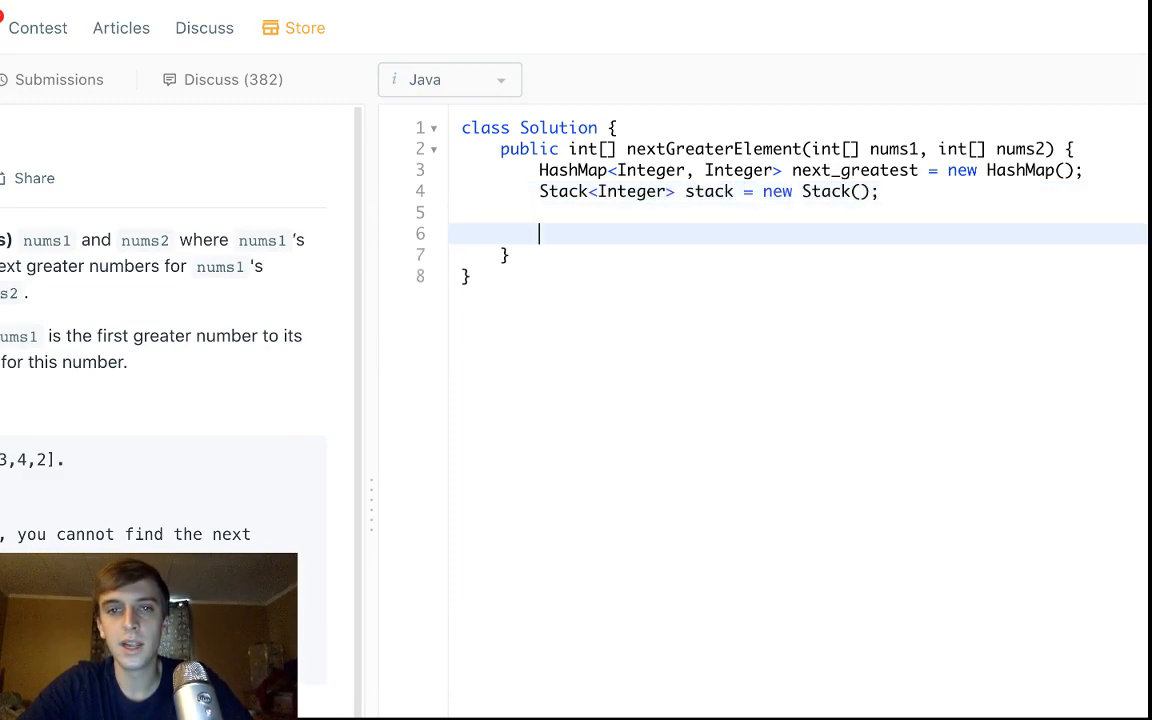
Write a for-each loop over nums2 that does stack.push(num), leaving a line above for a check.
type("for (Integer :")
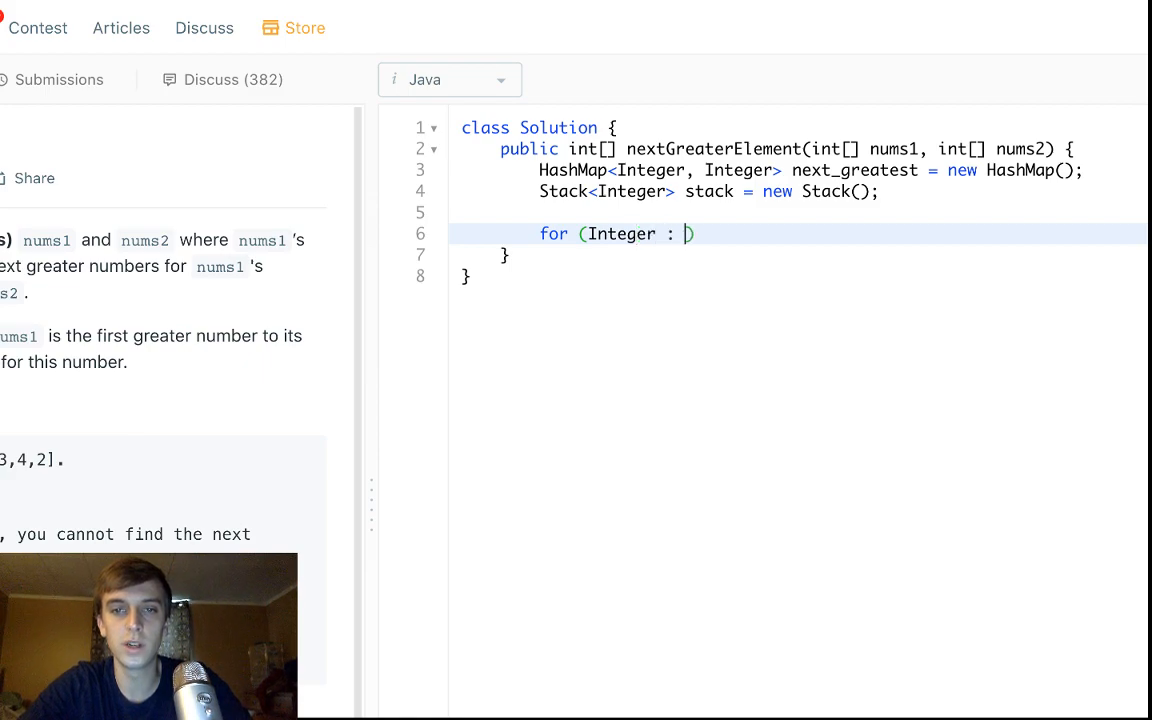
type("num")
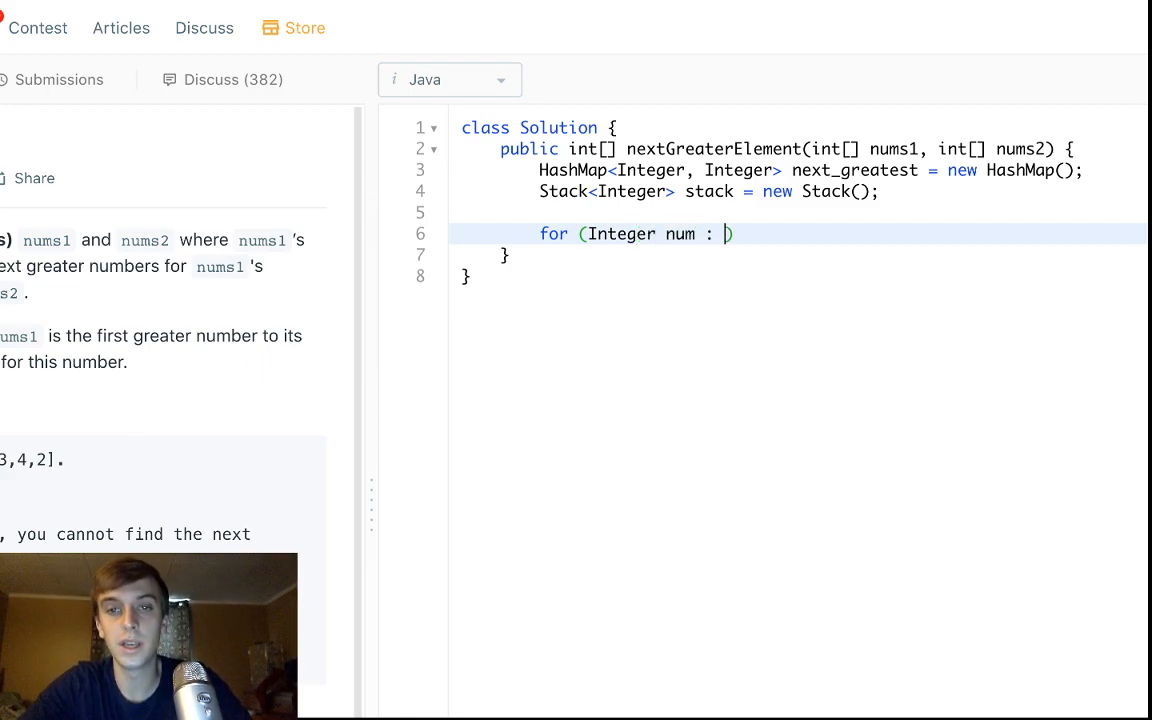
type("nums2) {")
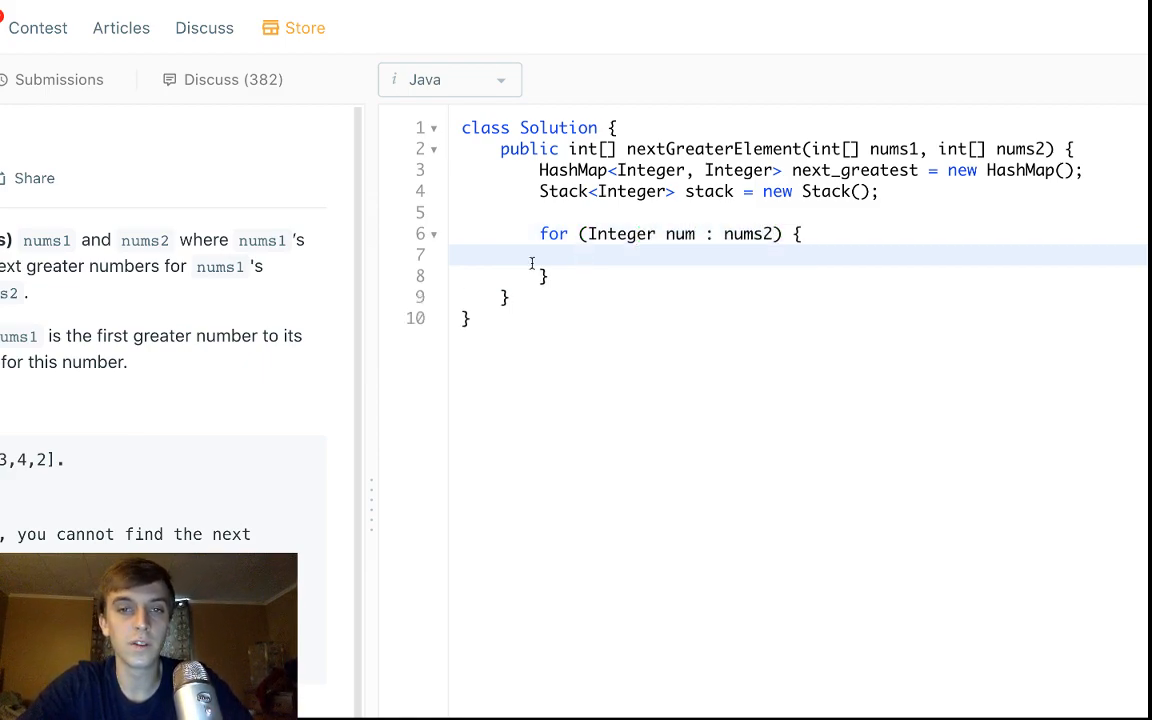
type("sta")
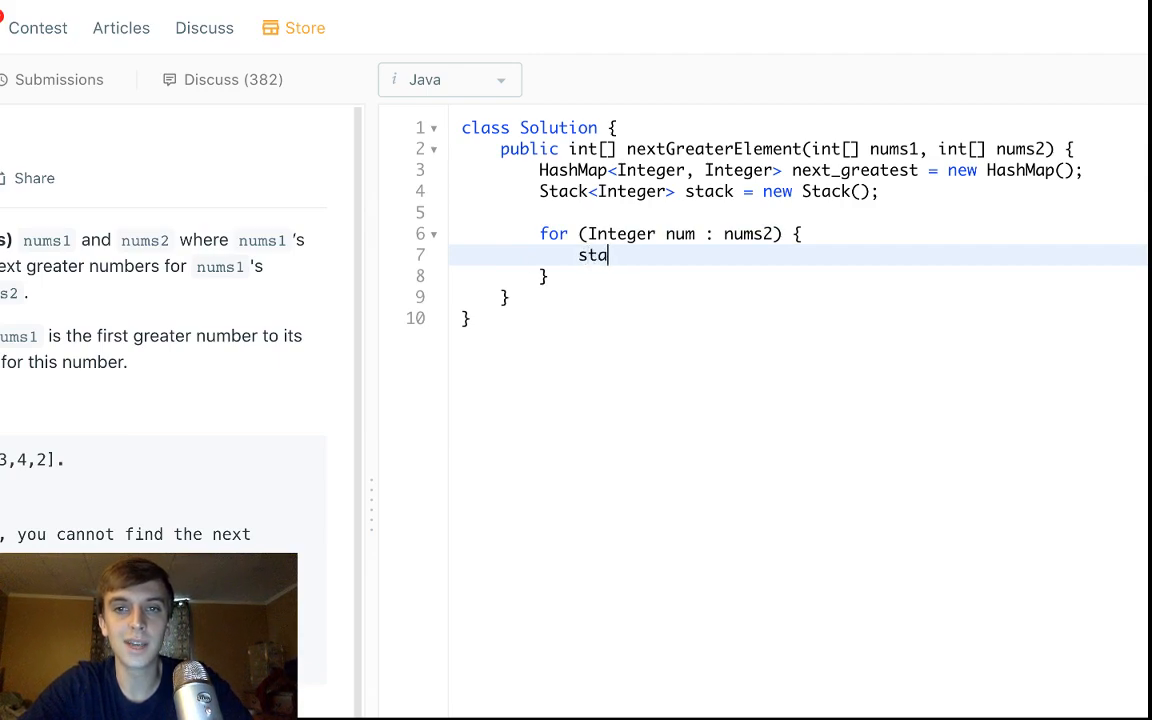
type("ck.push(num)")
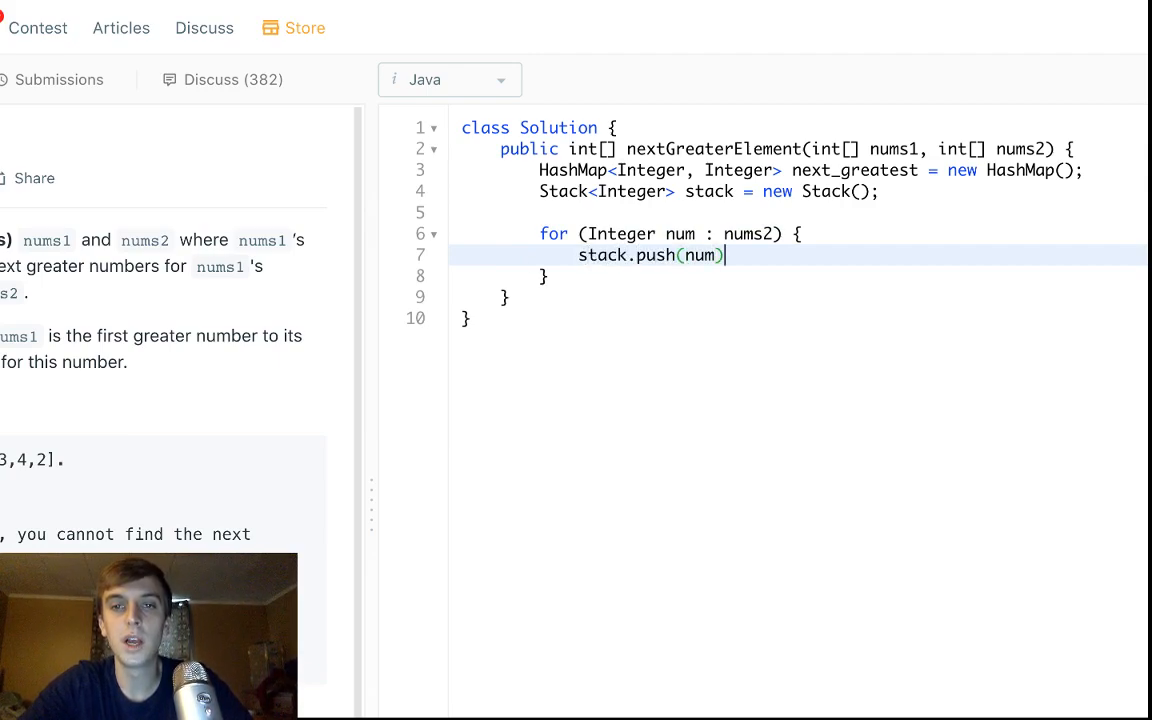
key("Enter")
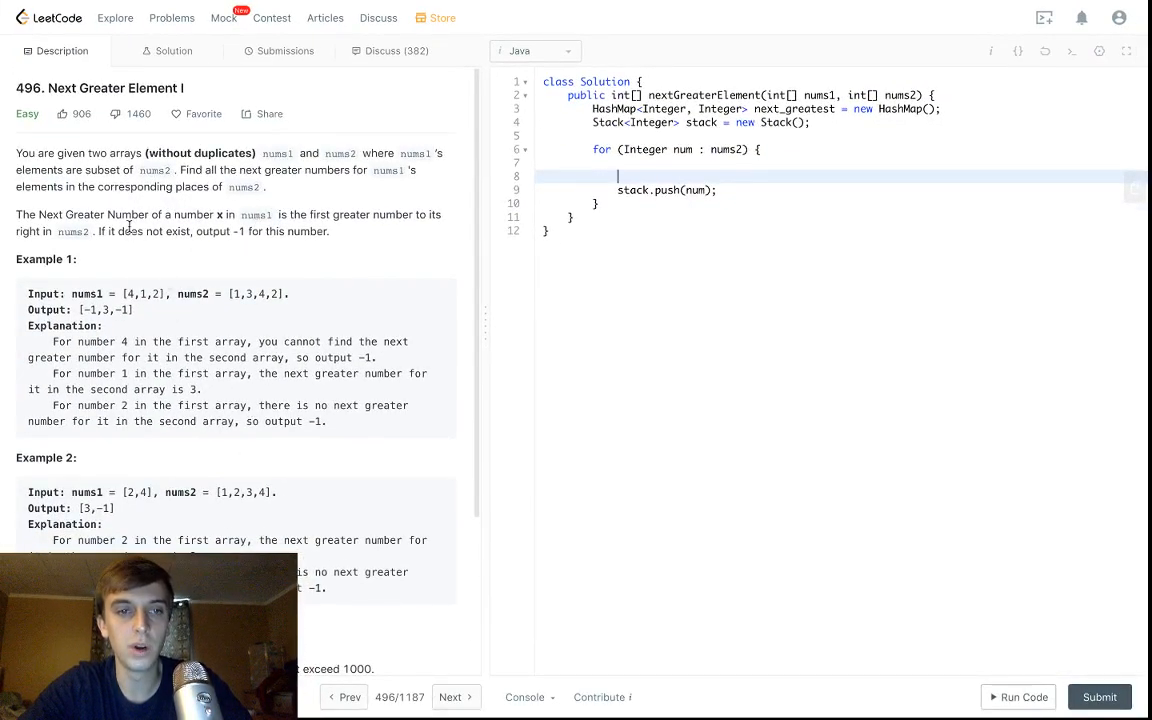
Add the condition if (!stack.isEmpty() && stack.peek() < num) before the push.
type("if")
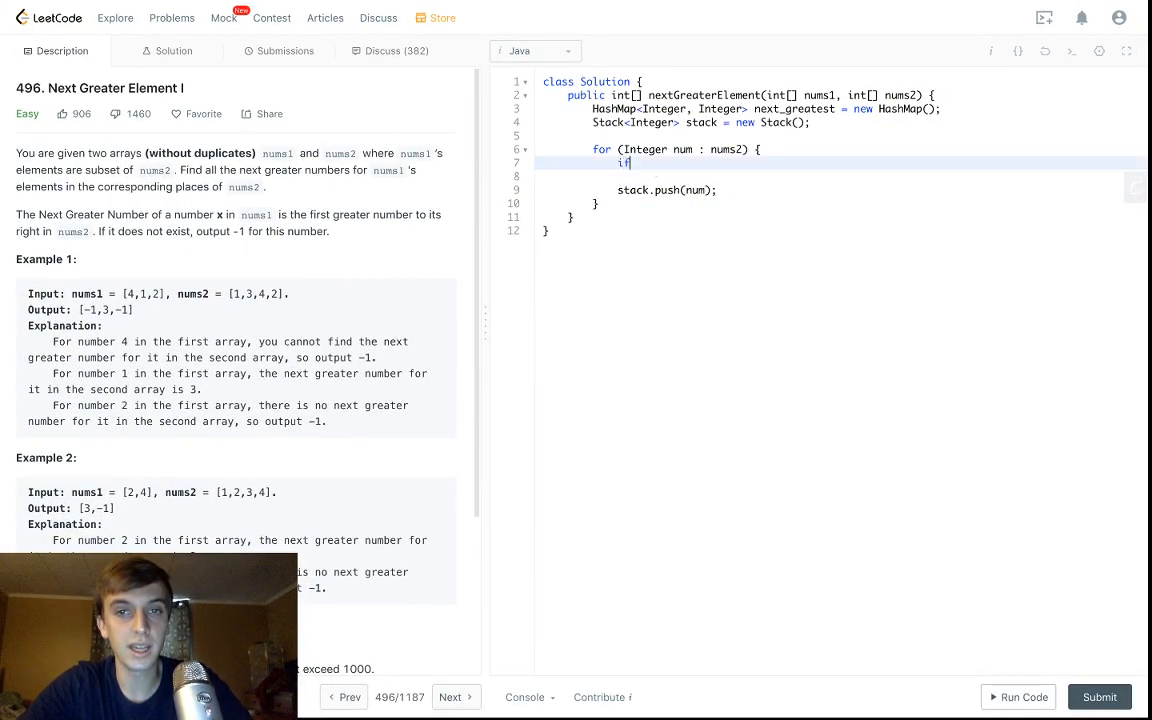
type("()")
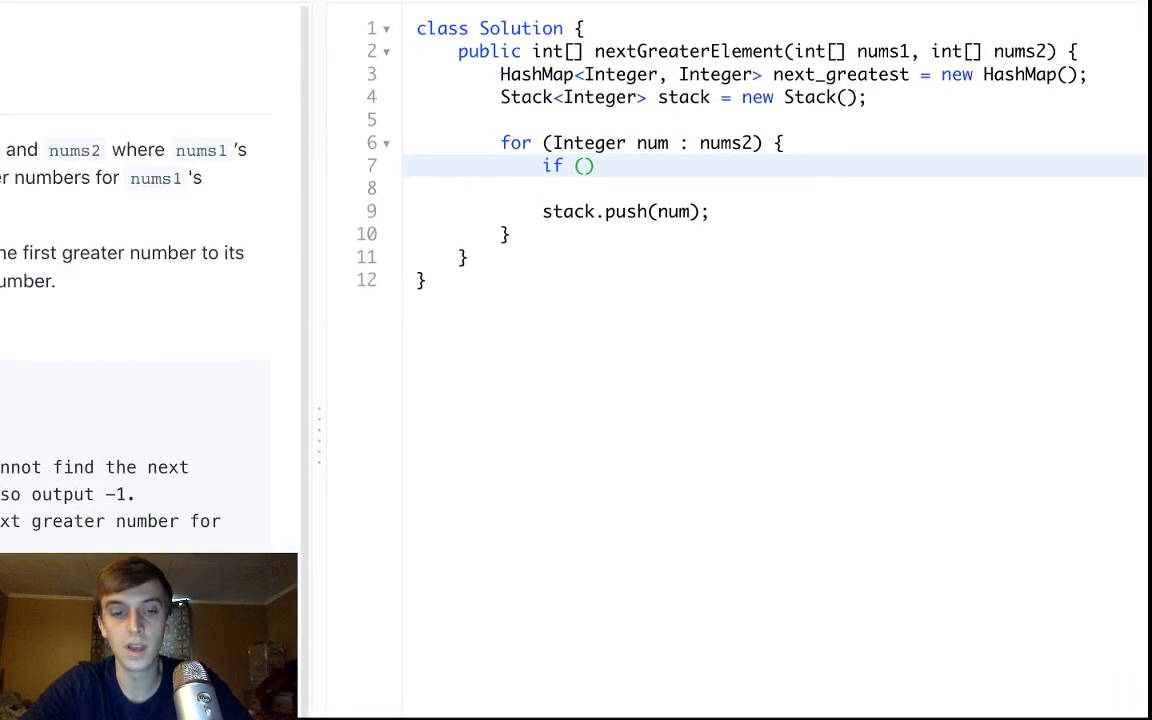
type("!stack.i")
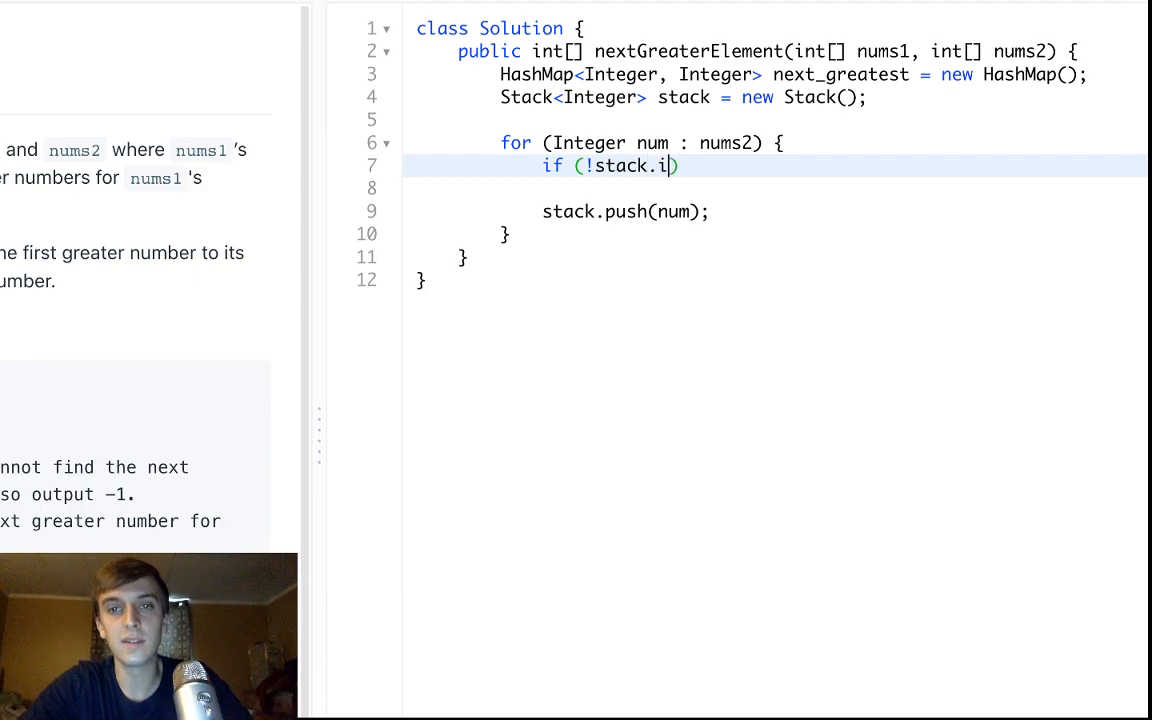
type("sEmpty9)")
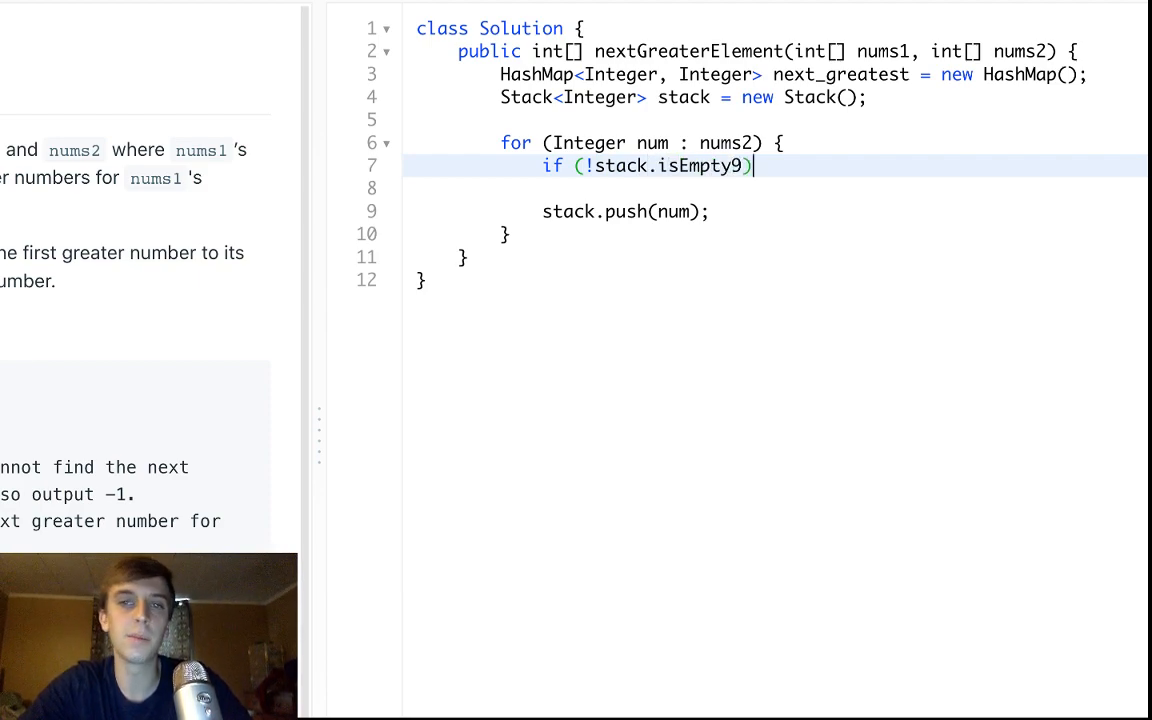
type("() &&")
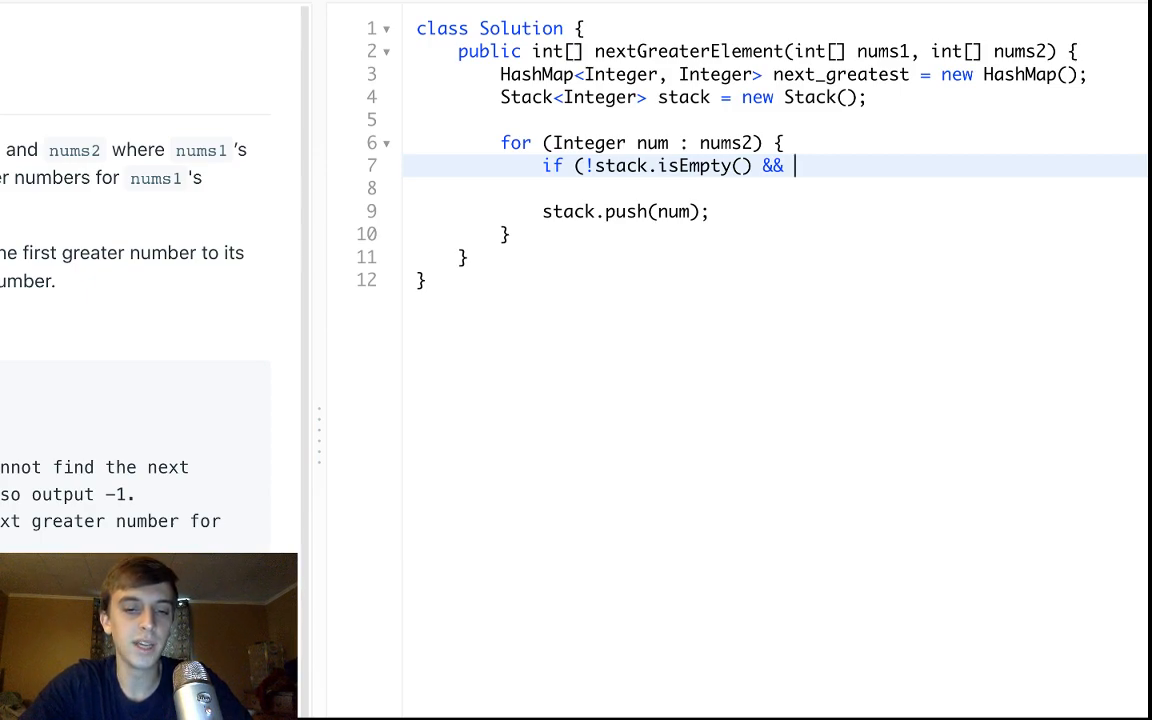
type("stack.")
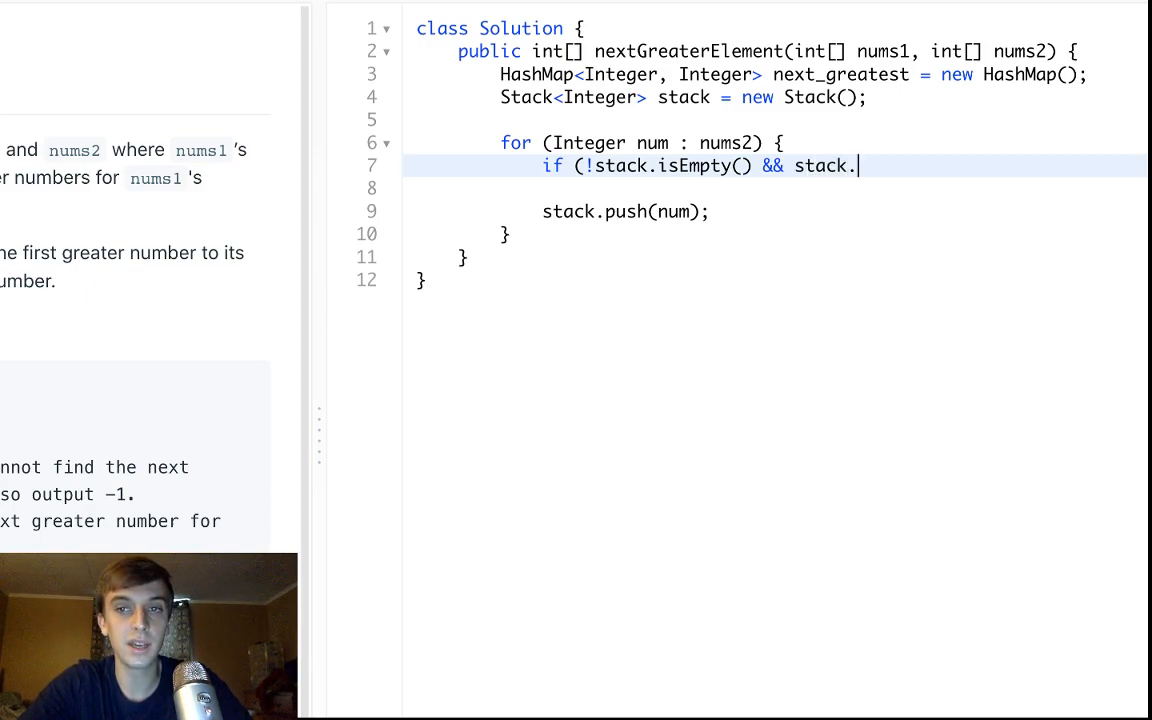
type("peek() < n")
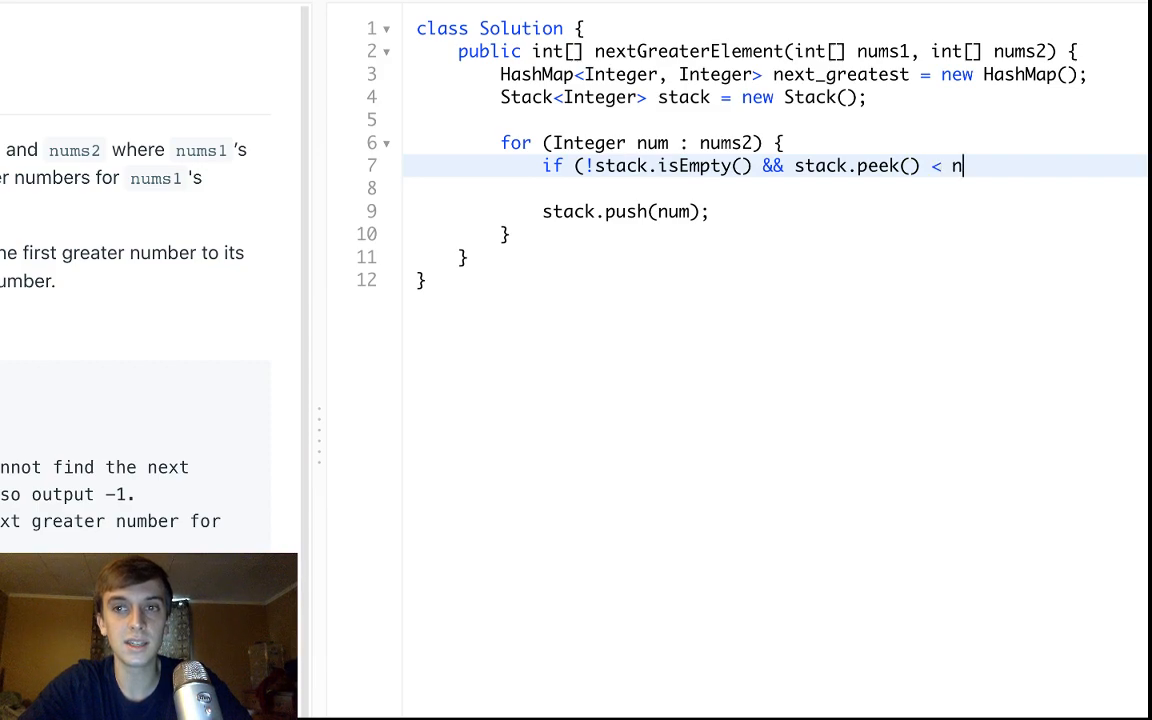
type("um) {")
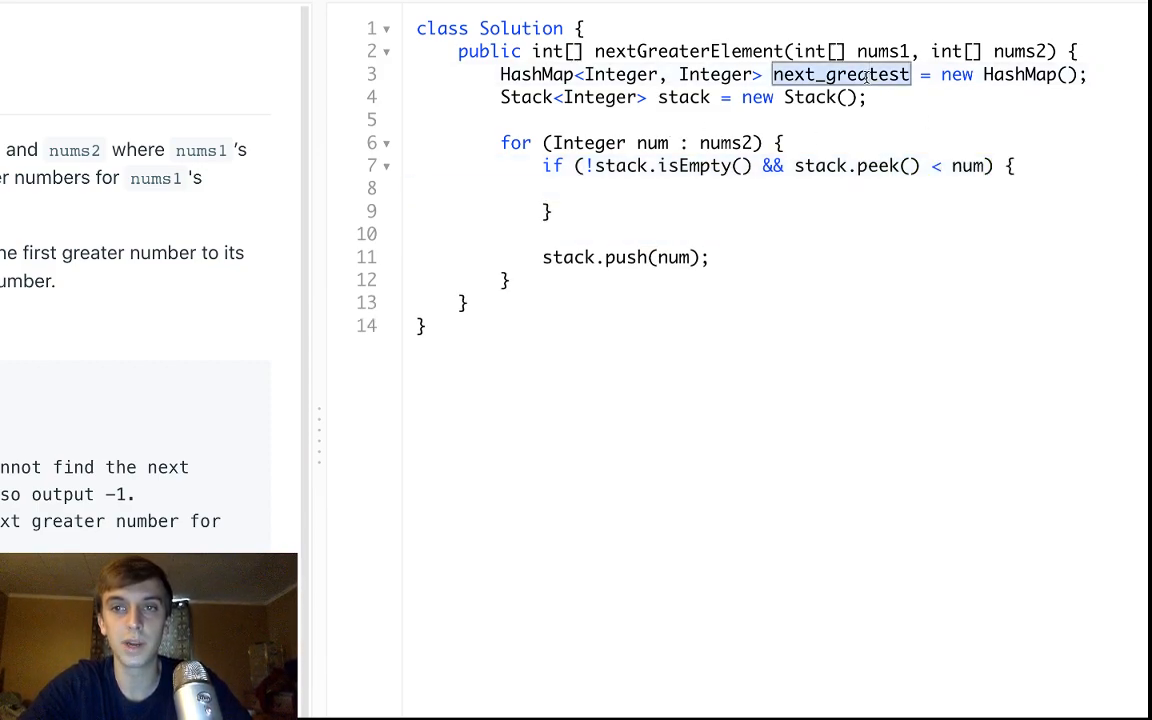
Inside the if, record next_greatest.put(stack.pop(), num);.
type("next_greatest.put()")
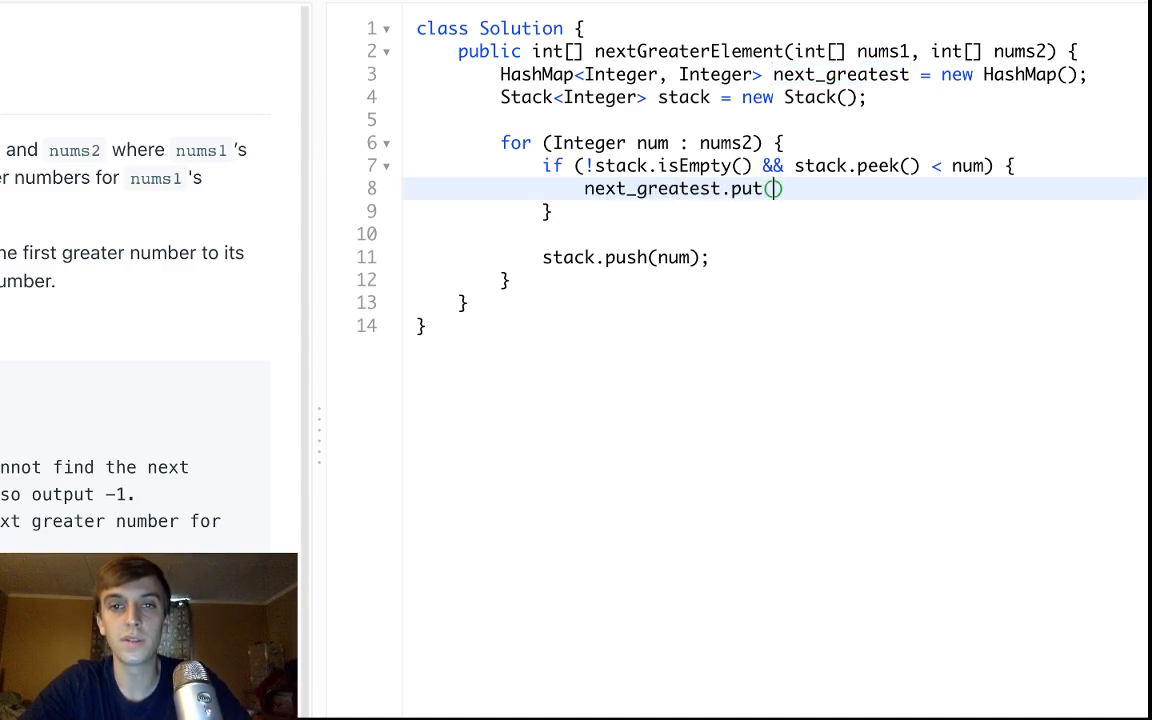
type("stack.")
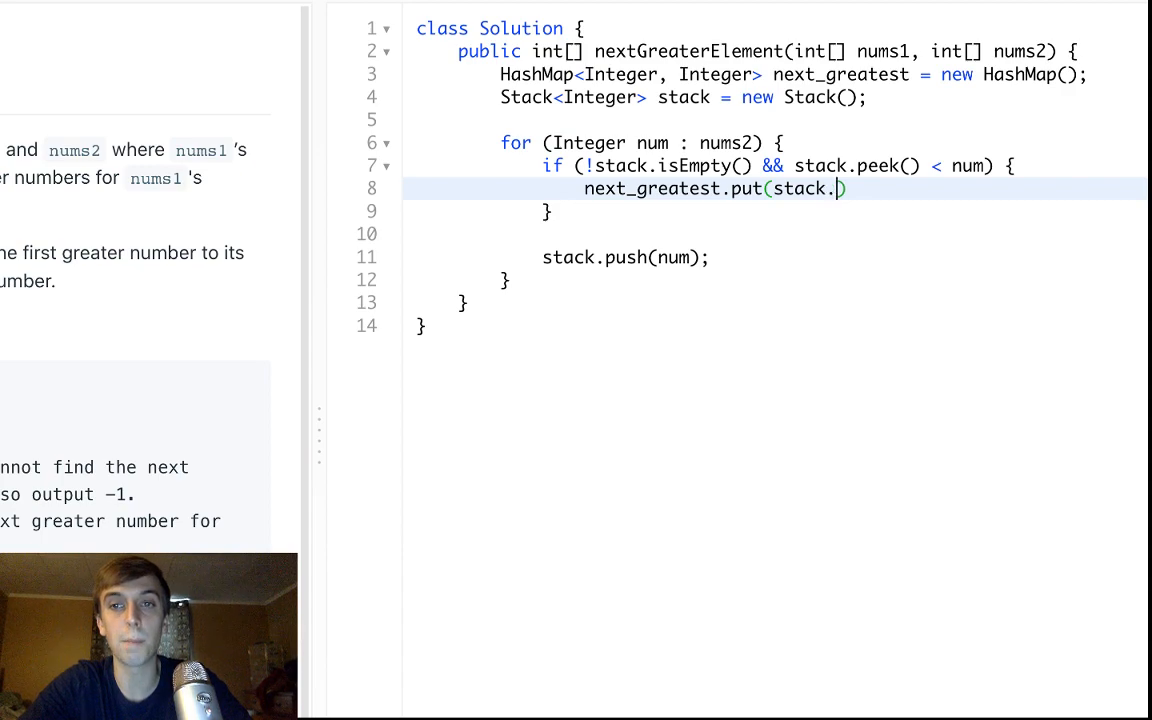
type("pop(), nu)")
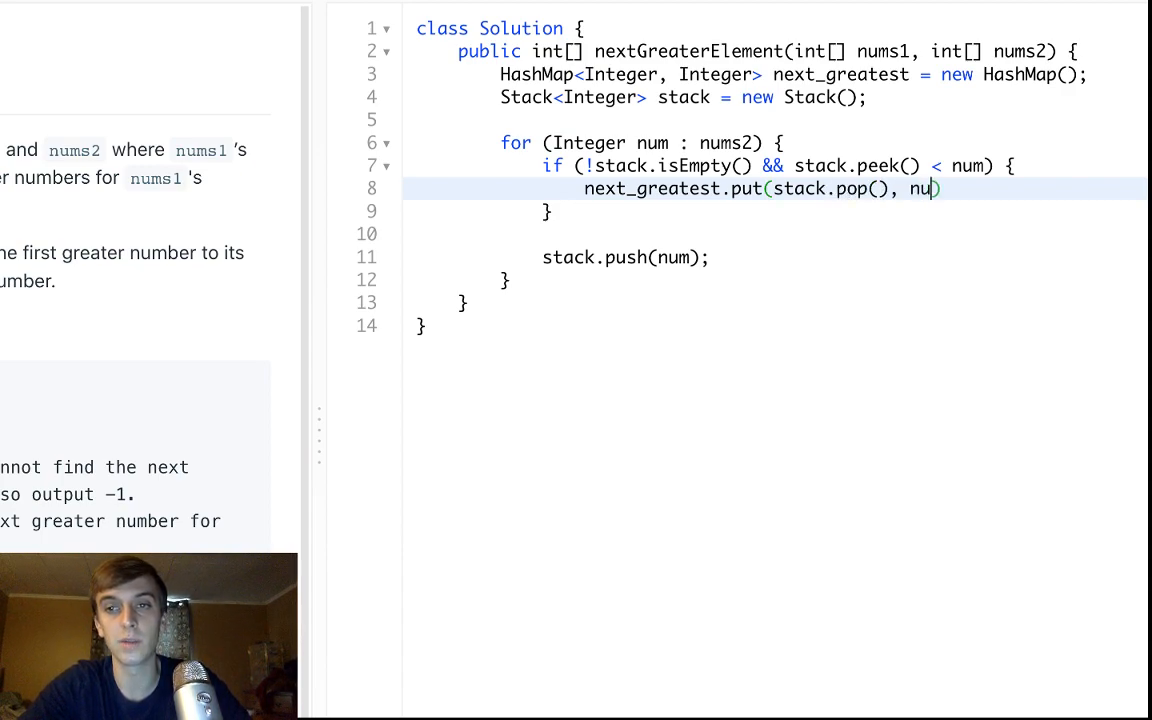
type("m);")
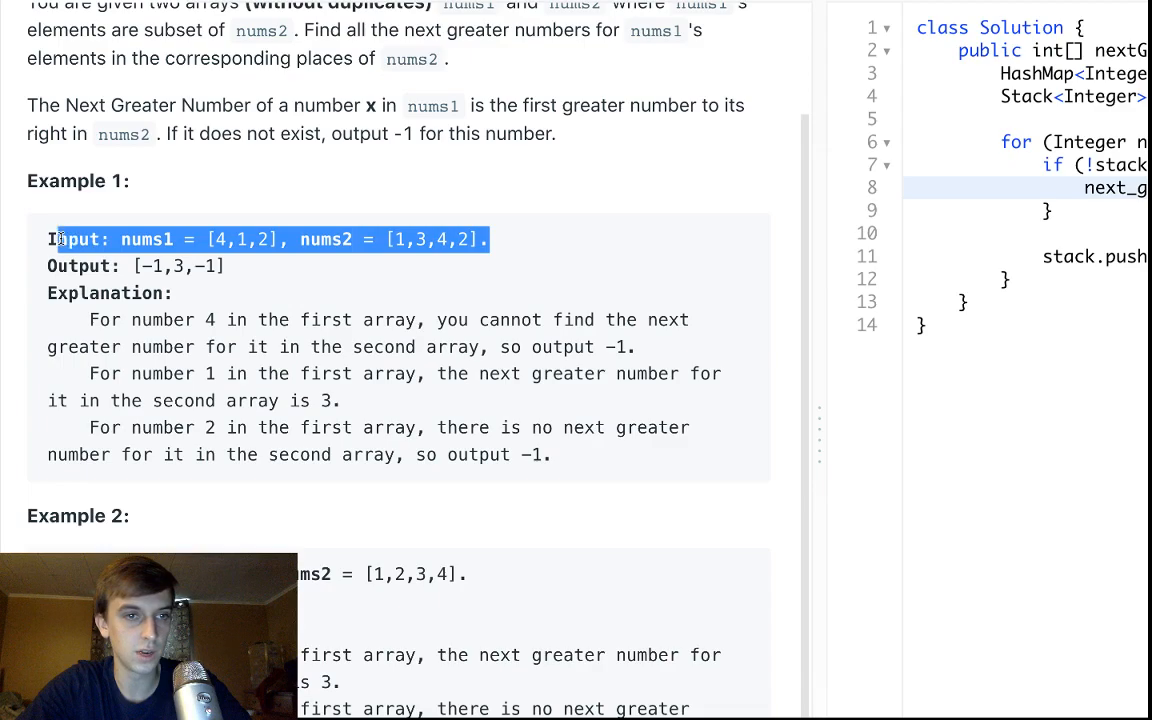
Below the class write Input: nums1 = [4,1,2], nums2 = [1,3,4,2] and start the stack trace.
type("Input: nums1 = [4,1,2], nums2 = [1,3,4,2].")
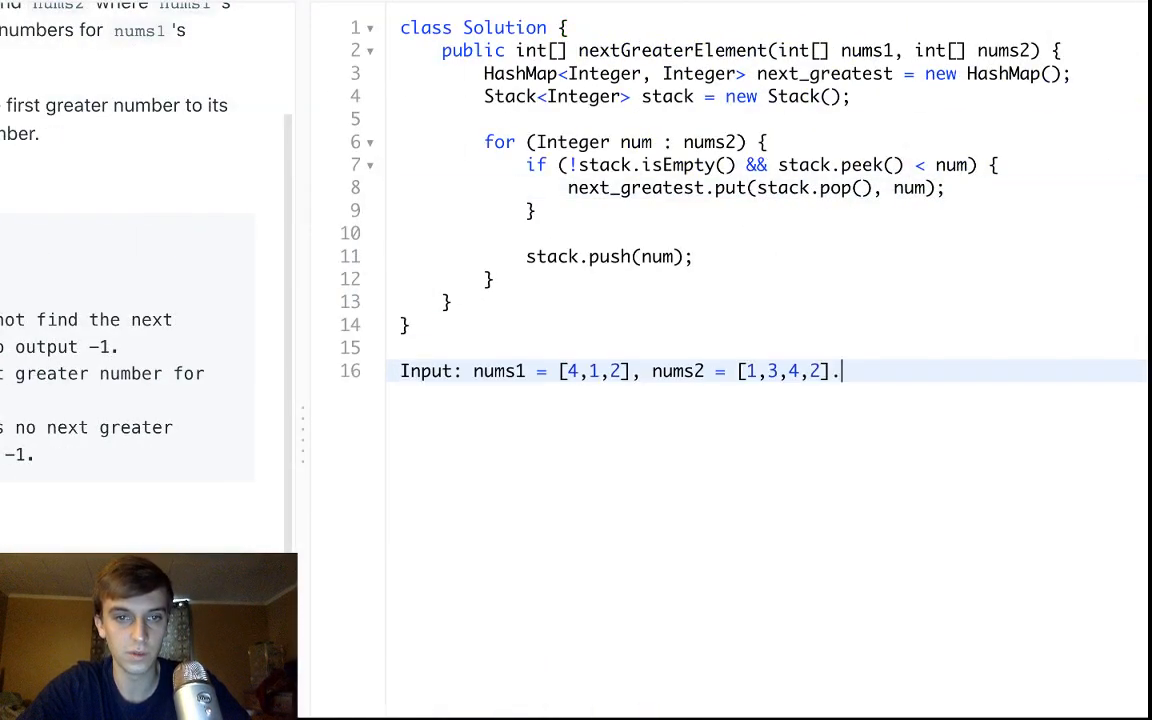
type("stack = [")
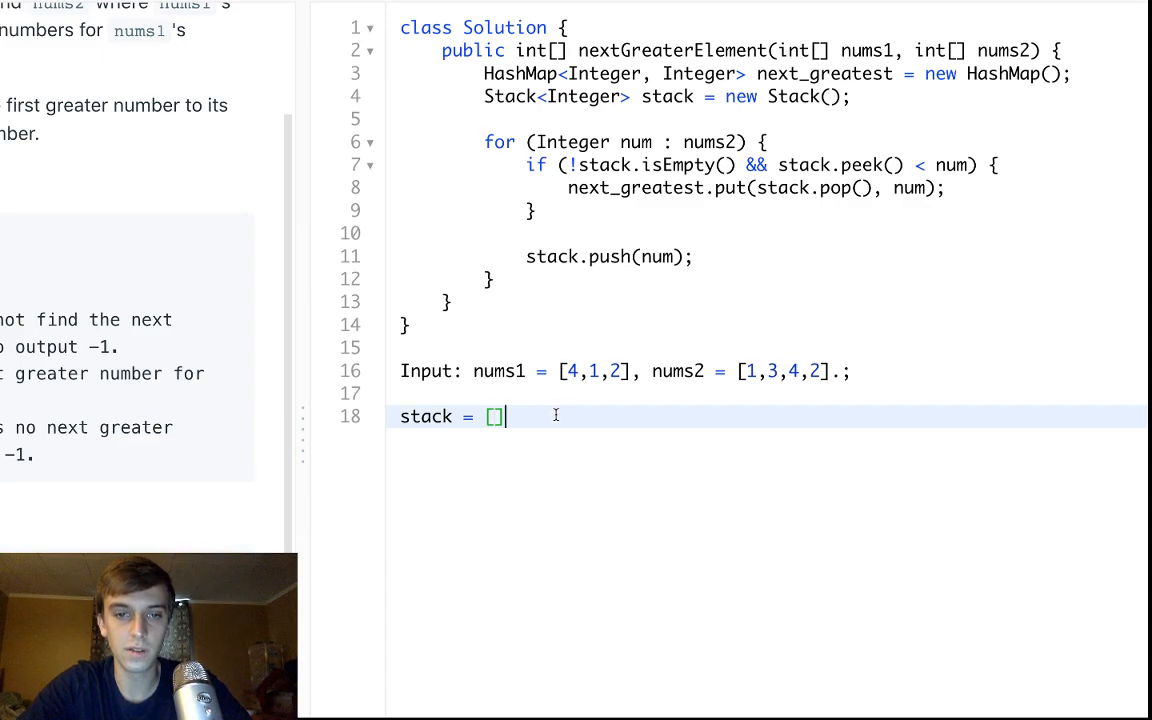
type("1;")
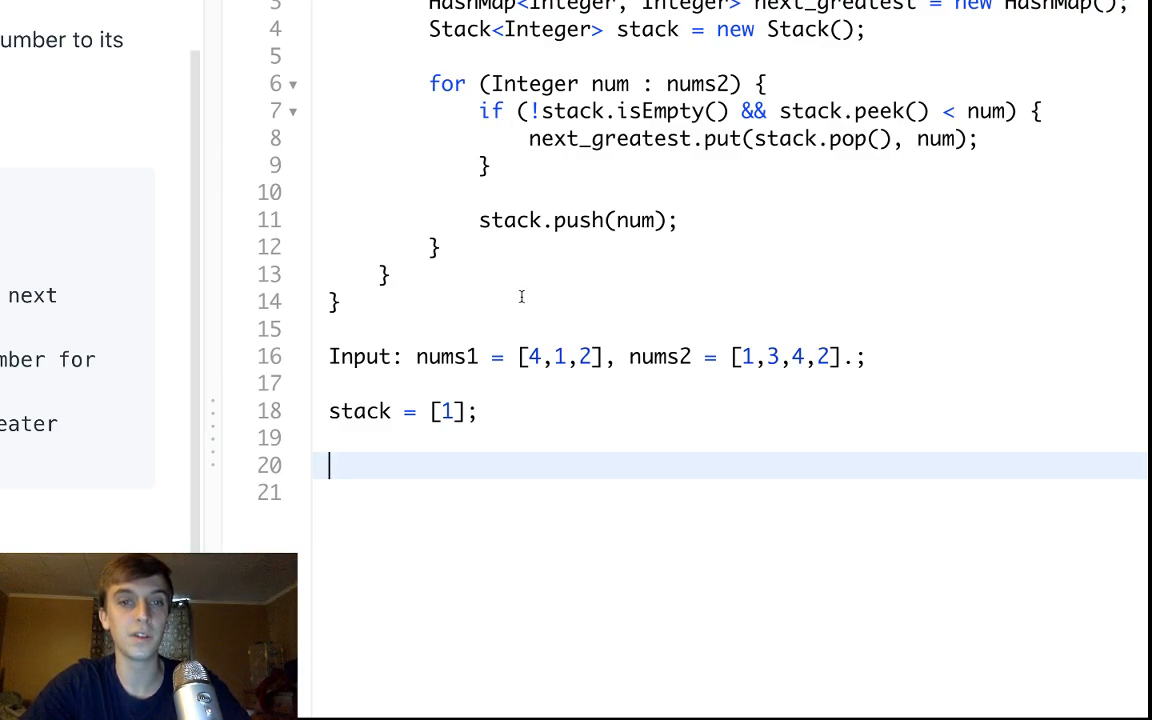
key("Backspace")
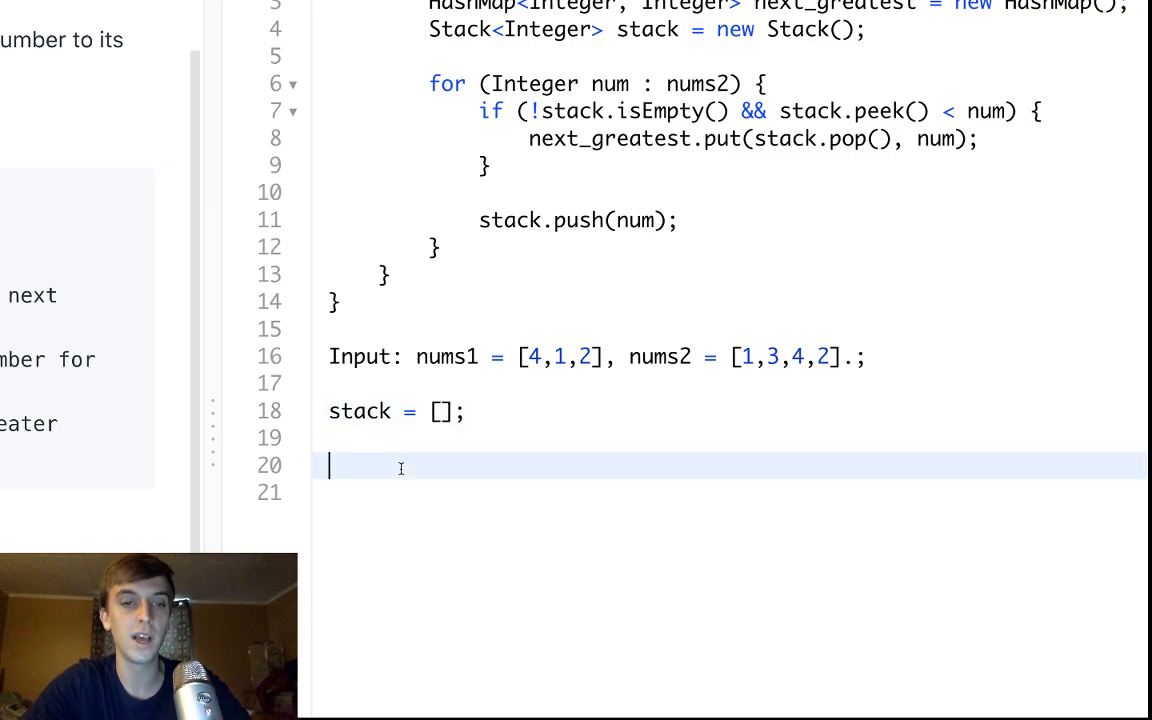
Trace map.put(1, 3), stack = [3], then map.put(3, 4) for the example.
type("map.")
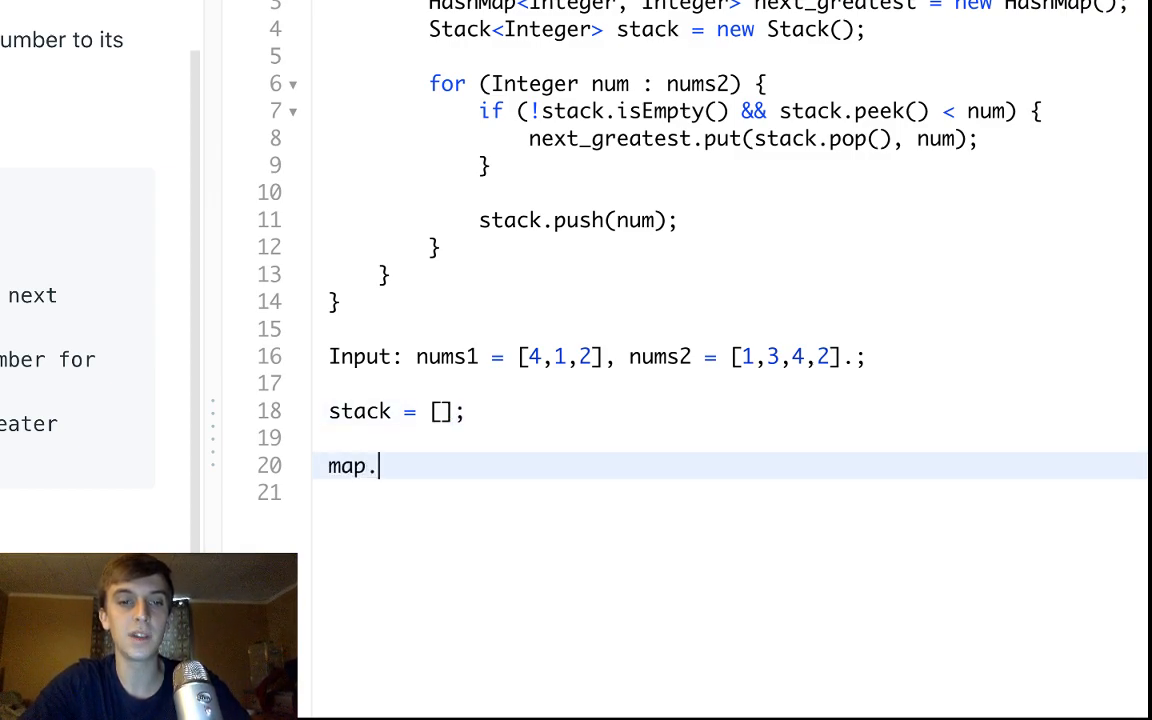
type("put(1")
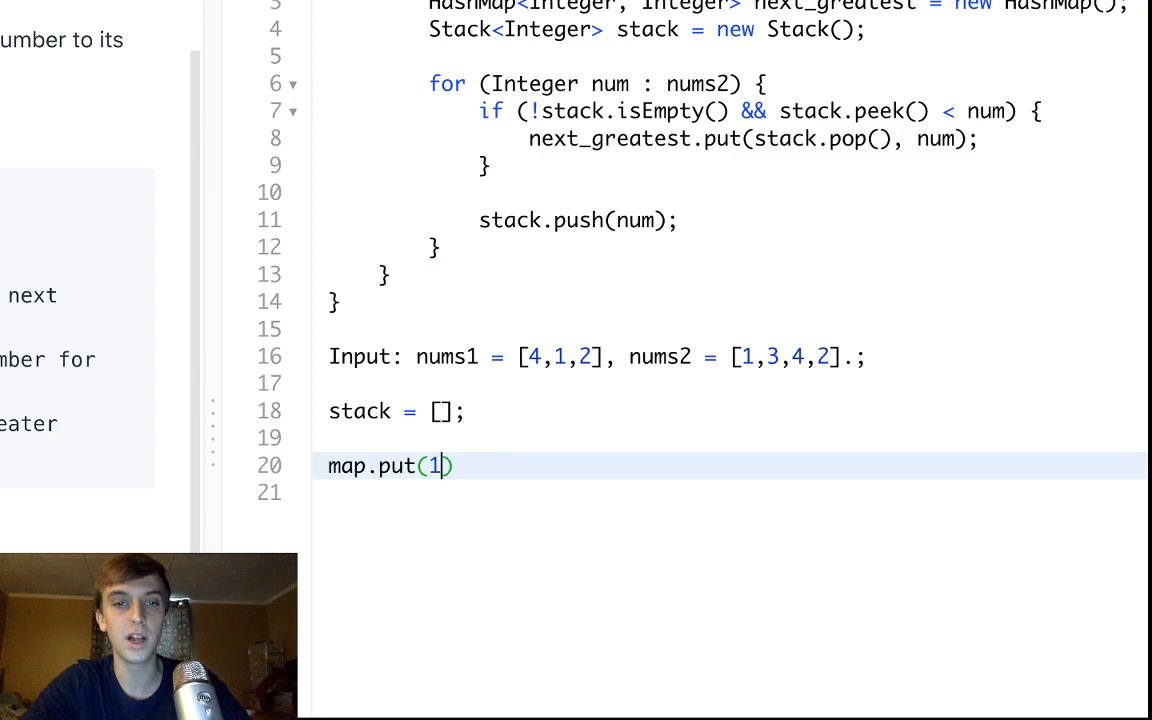
type(", 3")
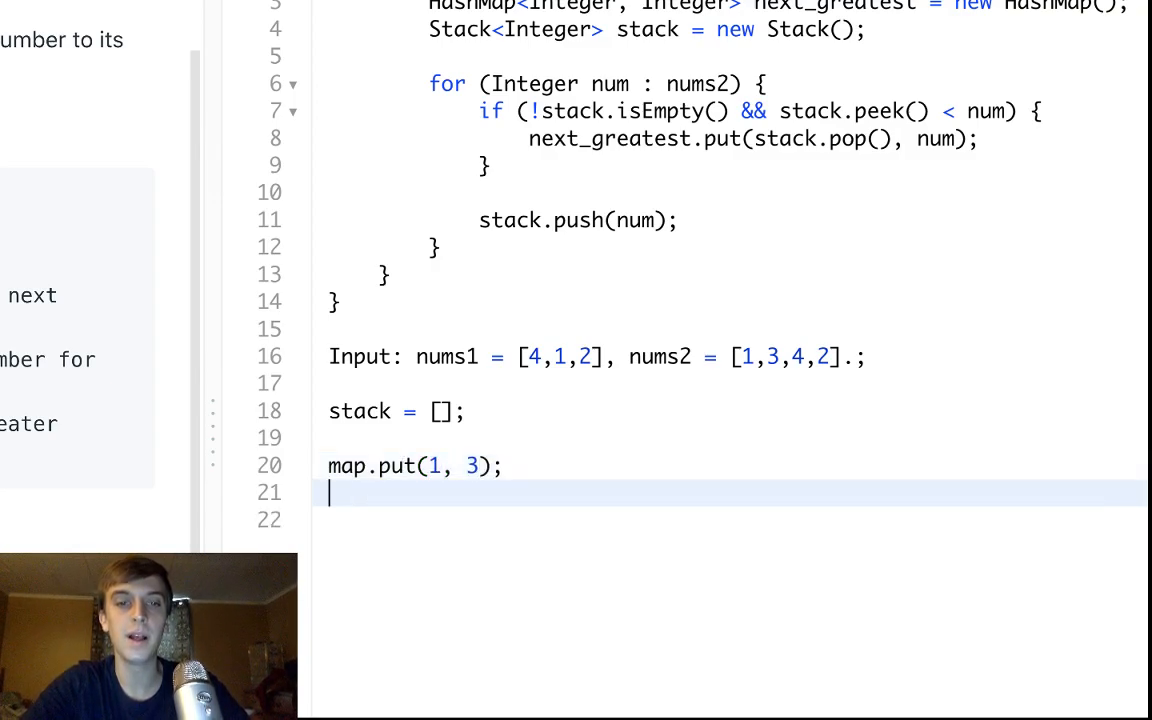
type("stack =")
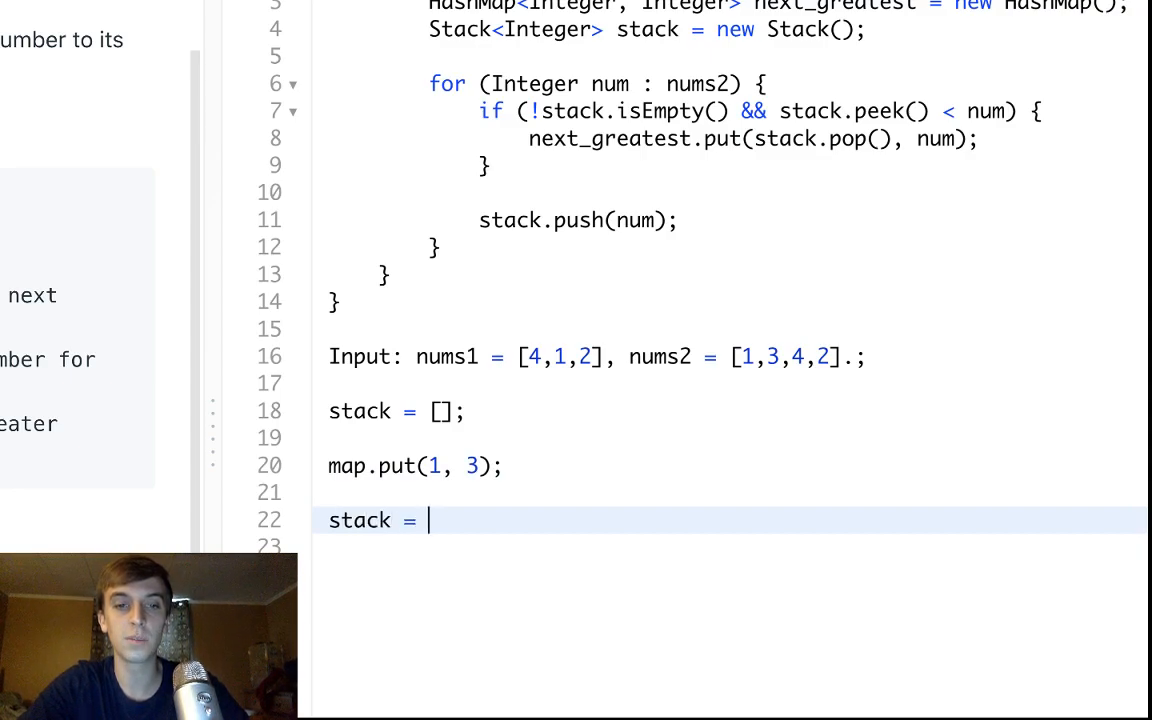
type("[3];")
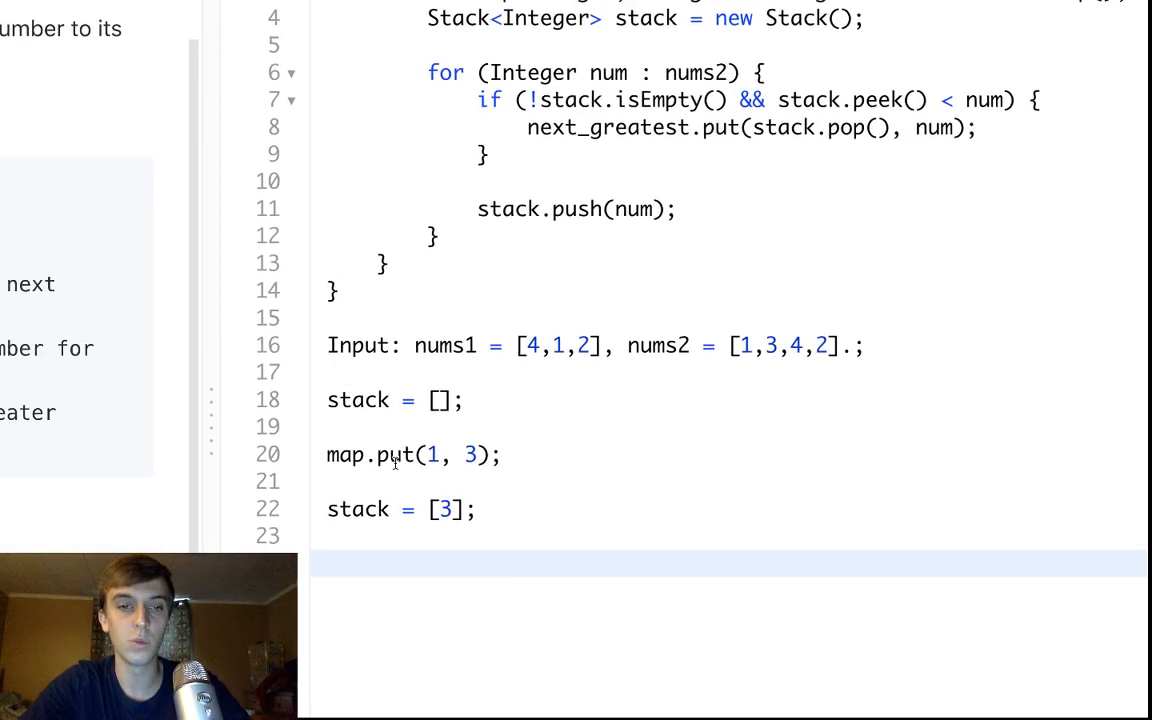
mouse_move(704, 236)
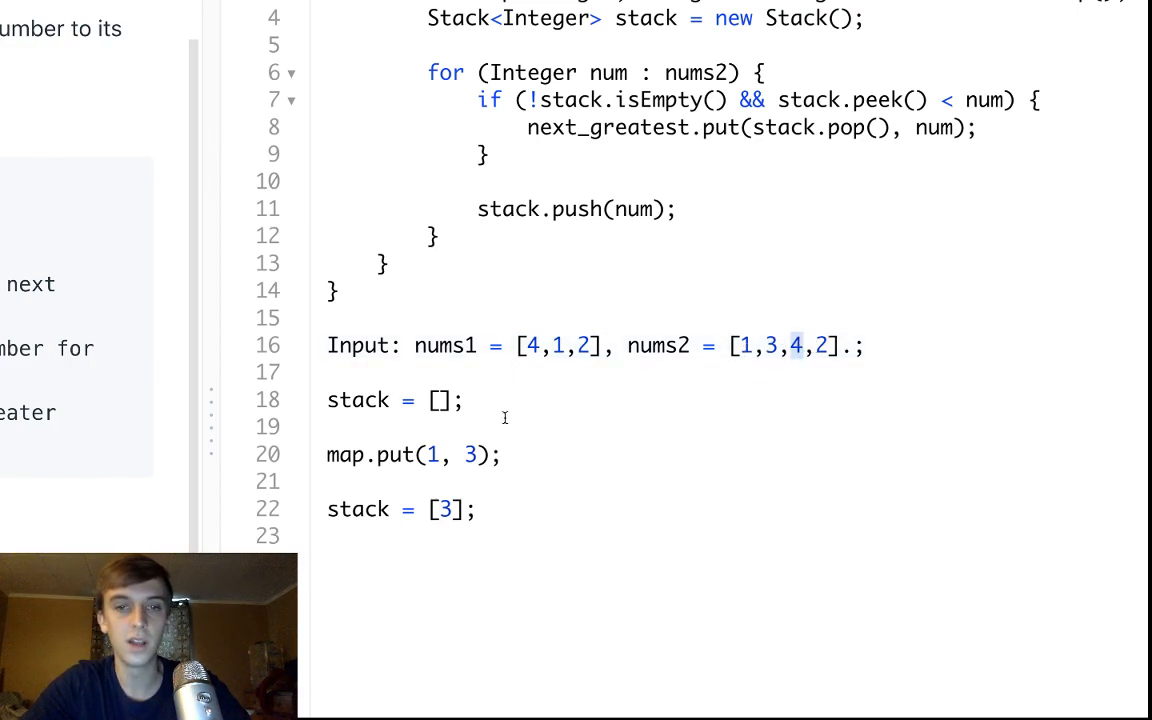
type(",")
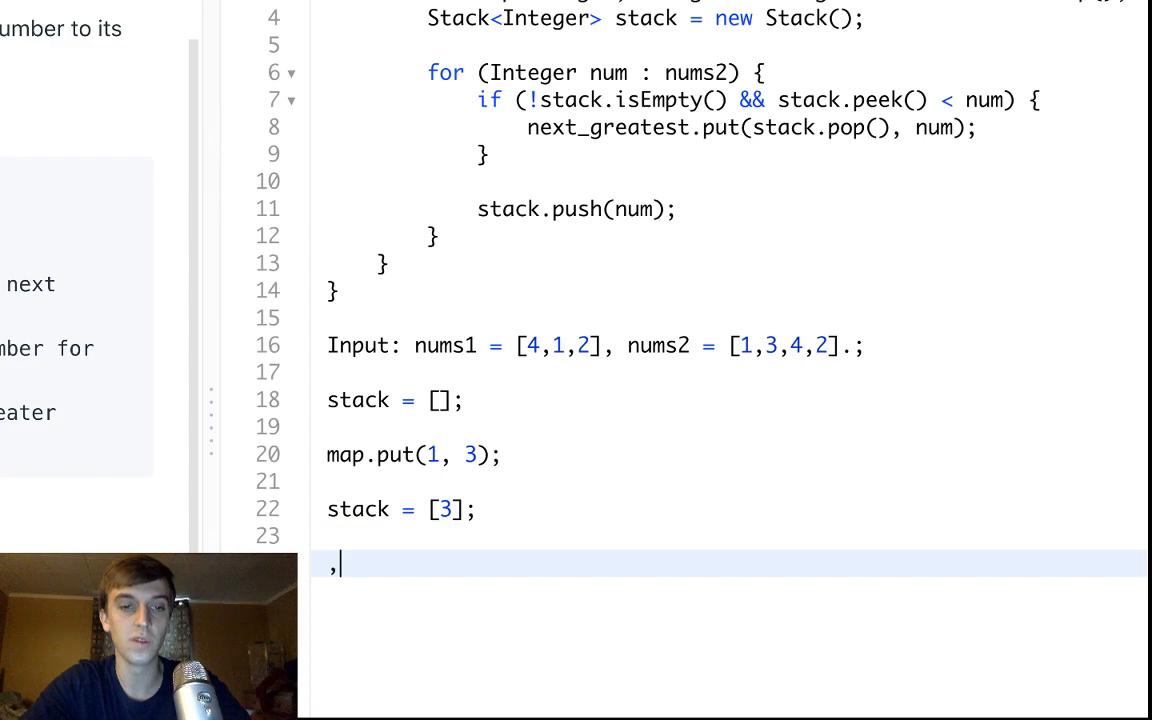
type("map.put(3")
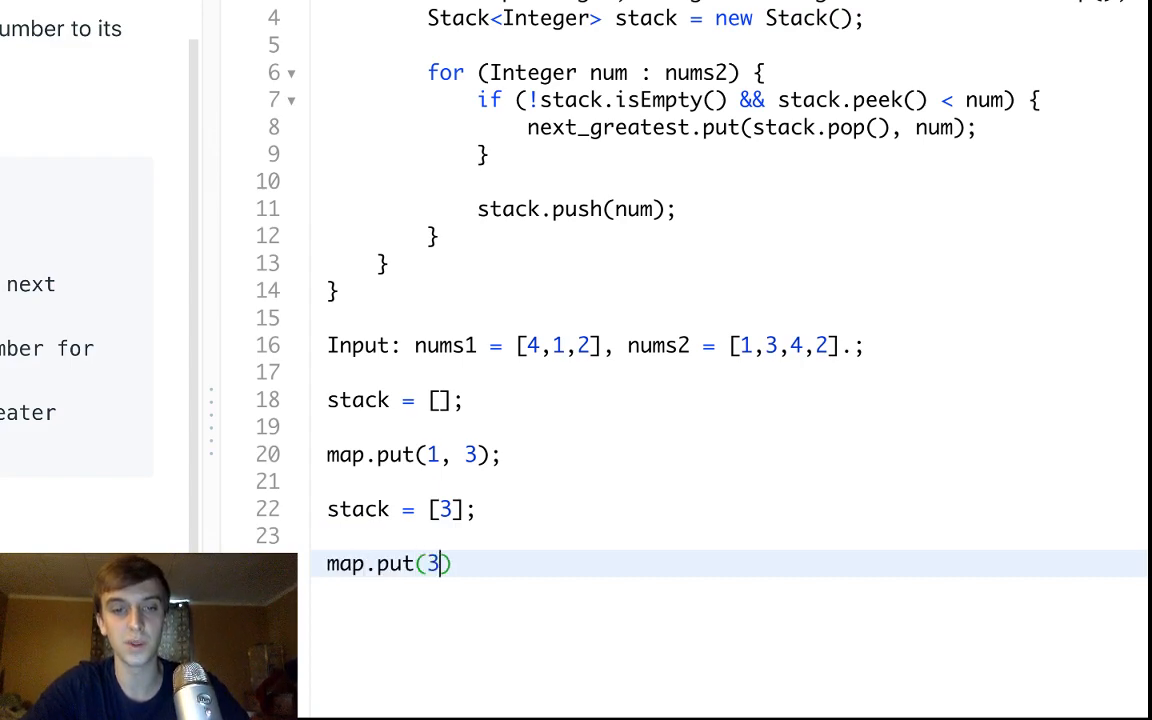
type(", 4);")
type("stack = [4];")
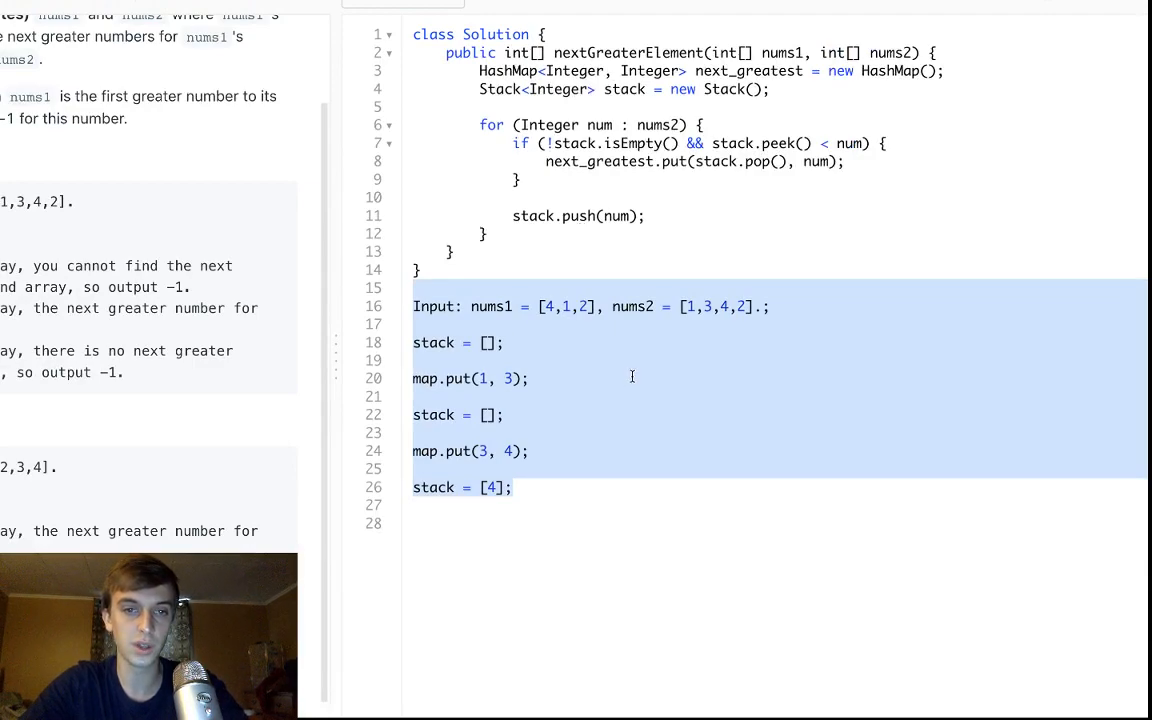
Delete the trace and write for (int i=0; i<nums1.length; i++) { after the first loop.
key("Delete")
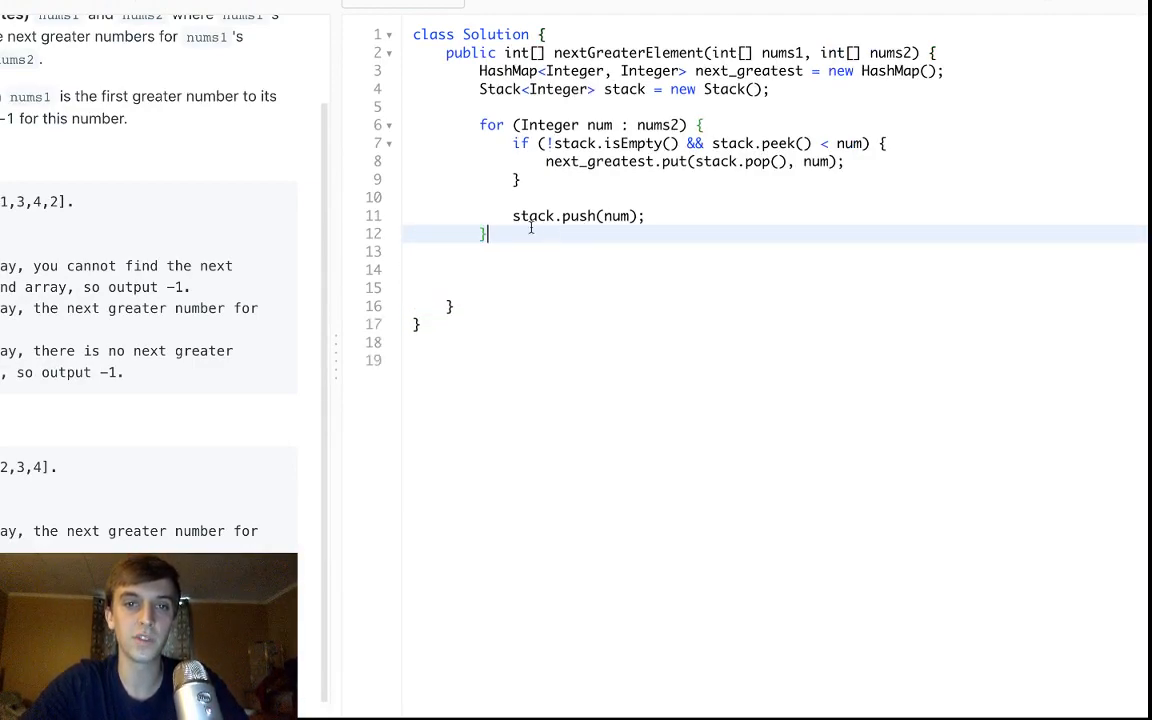
type("f")
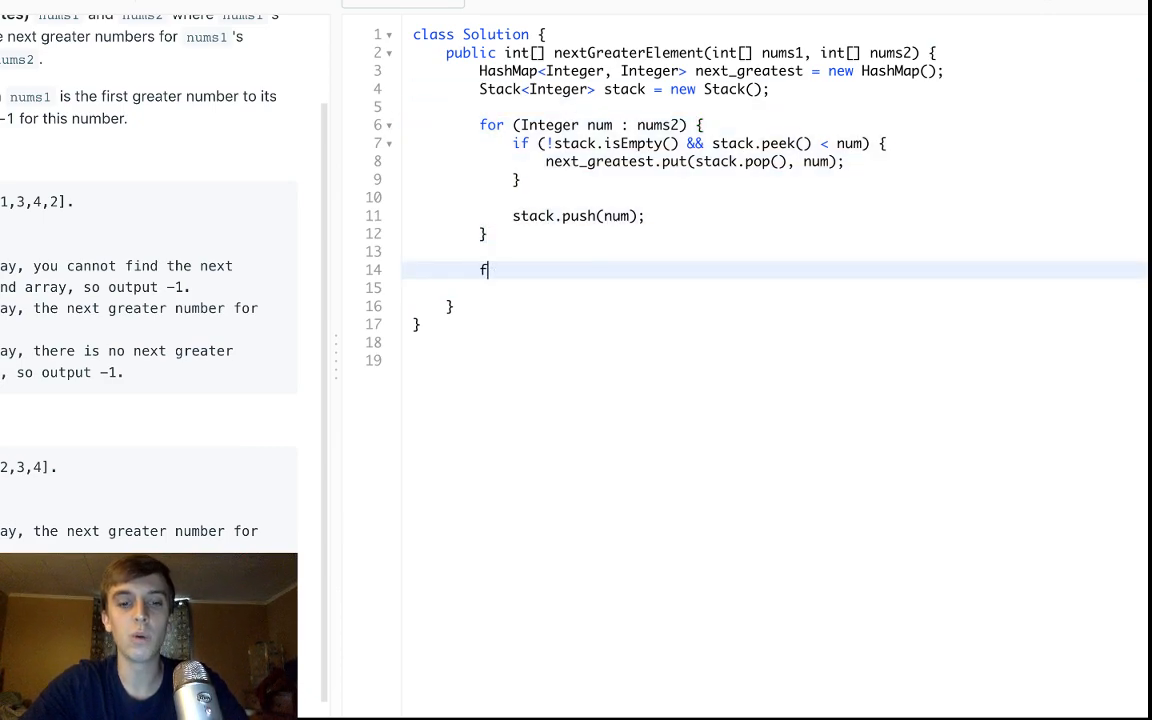
type("or (int i=0; i")
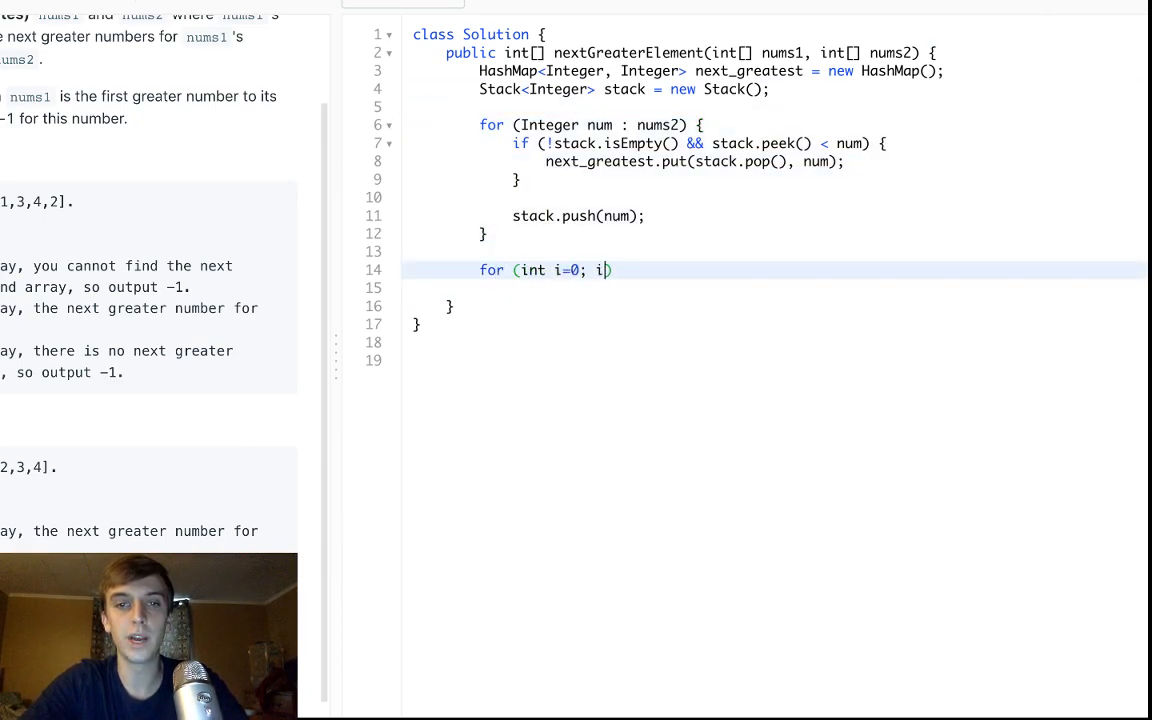
type("<nums1")
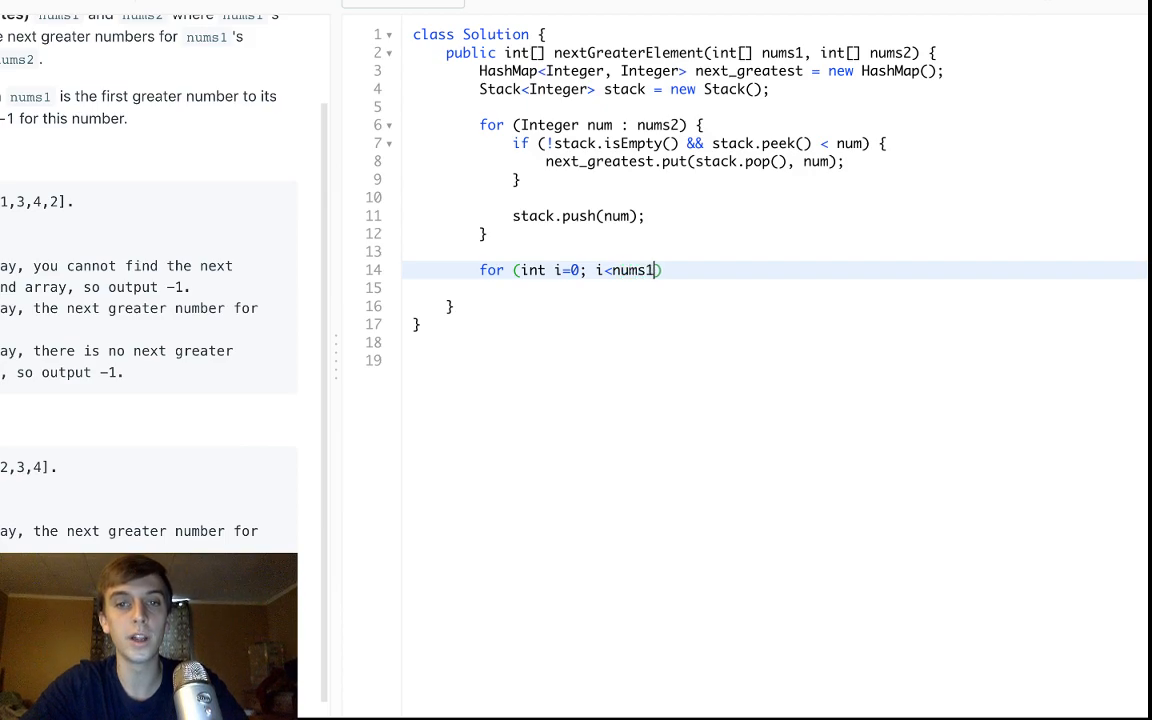
type(".length; i+")
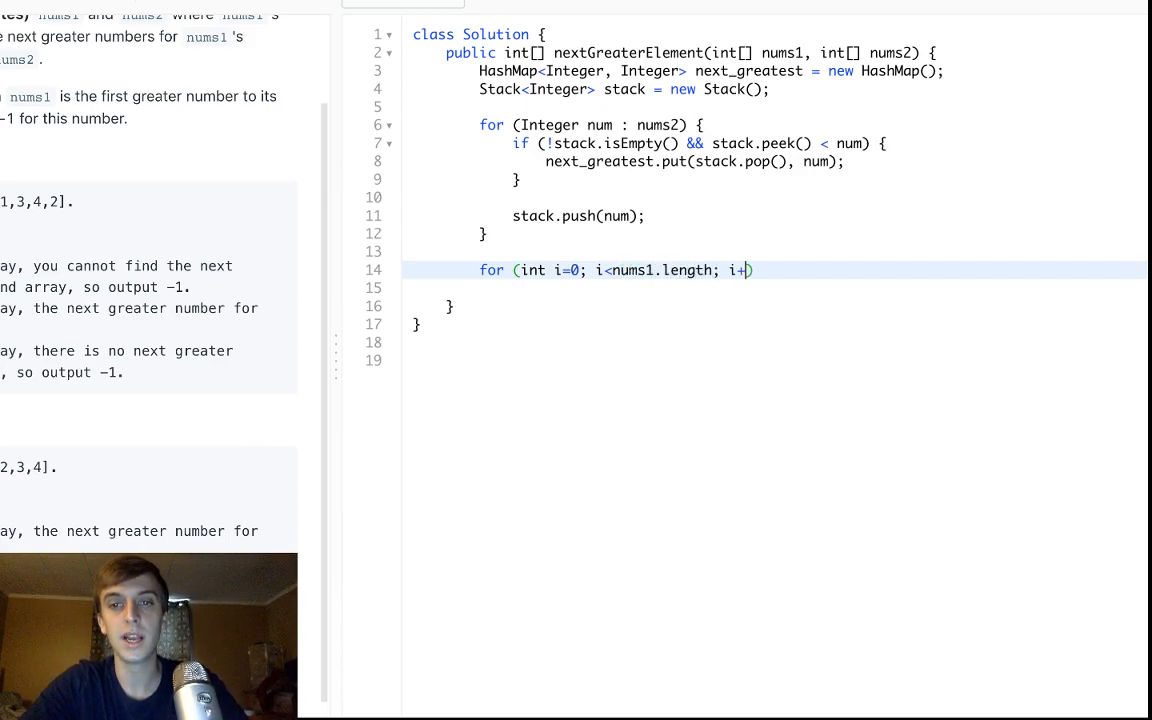
type("+) {")
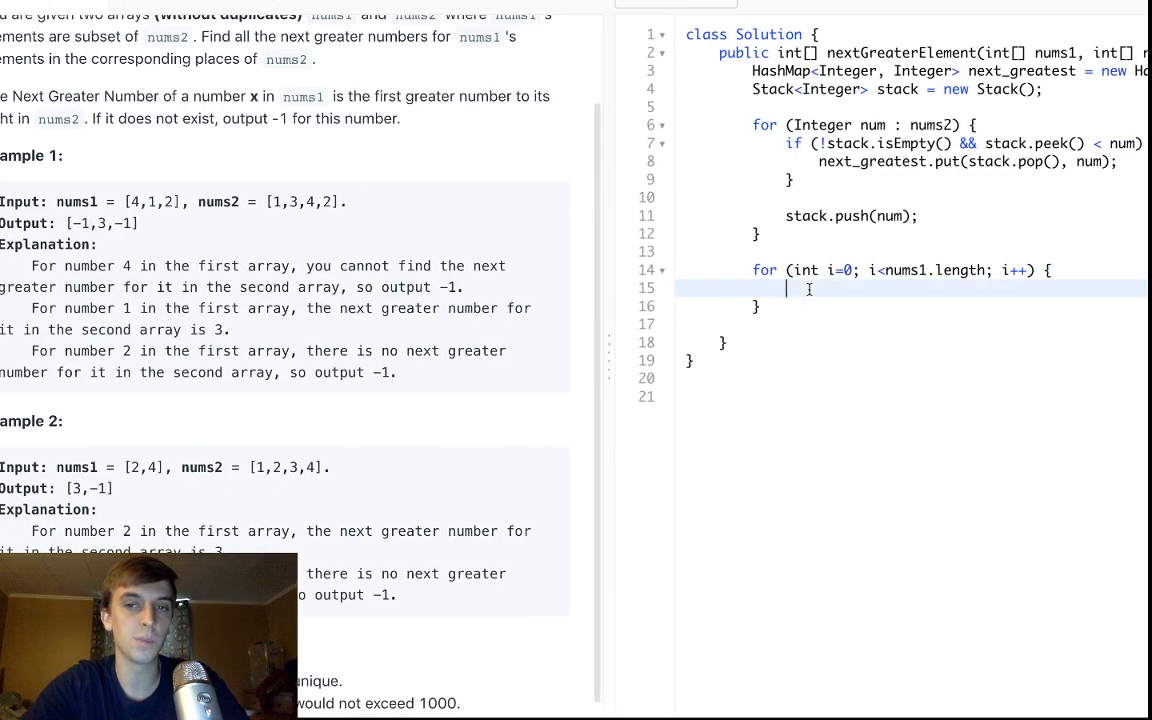
Set nums1[i] = next_greatest.getOrDefault(nums1[i], -1); and return nums1;.
type("nums1[]")
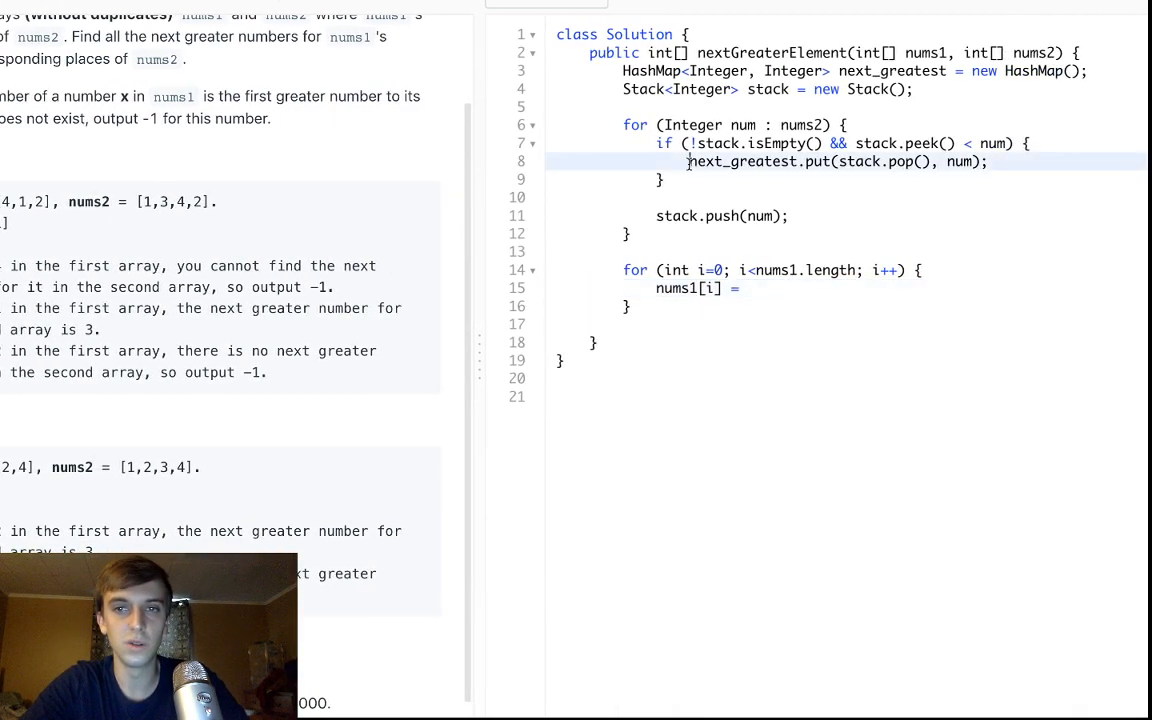
type("next_greatest.getOrDefault(nums1[i],")
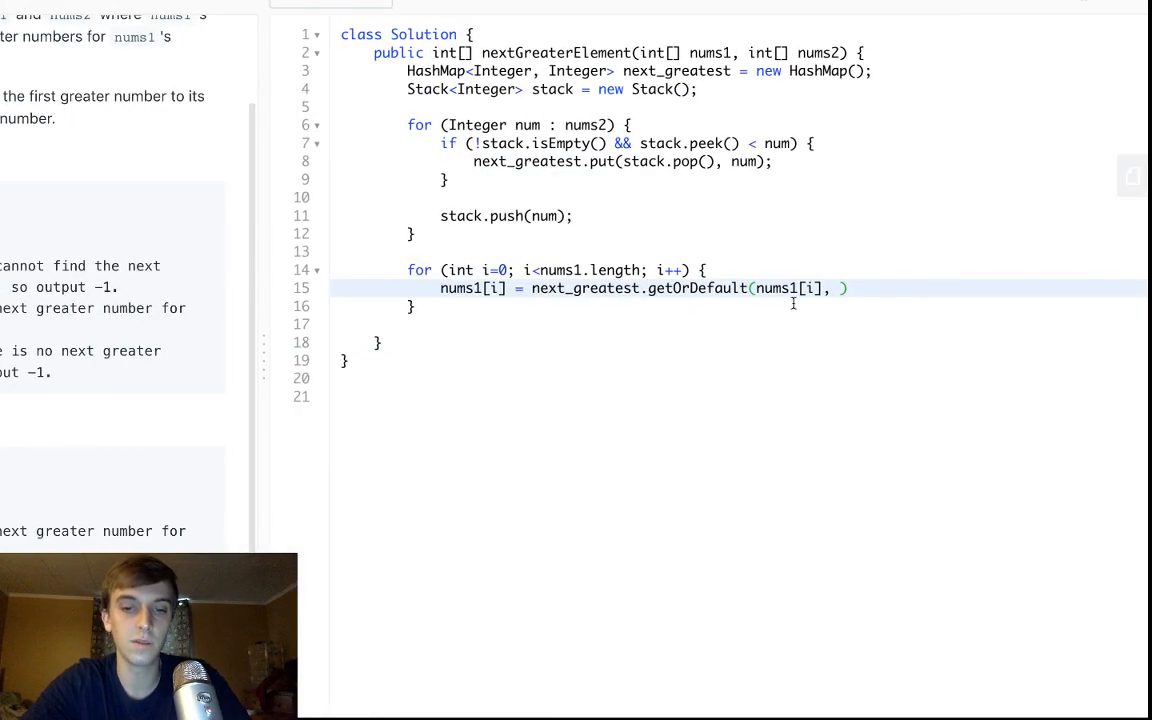
type("-1")
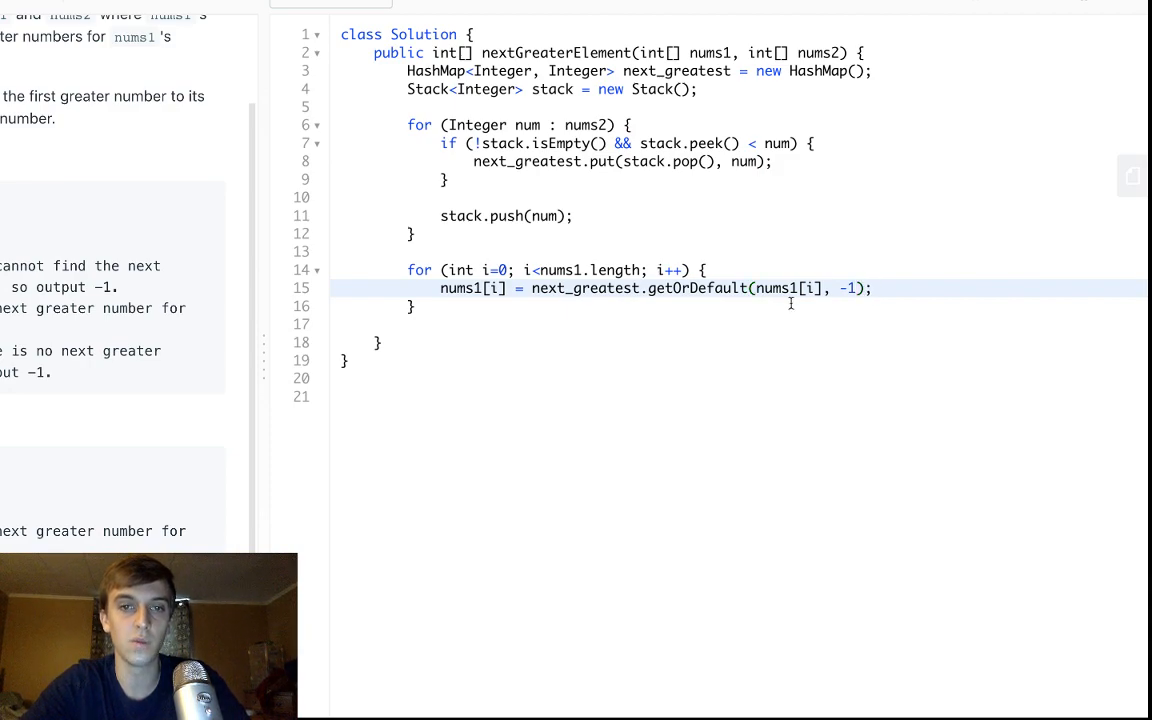
type("return n")
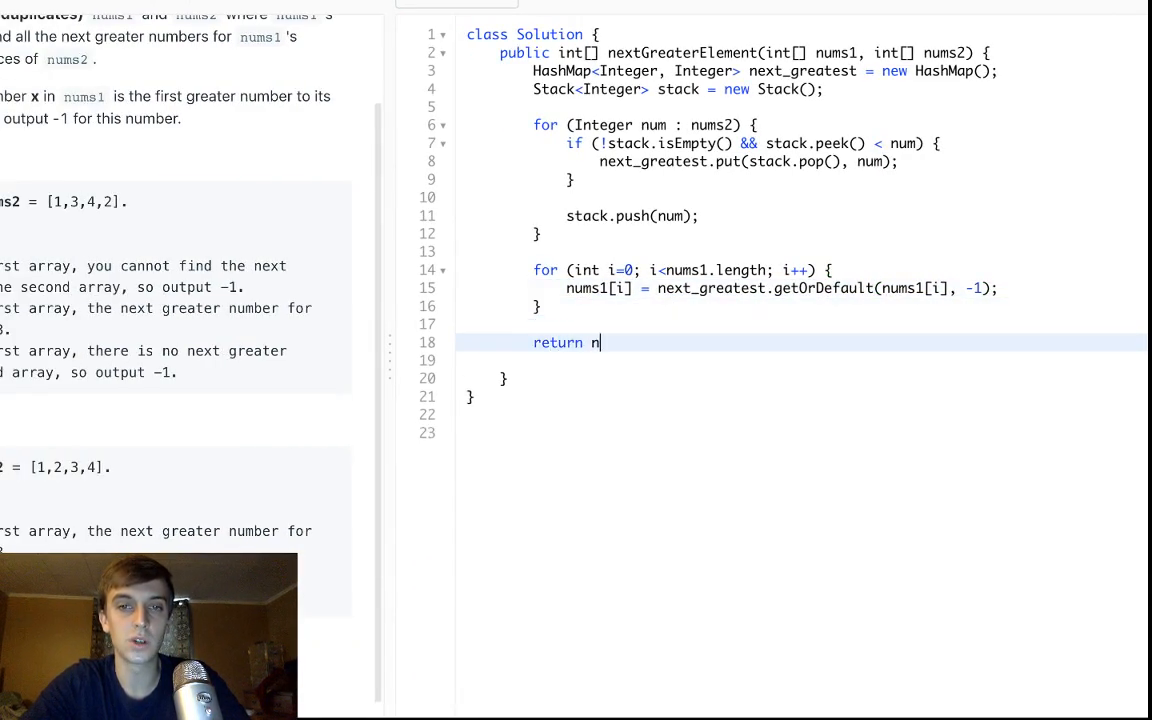
type("ums1;")
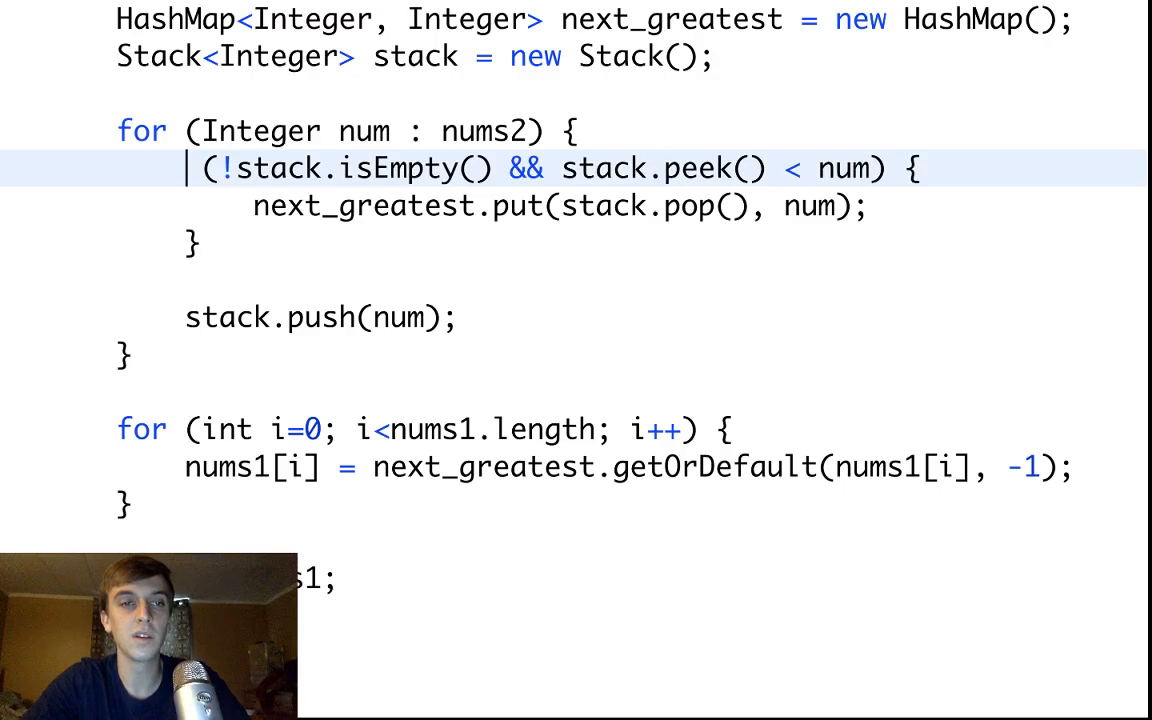
Change the if to while and sketch sample nums2 = [8,7,6,5,10] below the class.
type("while")
type("nums2 = [1,3,,5, 62].")
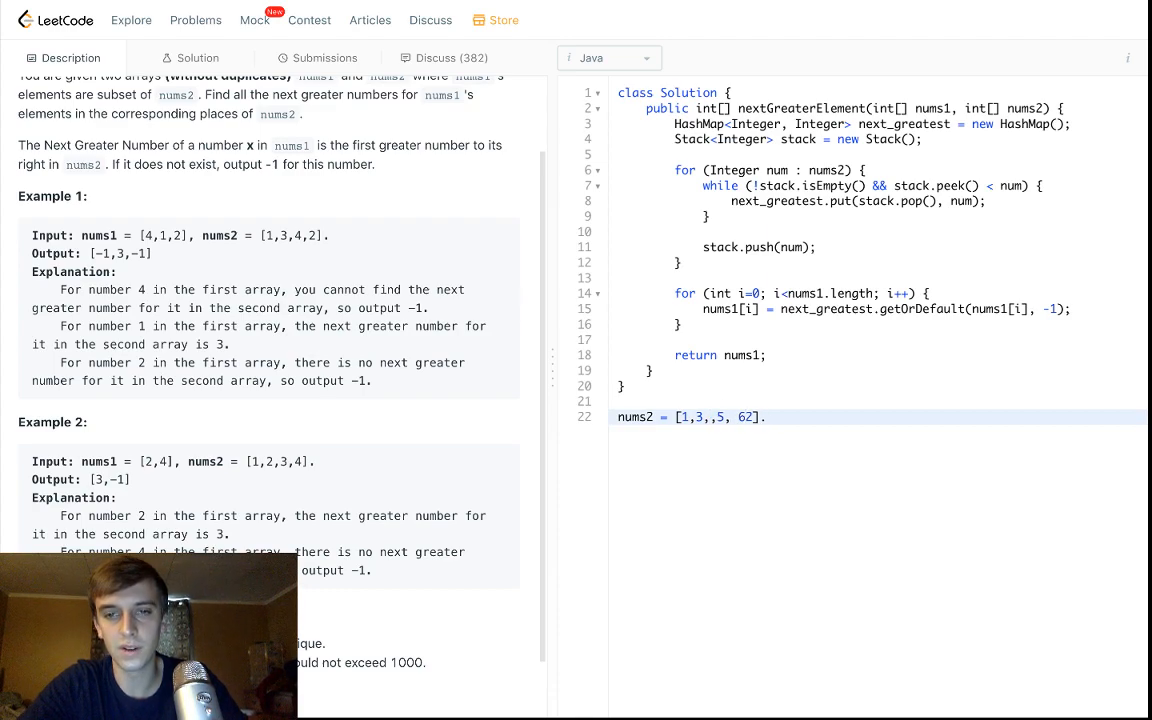
key("Backspace")
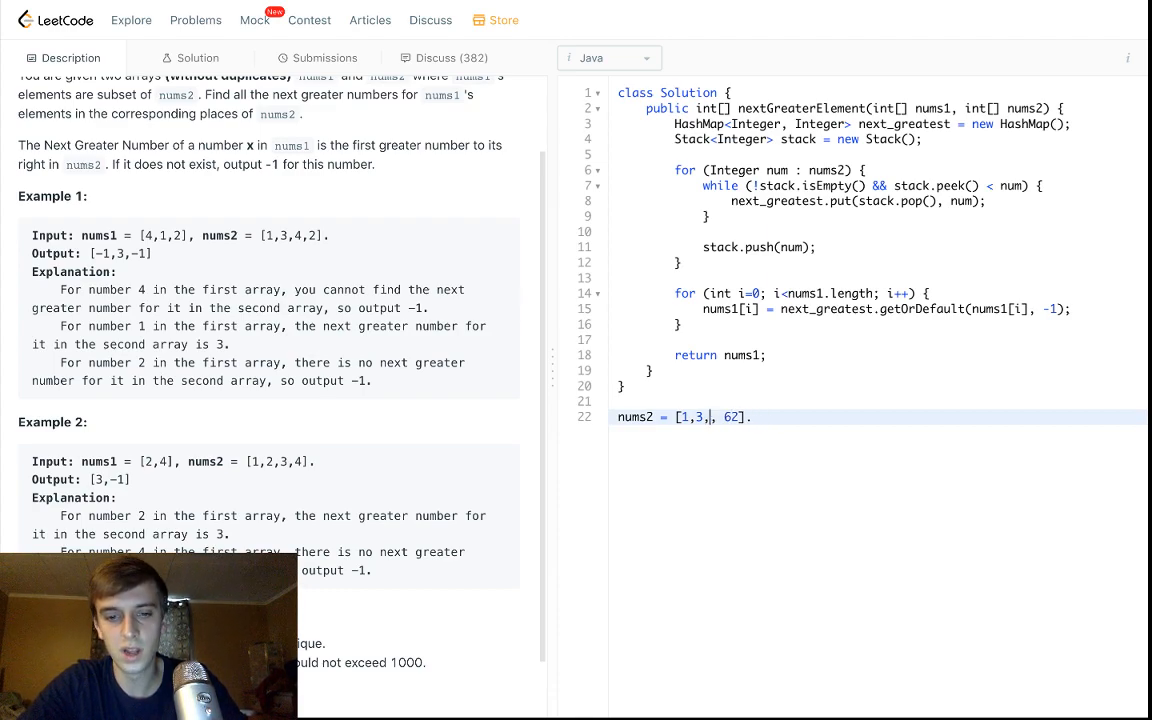
type("8")
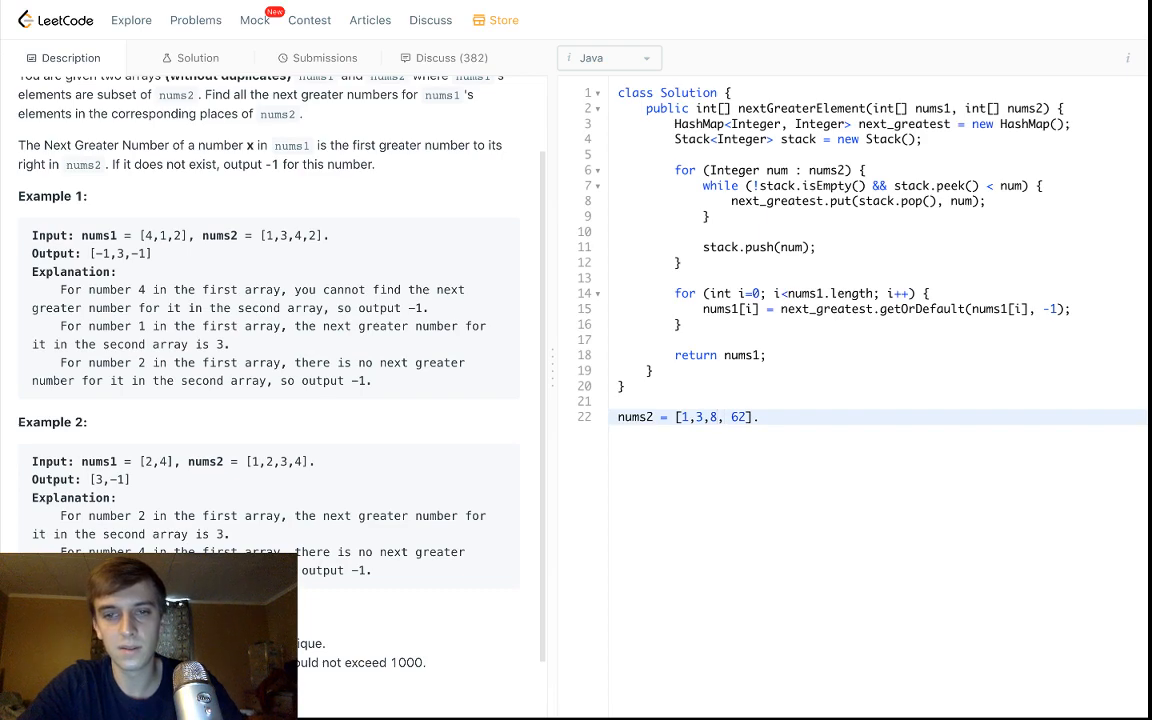
type("7,")
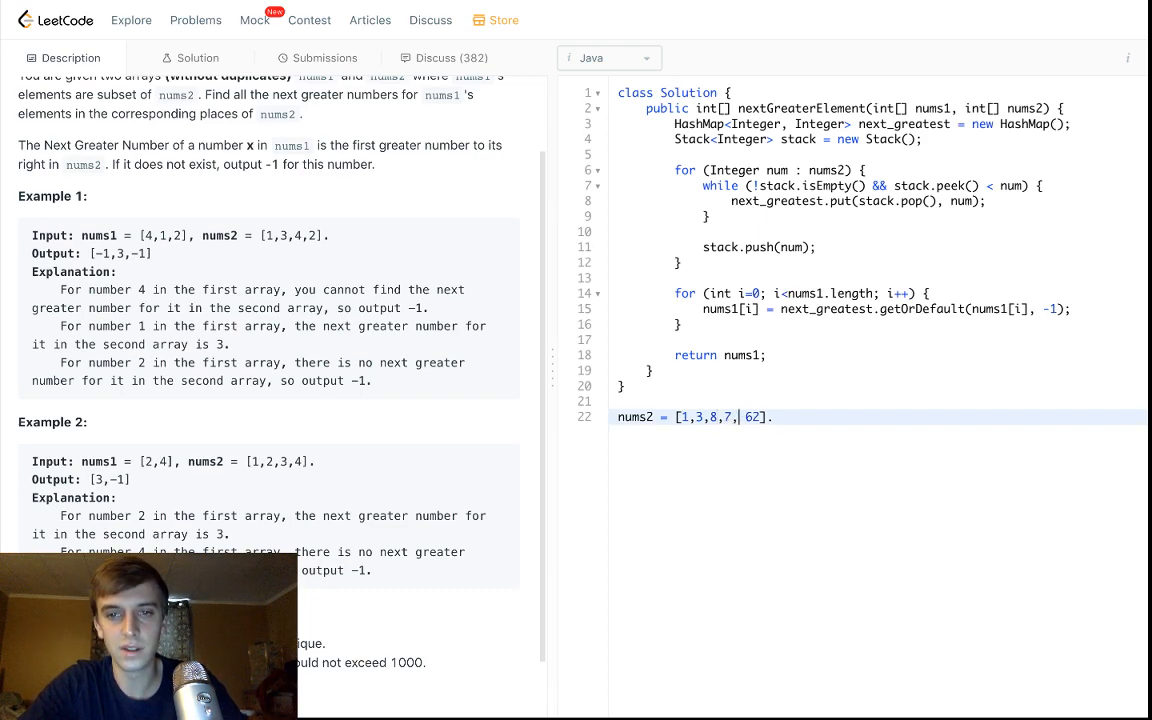
type(", 5,")
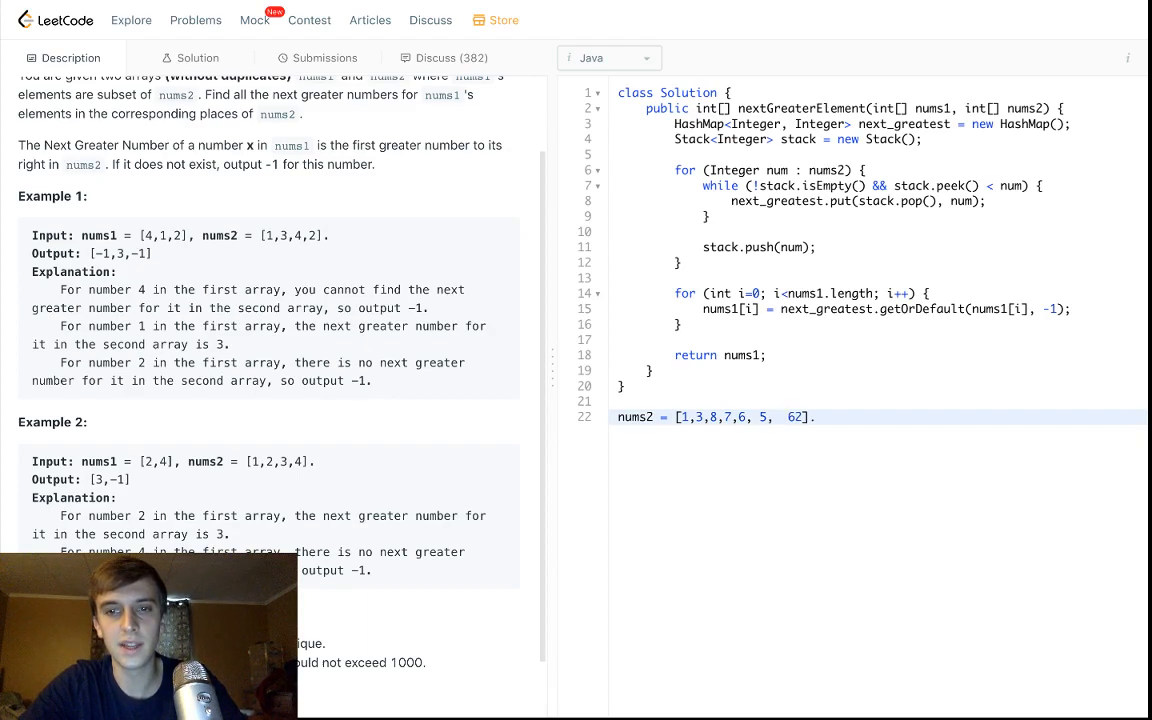
type("10")
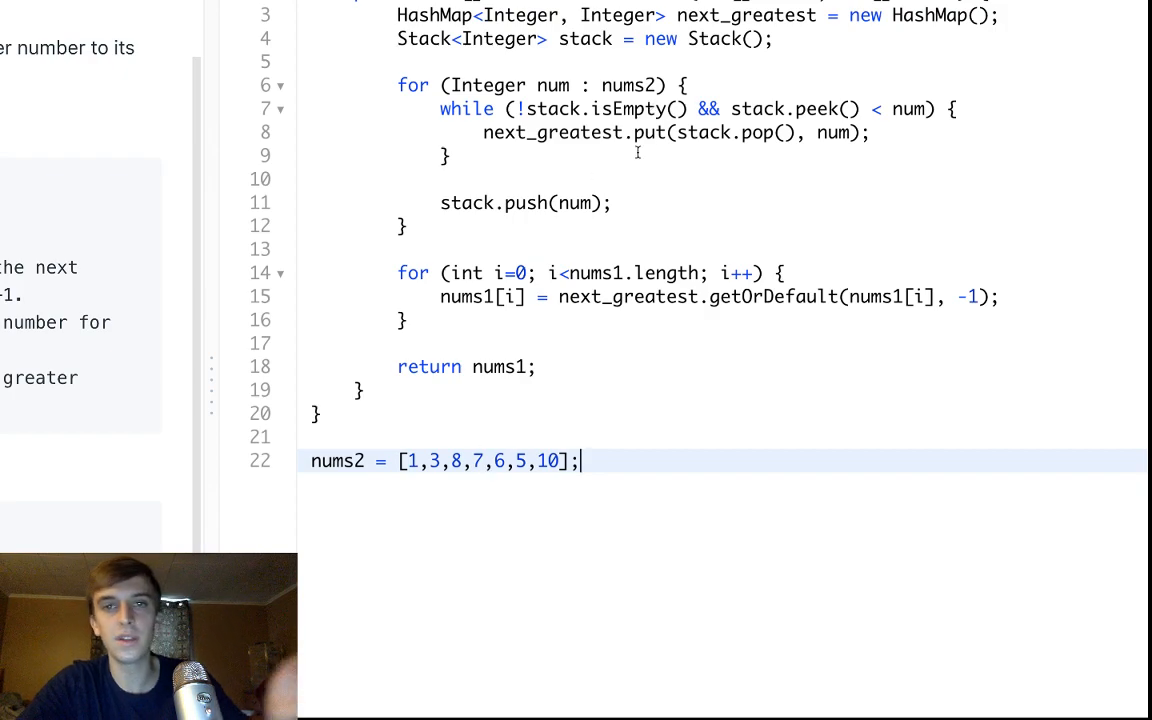
Select the next_greatest.put line that records a next greater value.
double_click(520, 202)
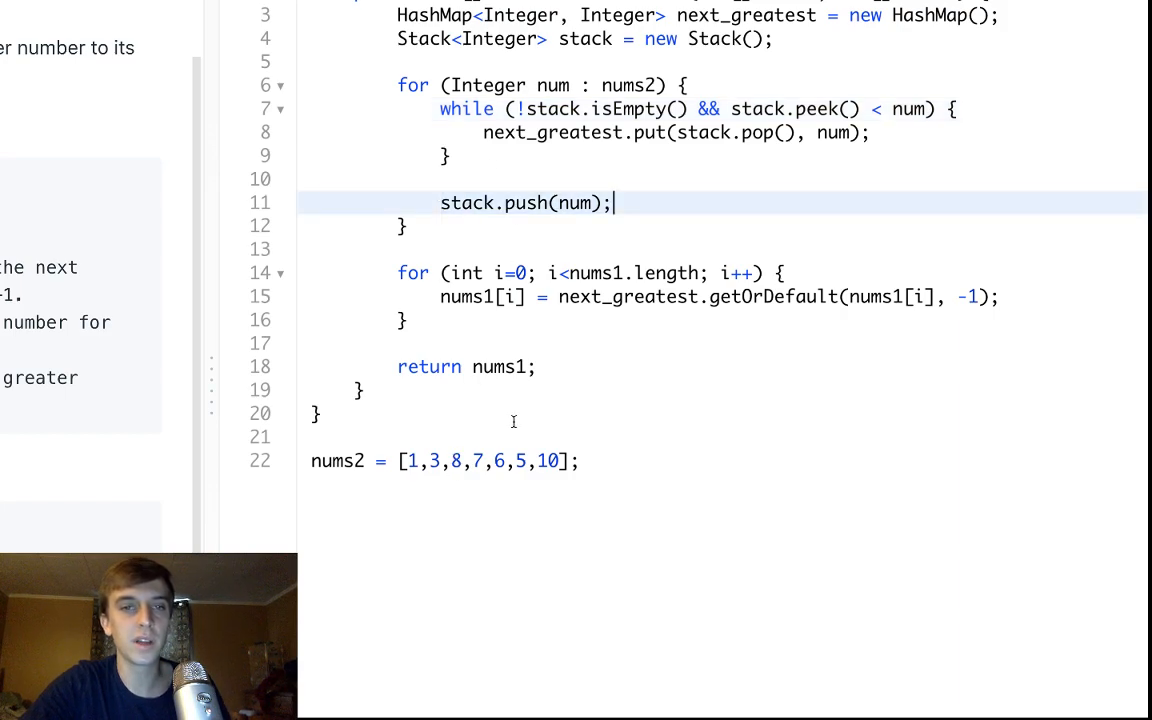
left_click_drag(616, 204, 380, 132)
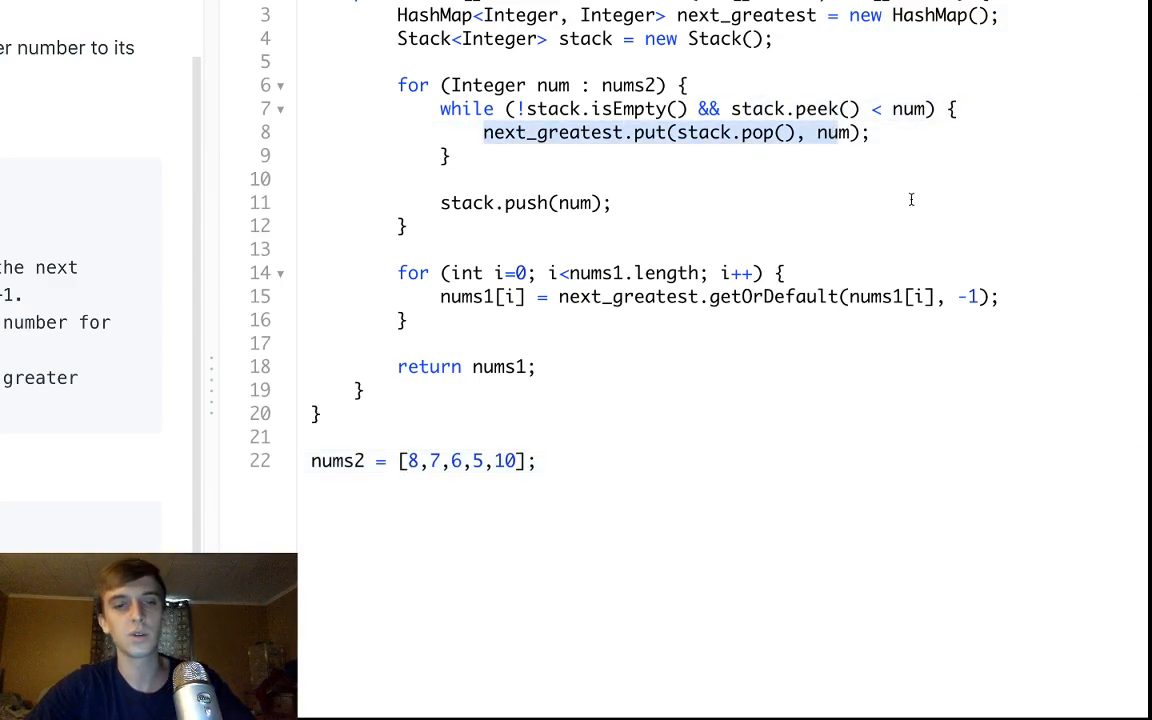
type("n")
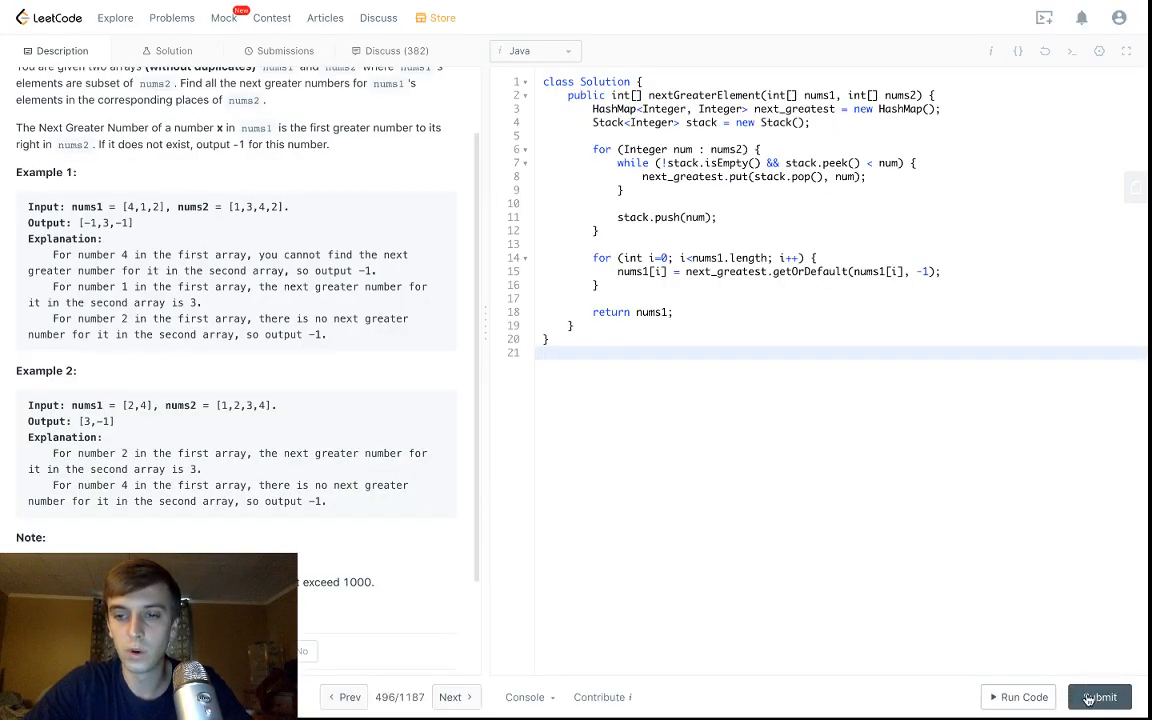
Submit the solution, view the Accepted result, and return to the Next Greater Element I description.
left_click(1100, 696)
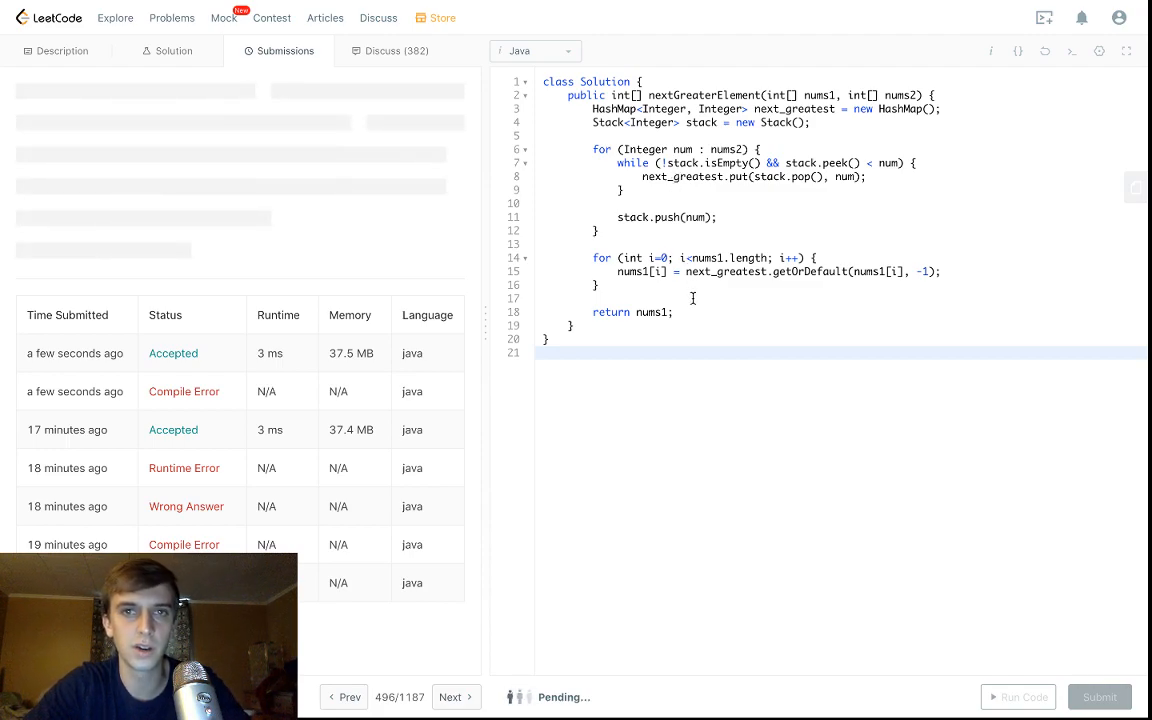
left_click(1098, 696)
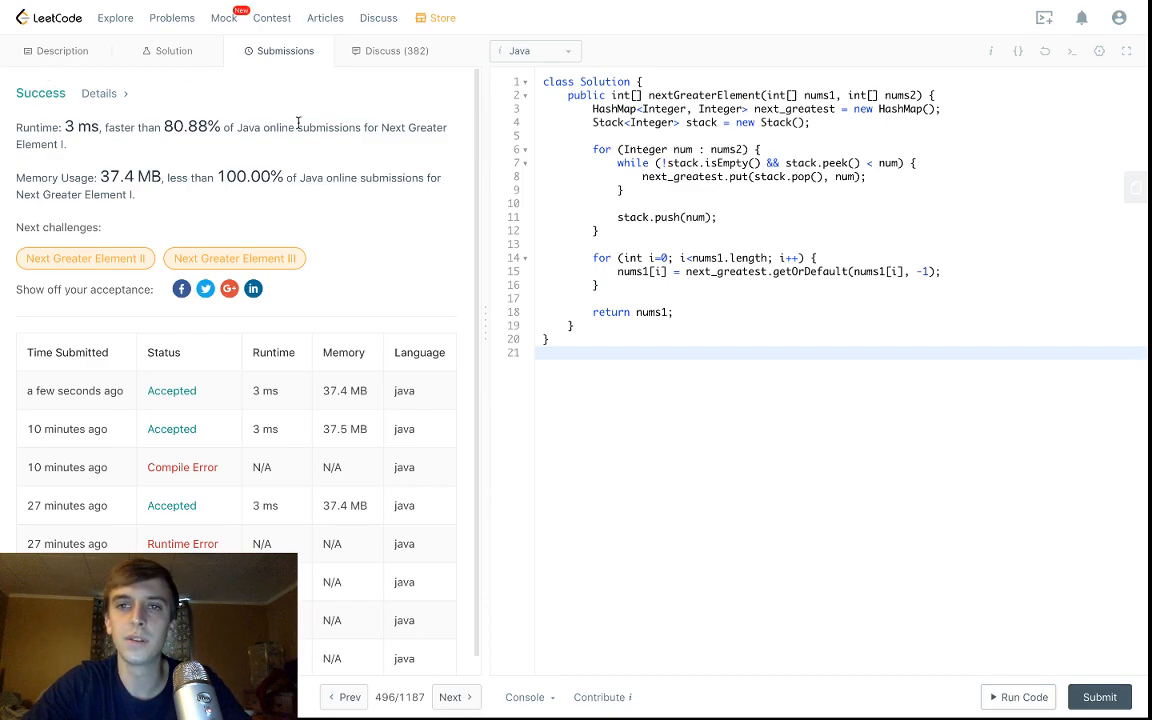
left_click(62, 52)
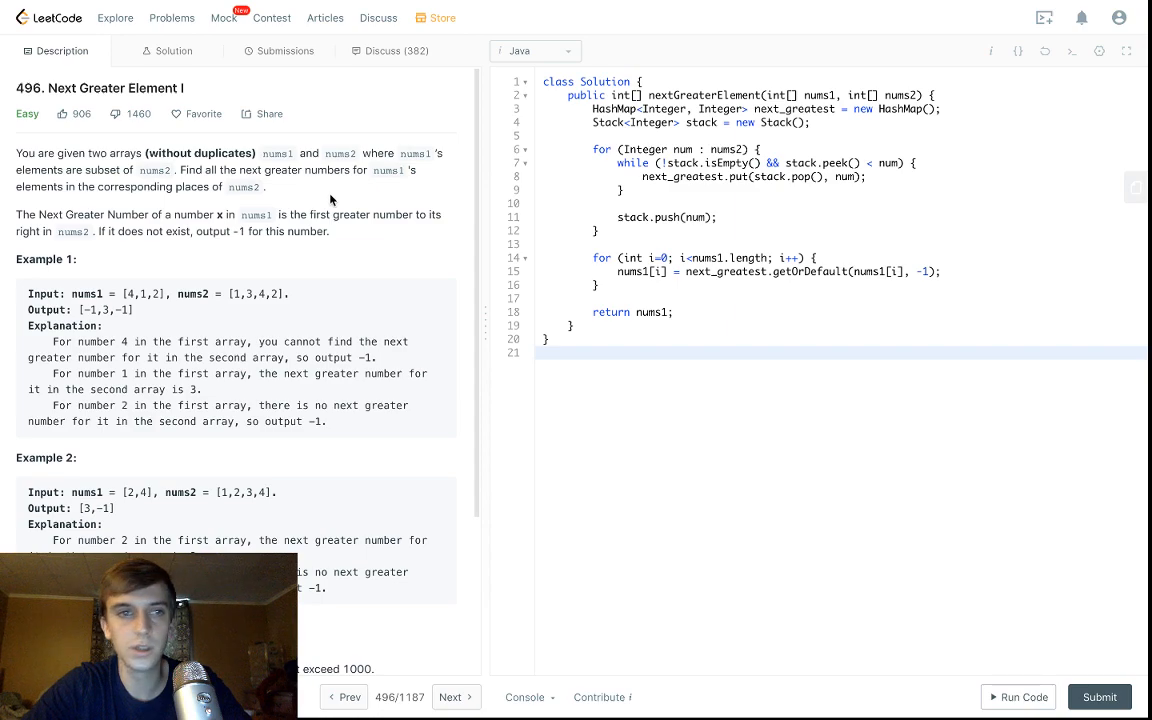
double_click(116, 88)
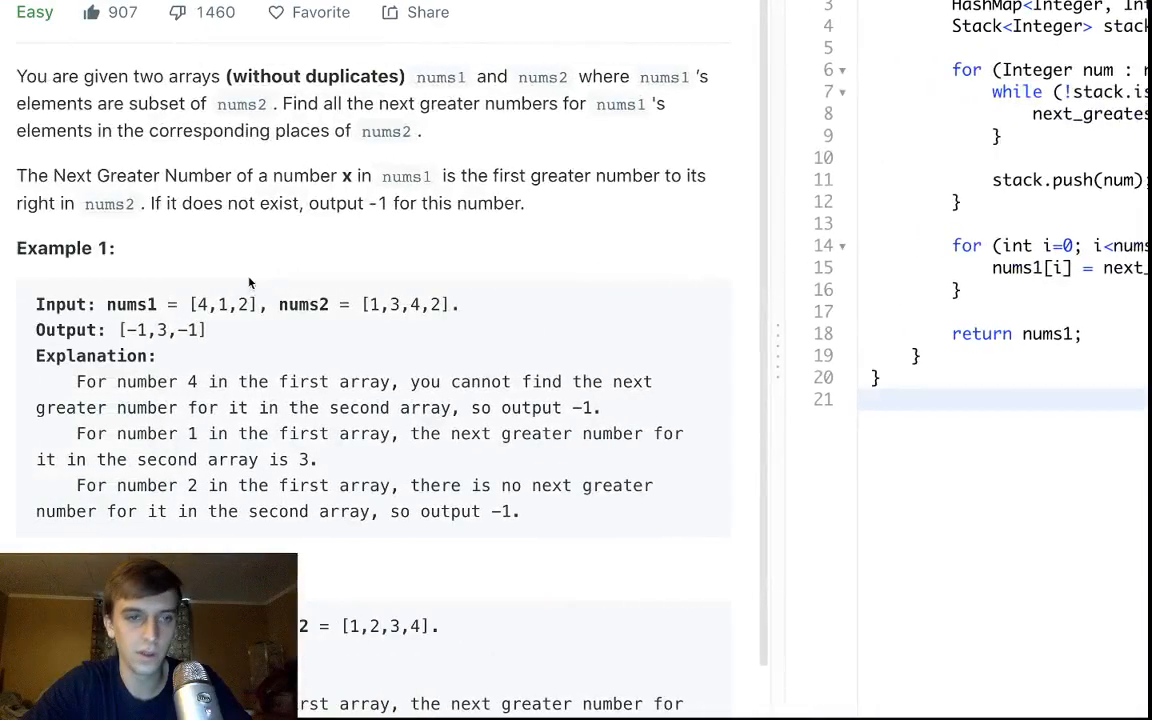
left_click_drag(298, 304, 424, 304)
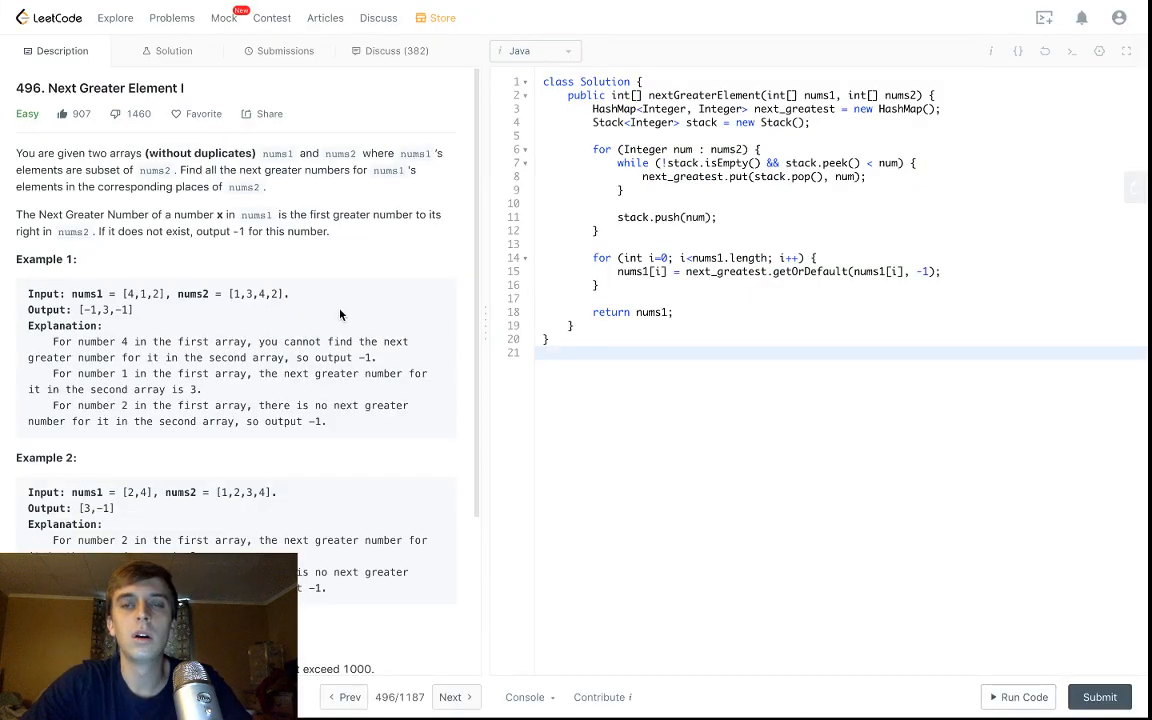
mouse_move(318, 302)
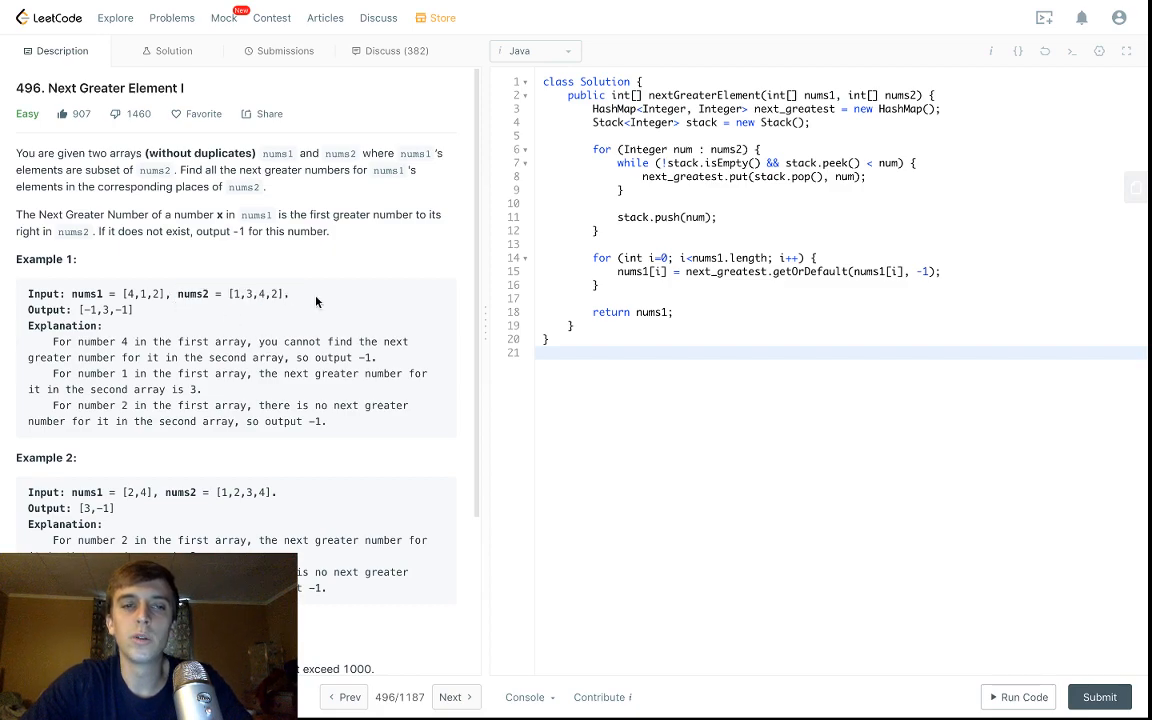